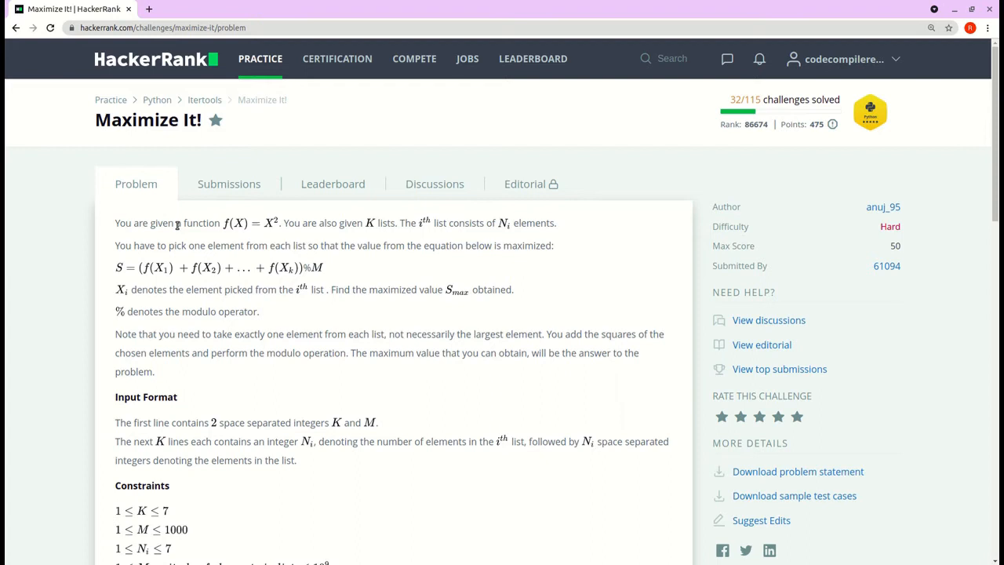
{"action": "mouse_move", "coordinate": [208, 233]}
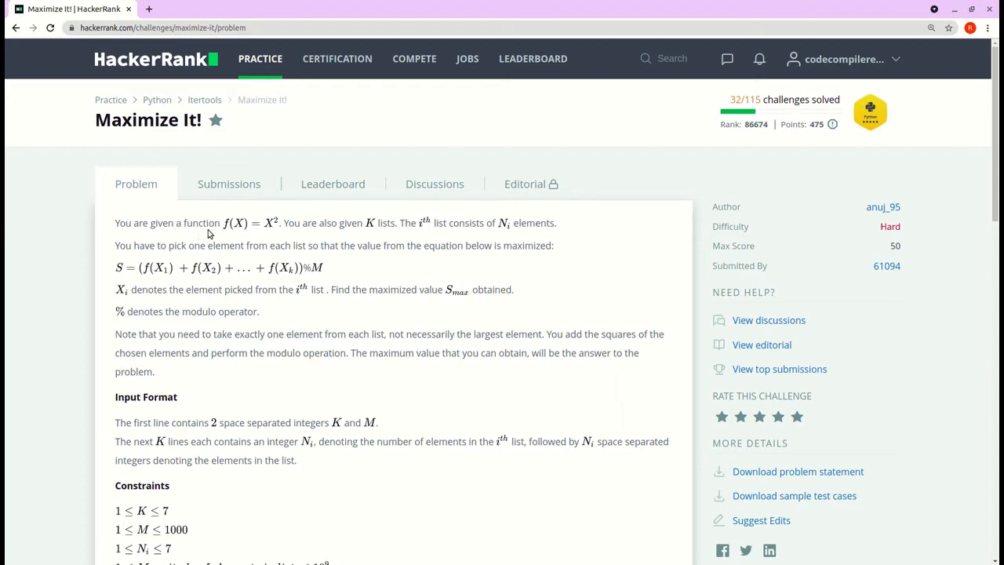
- Review the sample input, highlighting K=3, M=1000 and the list element counts 2 and 5
{"action": "scroll", "scroll_direction": "down", "scroll_amount": 3}
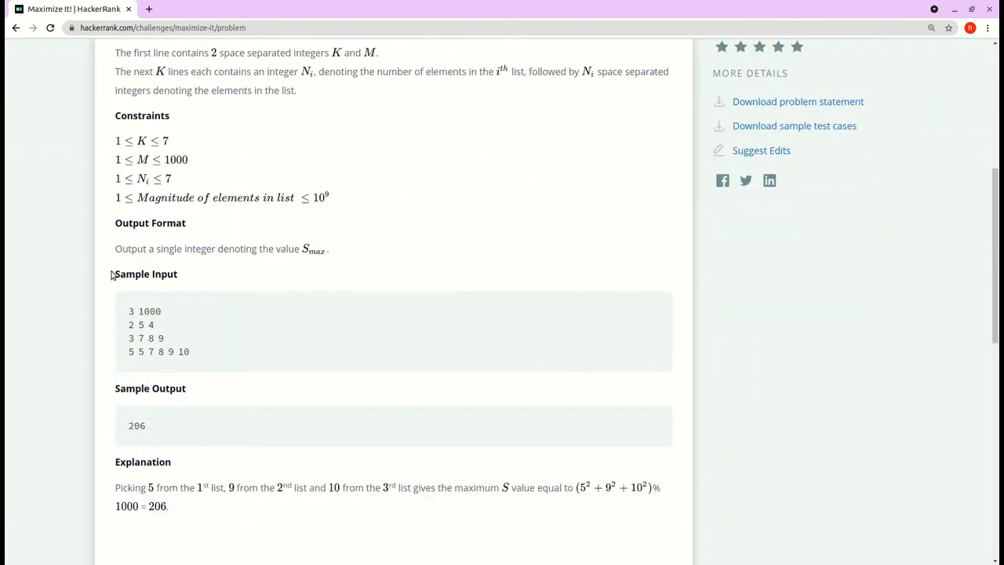
{"action": "double_click", "coordinate": [129, 310]}
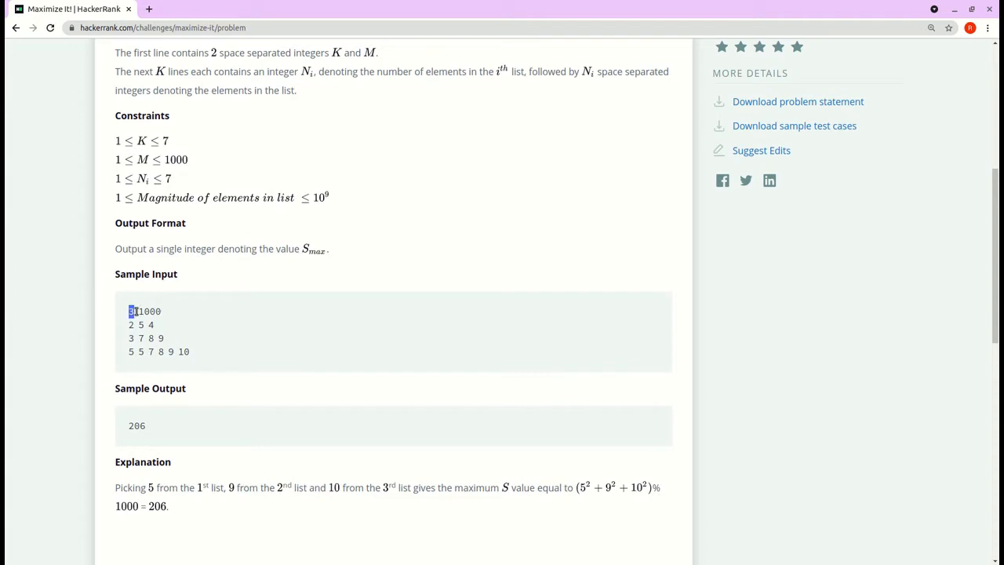
{"action": "double_click", "coordinate": [147, 310]}
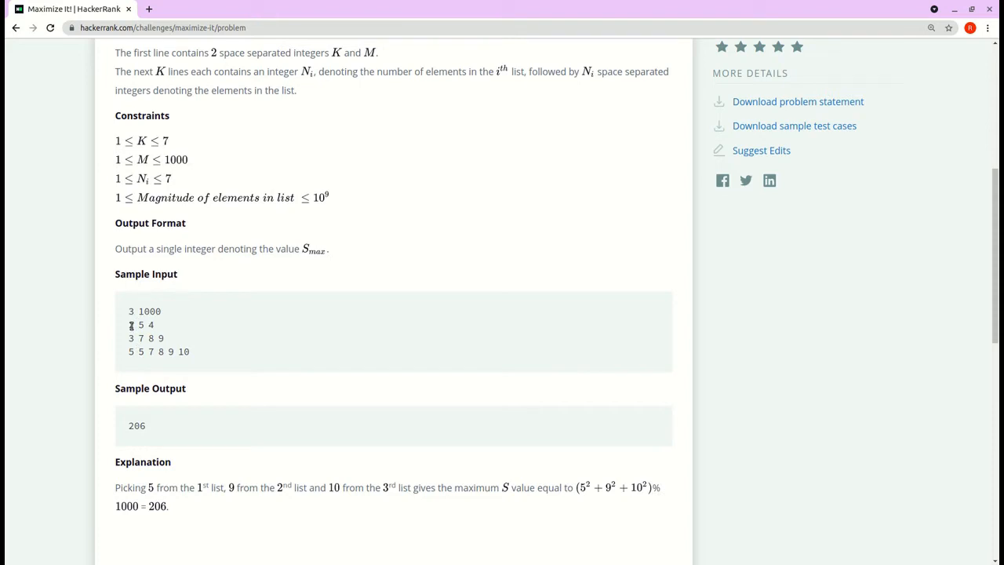
{"action": "double_click", "coordinate": [131, 325]}
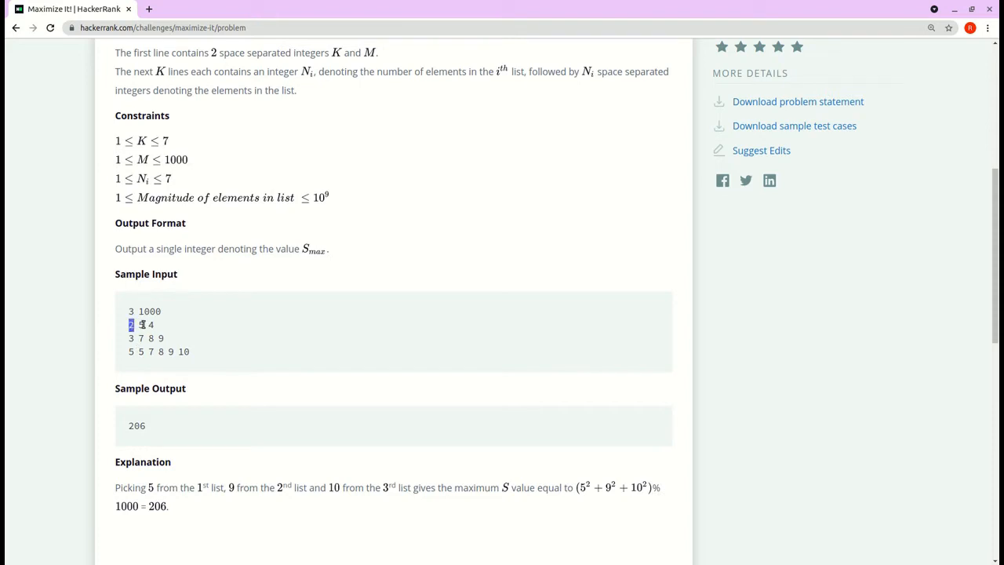
{"action": "left_click_drag", "start_coordinate": [132, 325], "coordinate": [153, 325]}
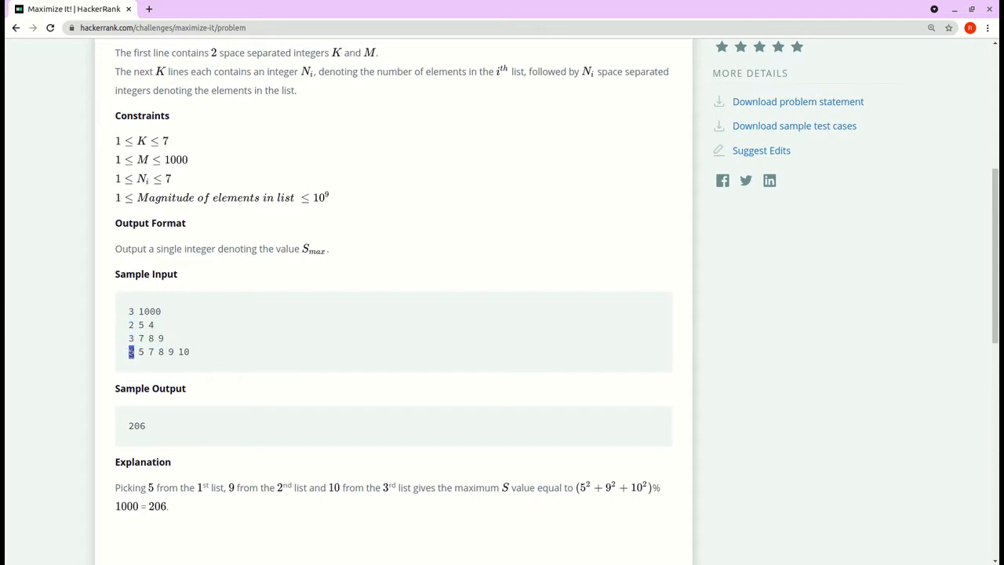
{"action": "left_click_drag", "start_coordinate": [139, 351], "coordinate": [188, 351]}
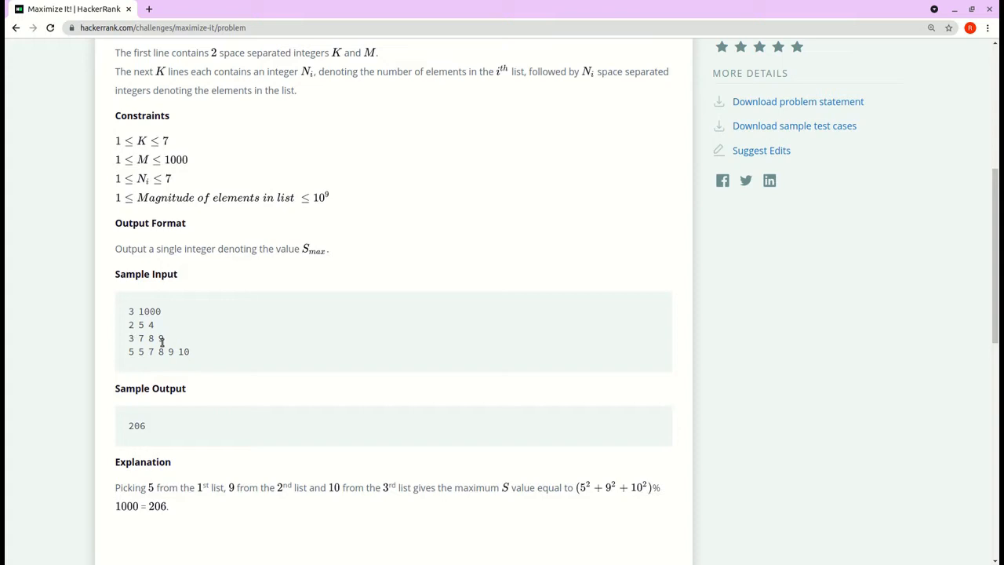
{"action": "mouse_move", "coordinate": [223, 373]}
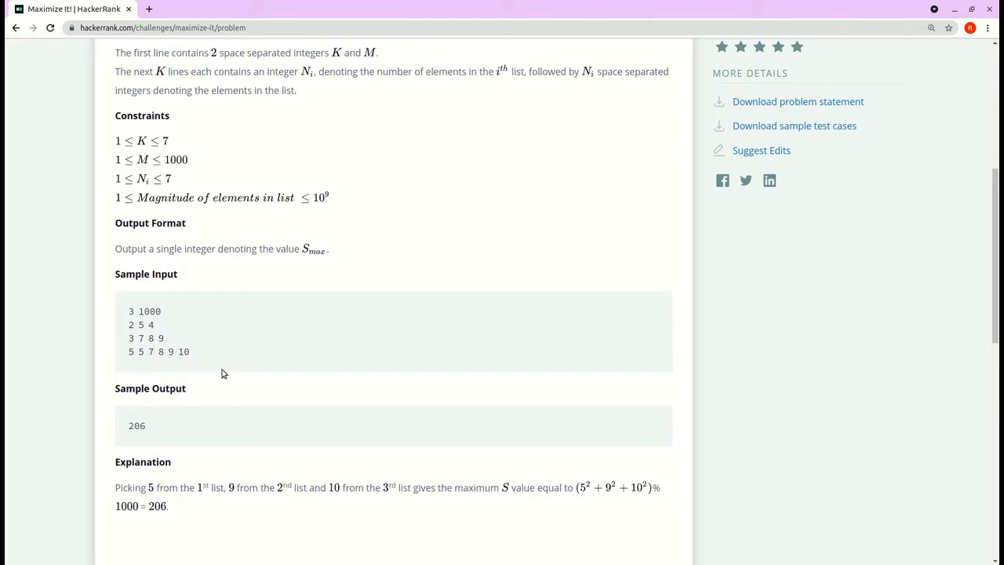
{"action": "mouse_move", "coordinate": [220, 333]}
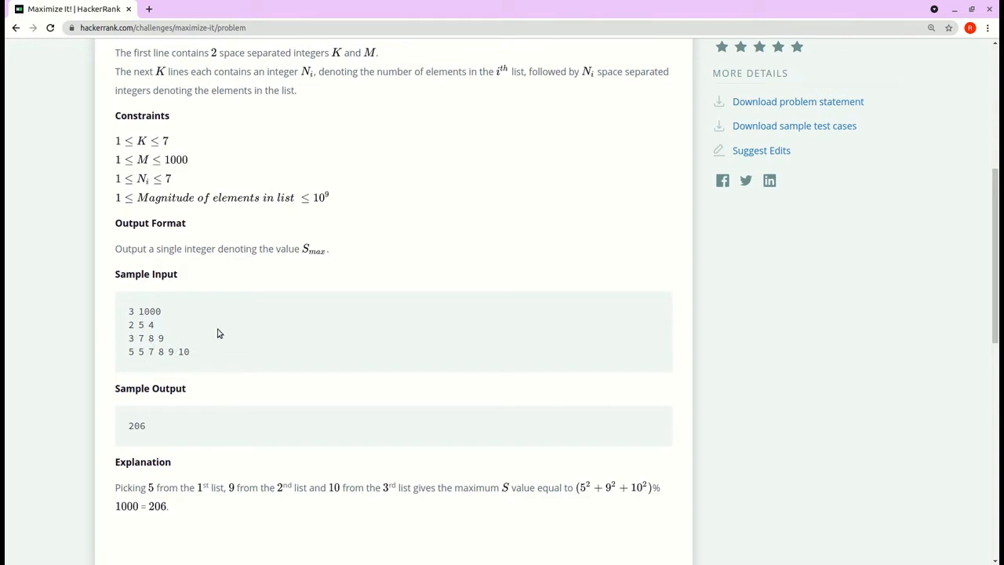
{"action": "mouse_move", "coordinate": [202, 358]}
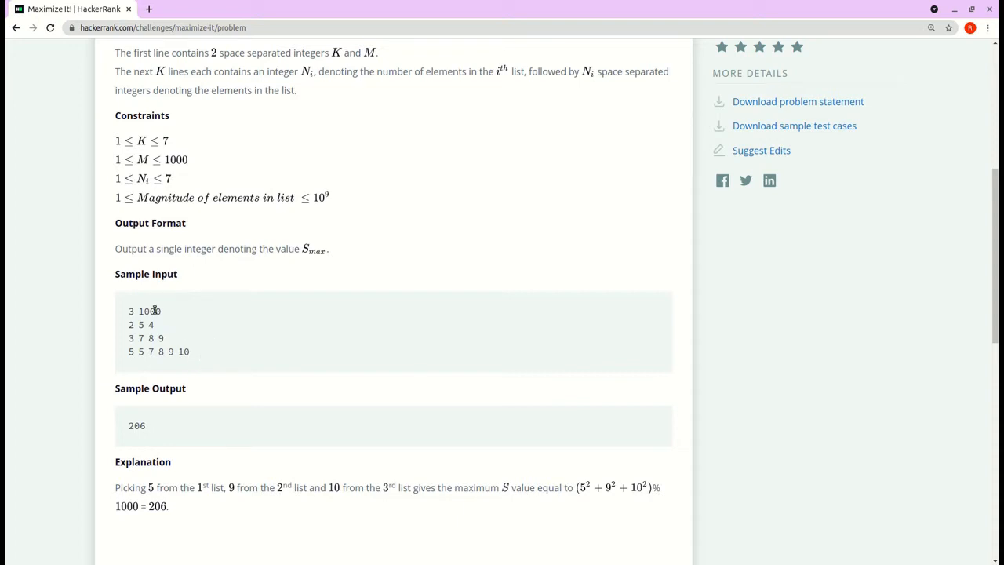
{"action": "double_click", "coordinate": [149, 310]}
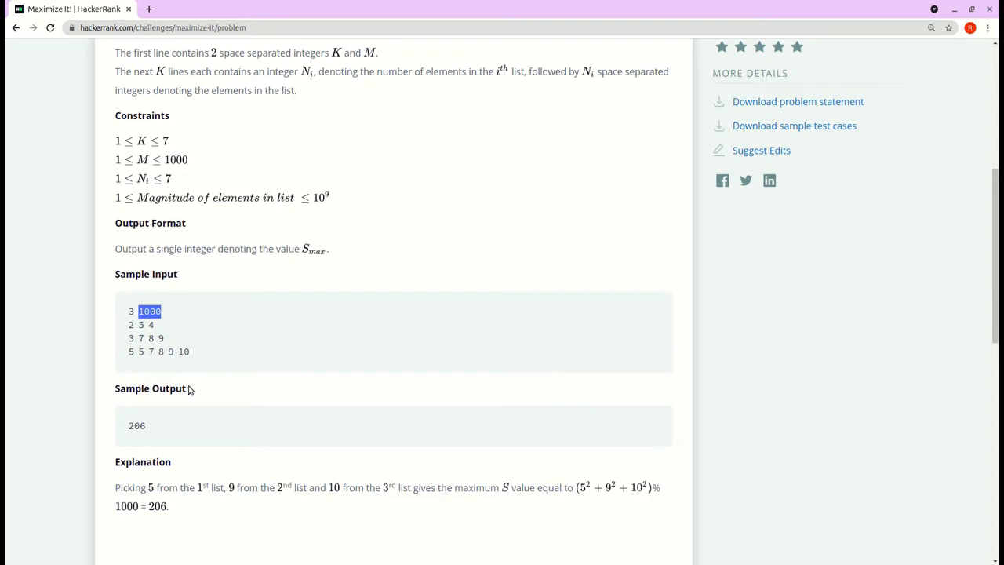
{"action": "mouse_move", "coordinate": [169, 411]}
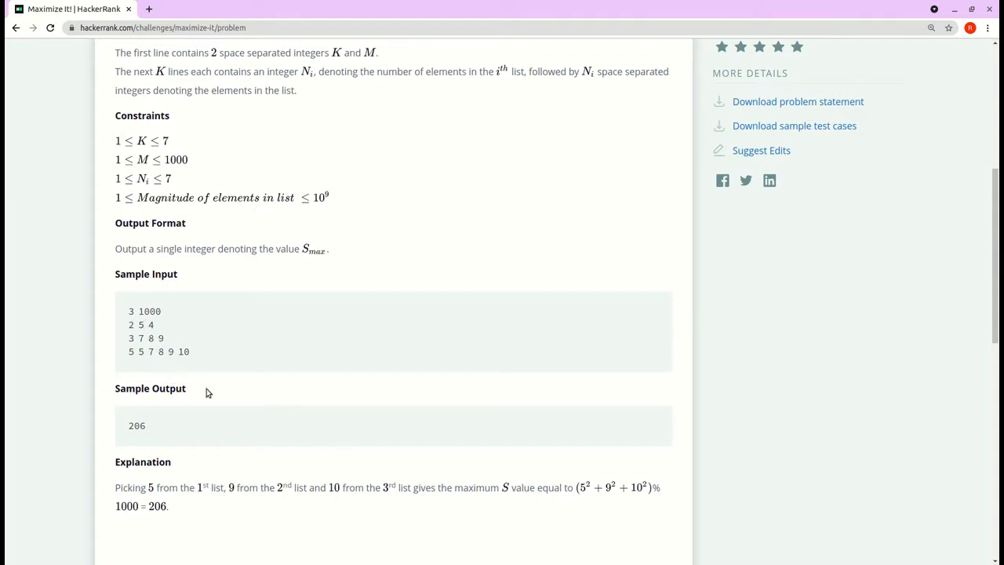
{"action": "mouse_move", "coordinate": [219, 389]}
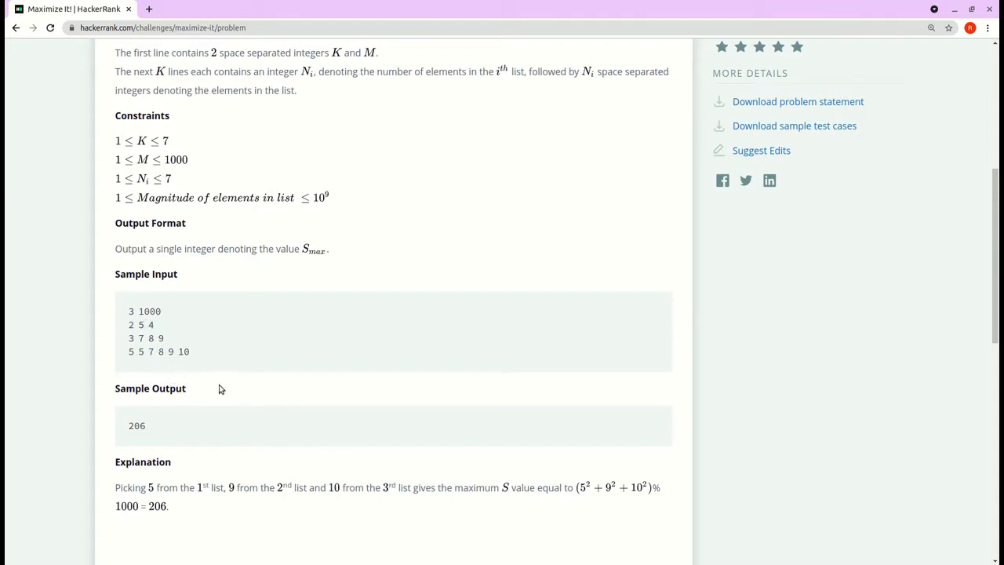
{"action": "mouse_move", "coordinate": [210, 411]}
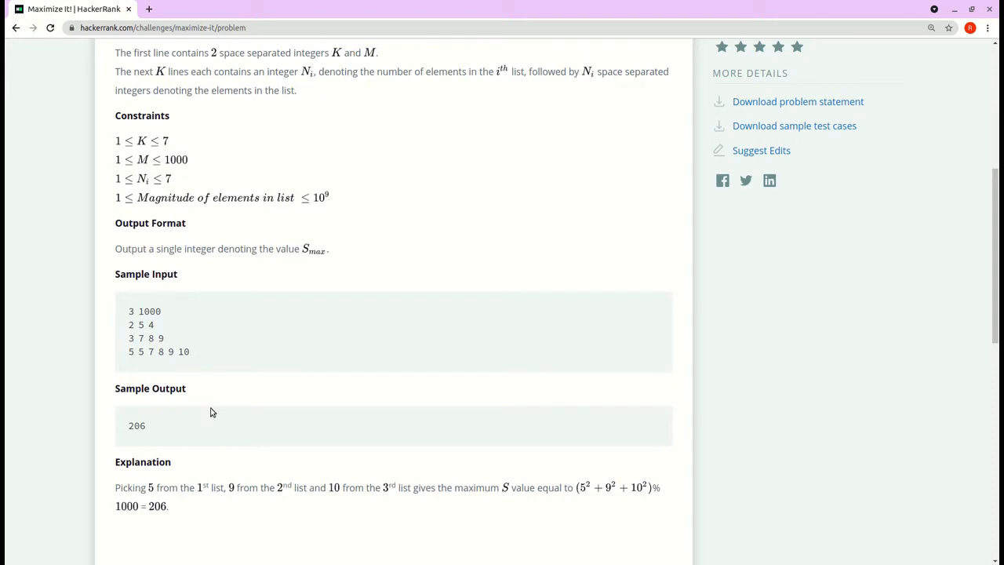
{"action": "mouse_move", "coordinate": [163, 433]}
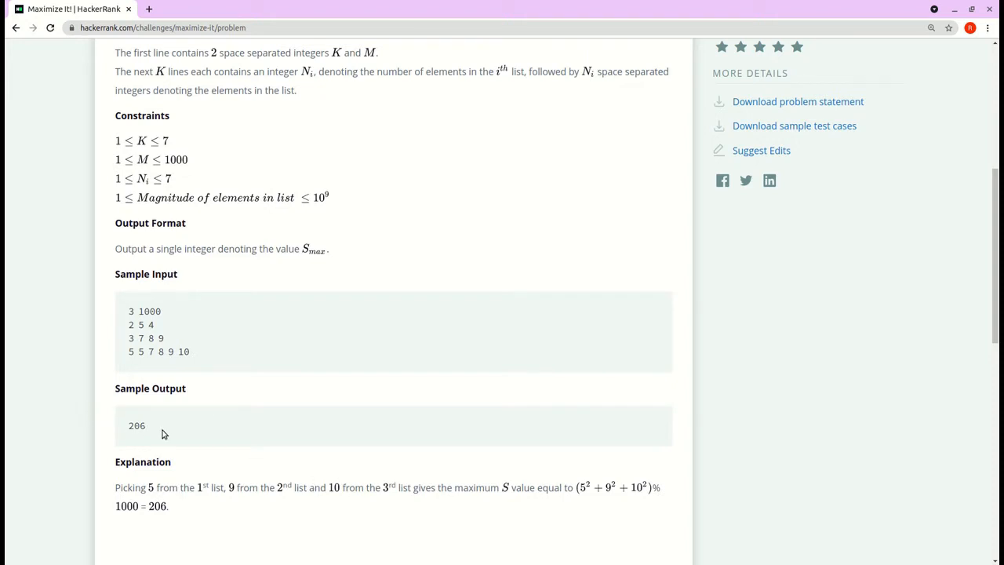
{"action": "mouse_move", "coordinate": [383, 432]}
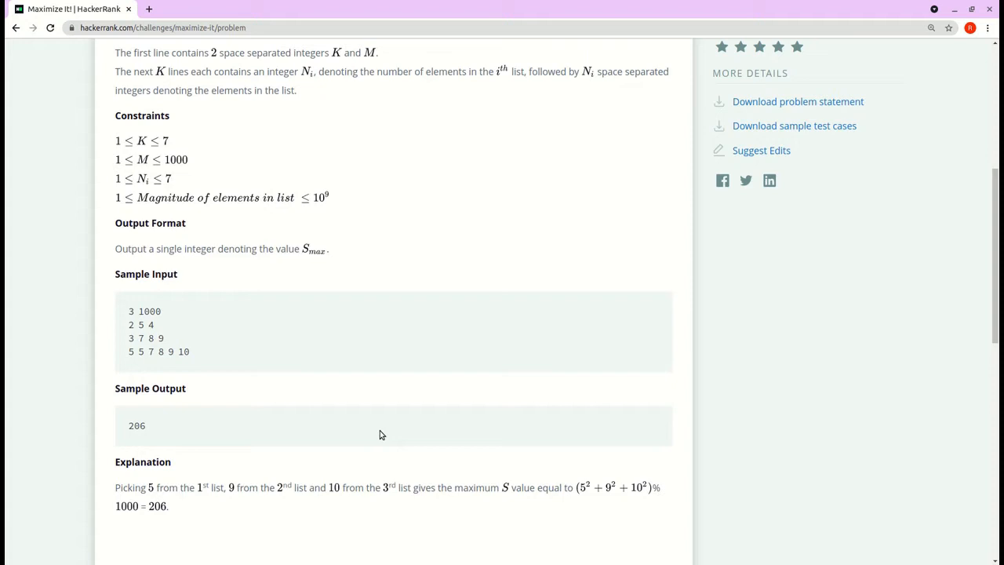
{"action": "mouse_move", "coordinate": [295, 443]}
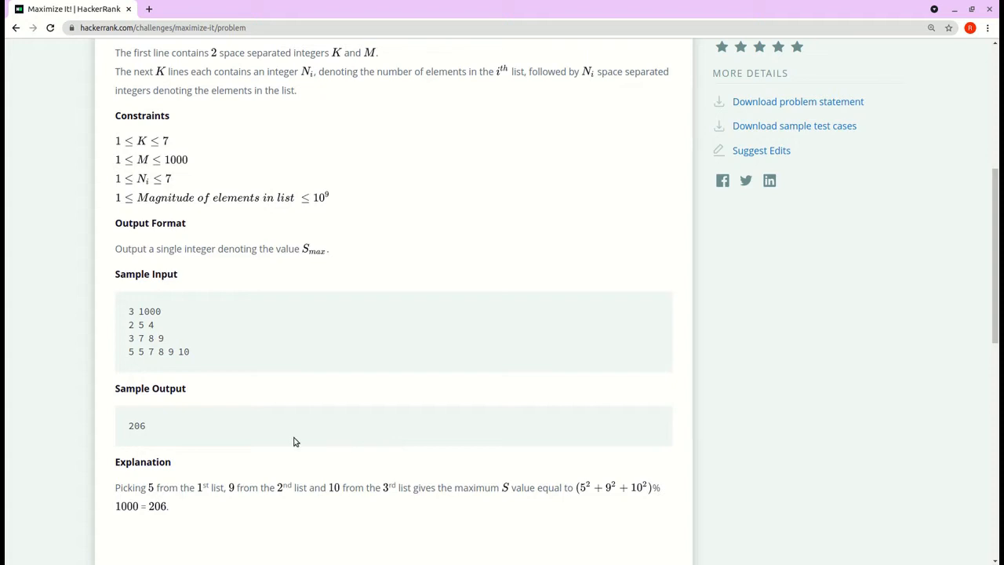
{"action": "mouse_move", "coordinate": [561, 376]}
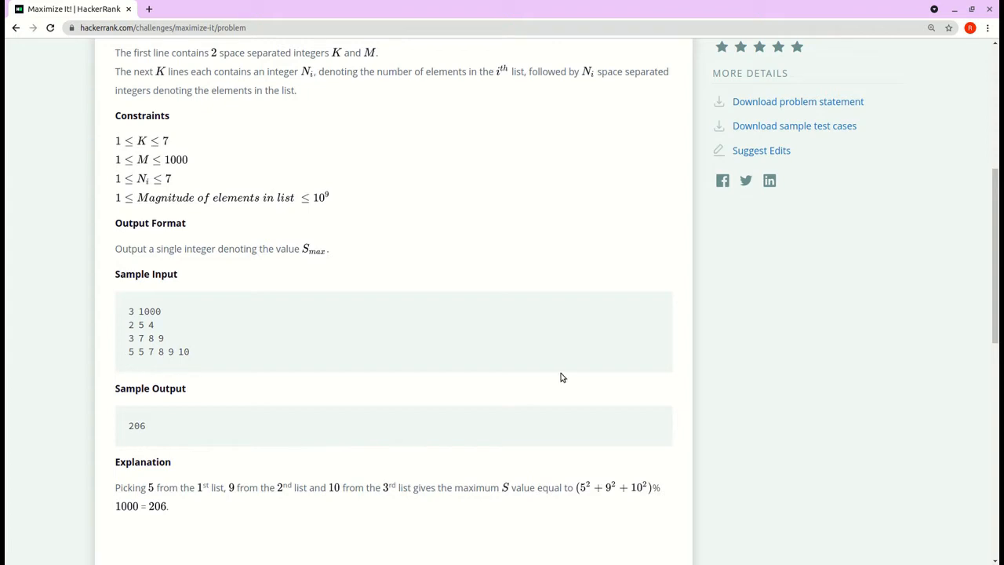
- Show the Python 3 code editor side by side with the Maximize It! problem statement
{"action": "scroll", "scroll_direction": "down", "scroll_amount": 3}
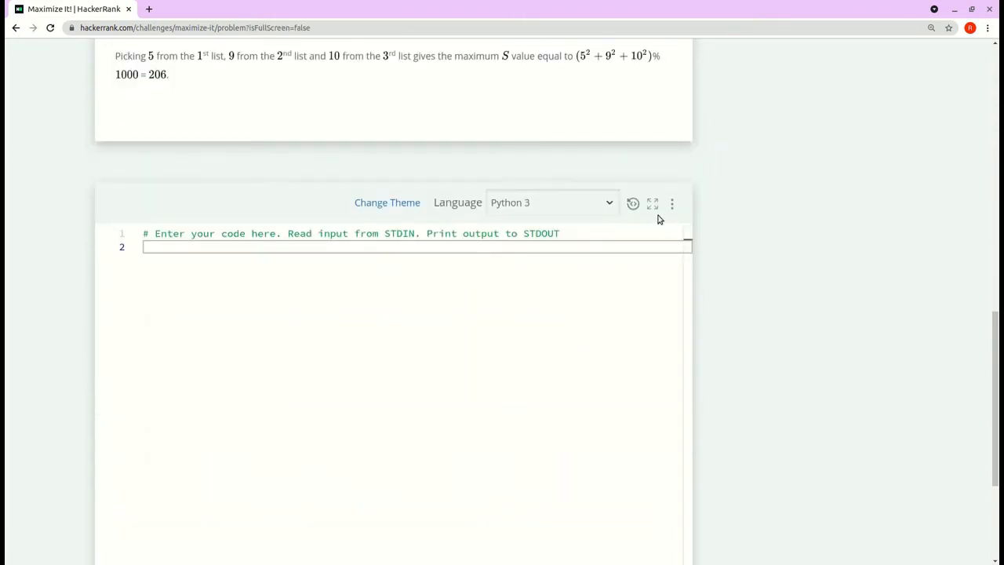
{"action": "left_click", "coordinate": [653, 202]}
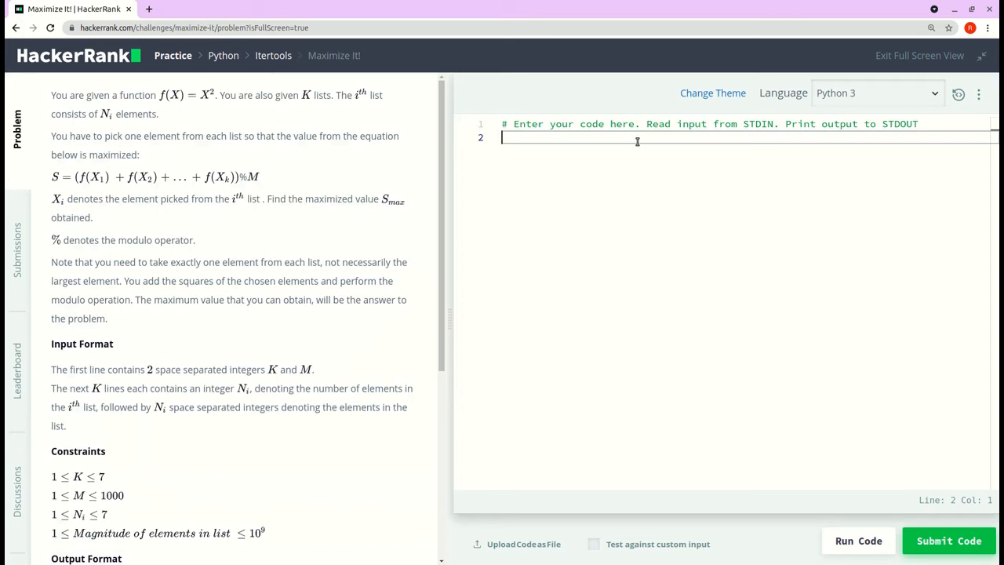
{"action": "scroll", "scroll_direction": "down", "scroll_amount": 3}
{"action": "type", "text": "k"}
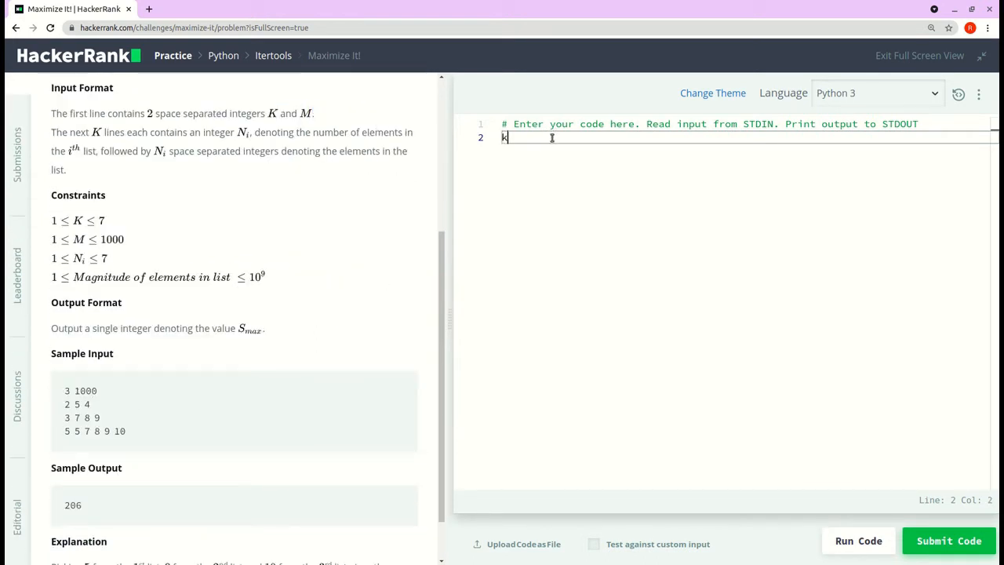
- Read the first line as k, m = input().split()
{"action": "type", "text": ", m ="}
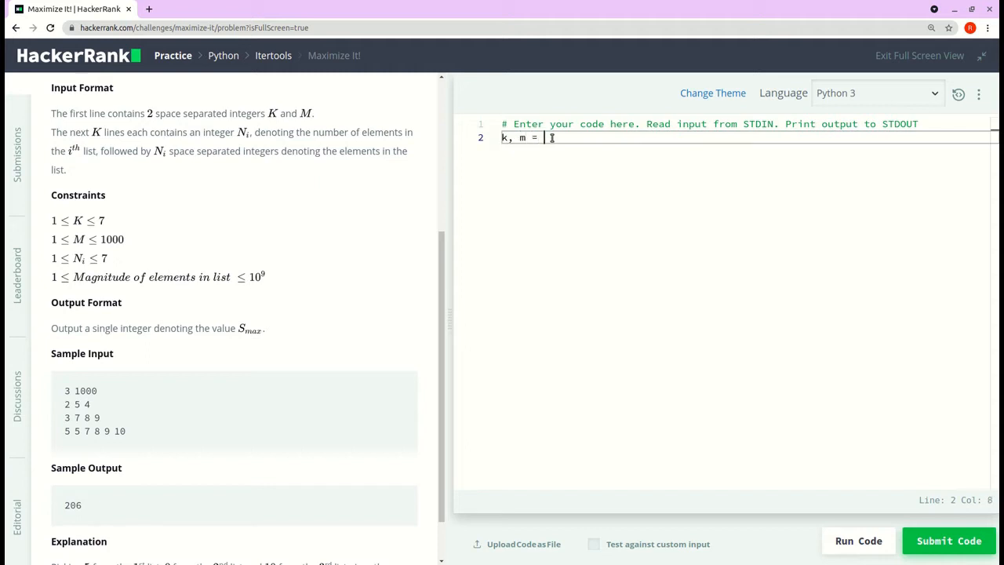
{"action": "type", "text": "input"}
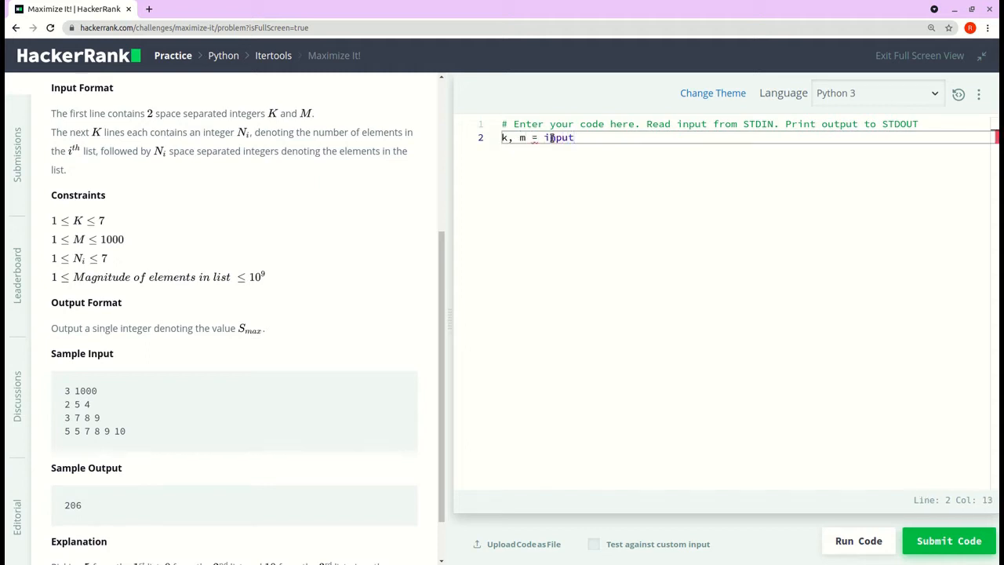
{"action": "type", "text": "()"}
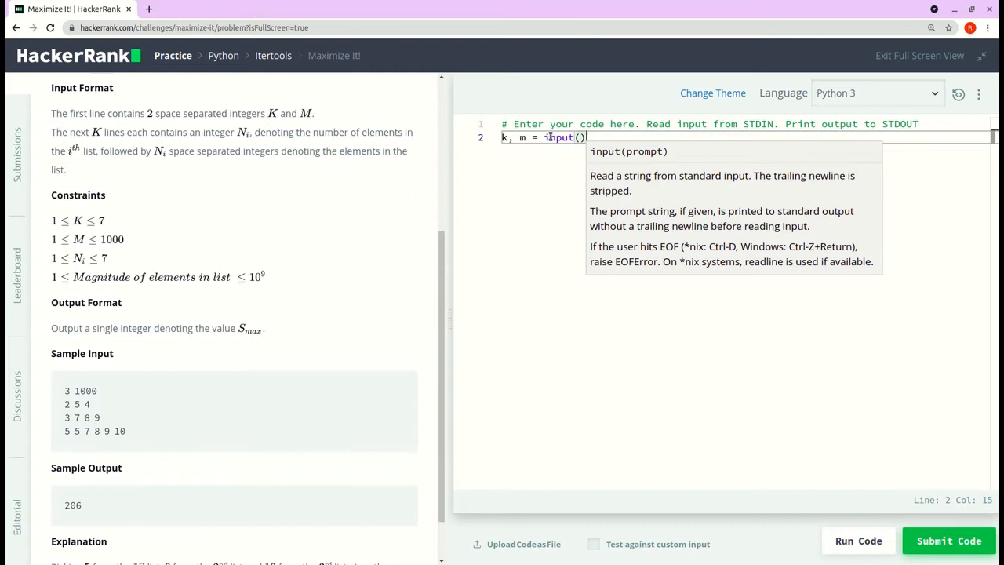
{"action": "double_click", "coordinate": [80, 391]}
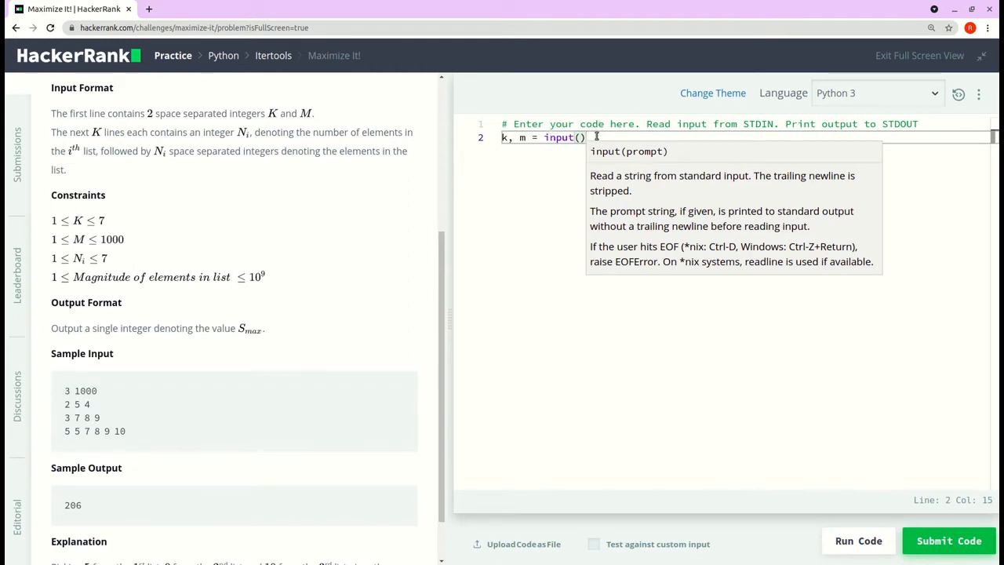
{"action": "type", "text": ".split("}
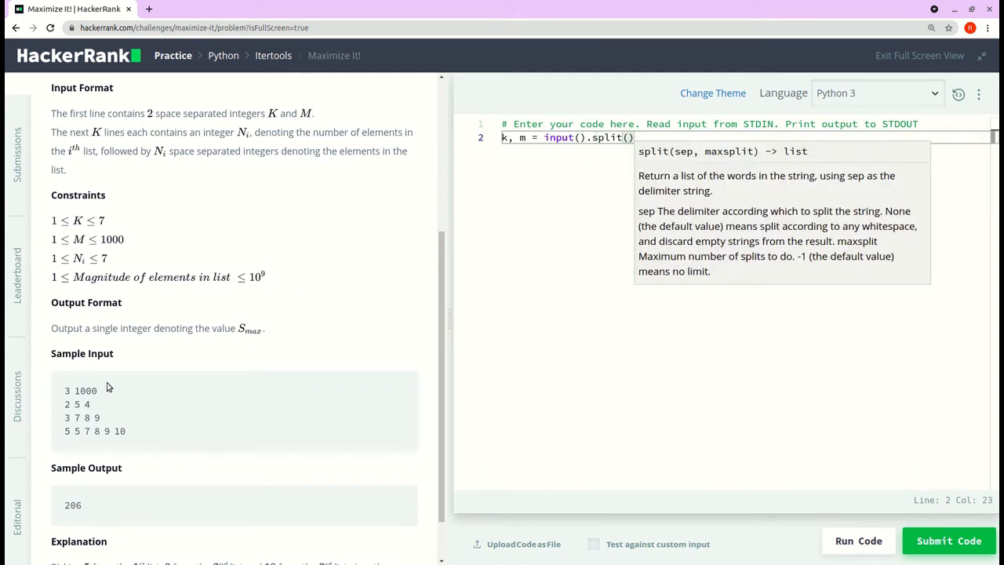
{"action": "mouse_move", "coordinate": [486, 178]}
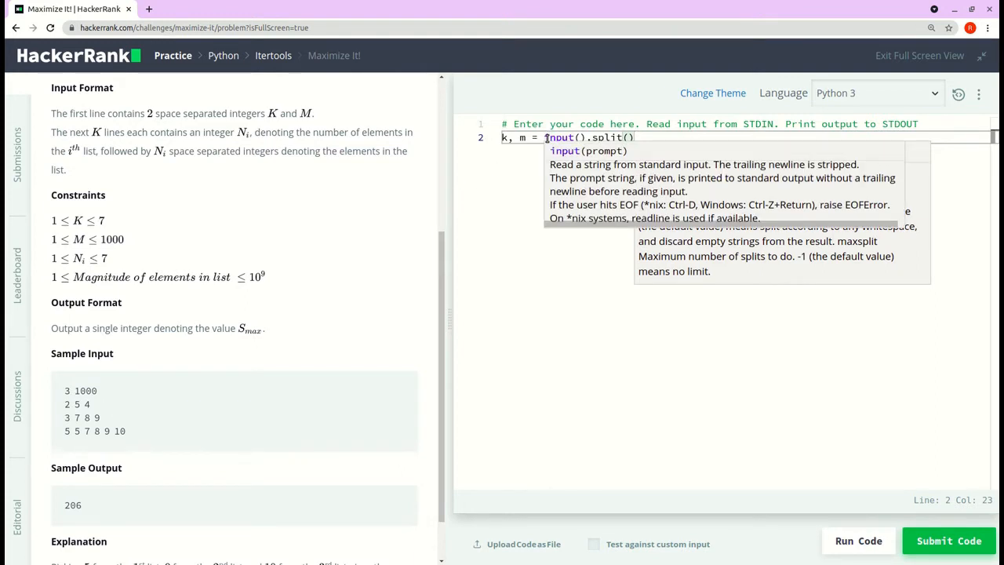
- Wrap the read in list(map(int, ...)) so k and m become integers
{"action": "left_click", "coordinate": [806, 184]}
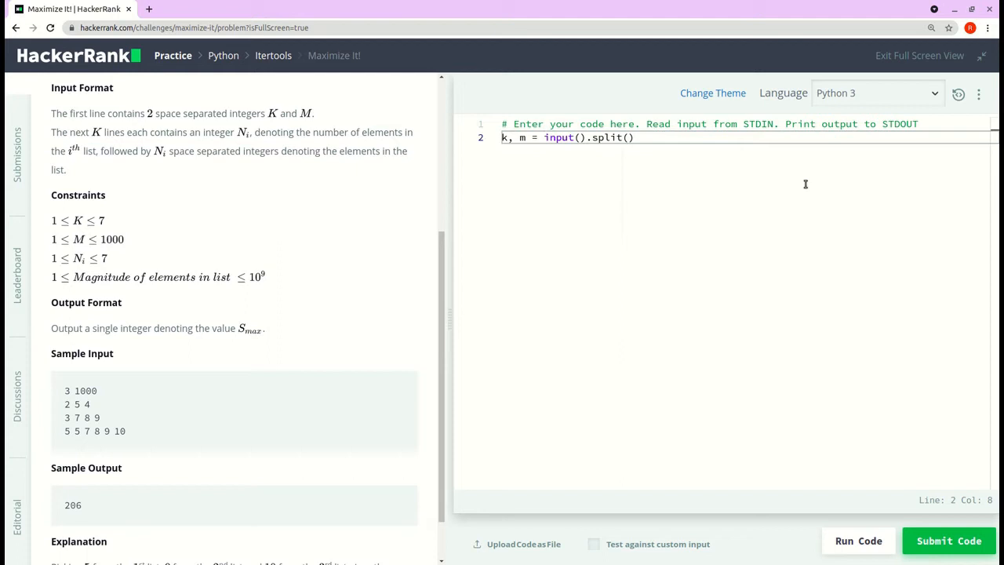
{"action": "type", "text": "m"}
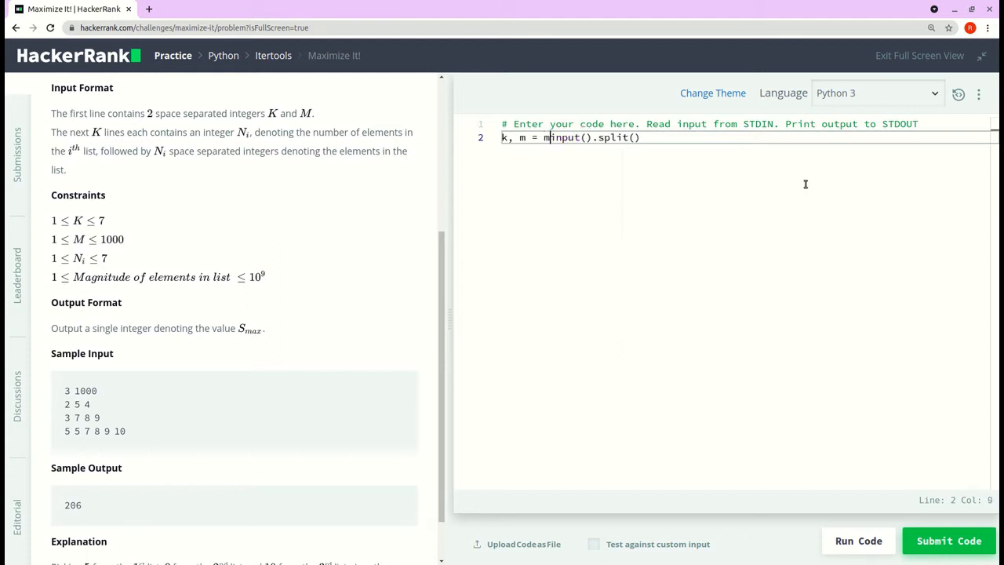
{"action": "type", "text": "ap("}
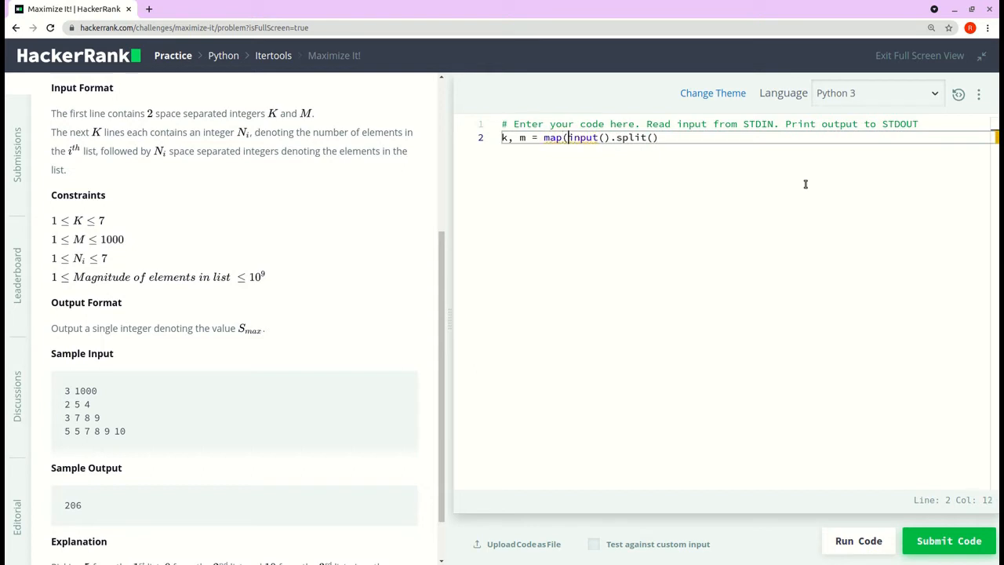
{"action": "type", "text": "int,"}
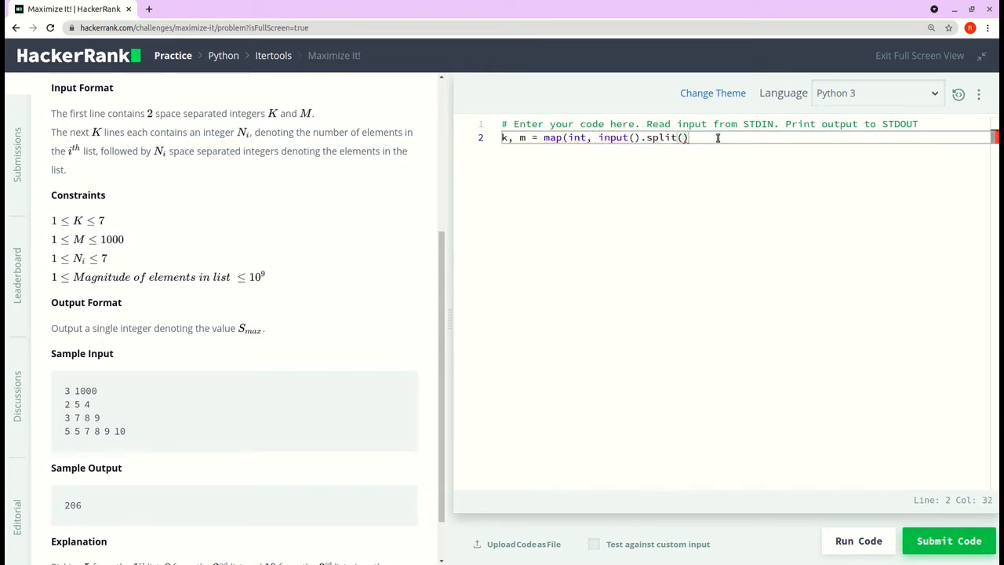
{"action": "type", "text": ")"}
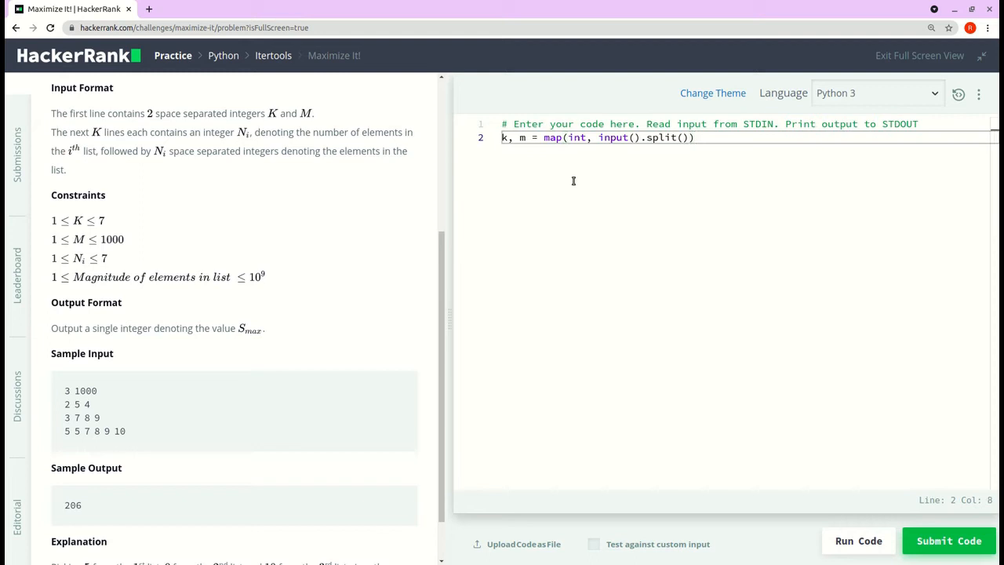
{"action": "type", "text": "list("}
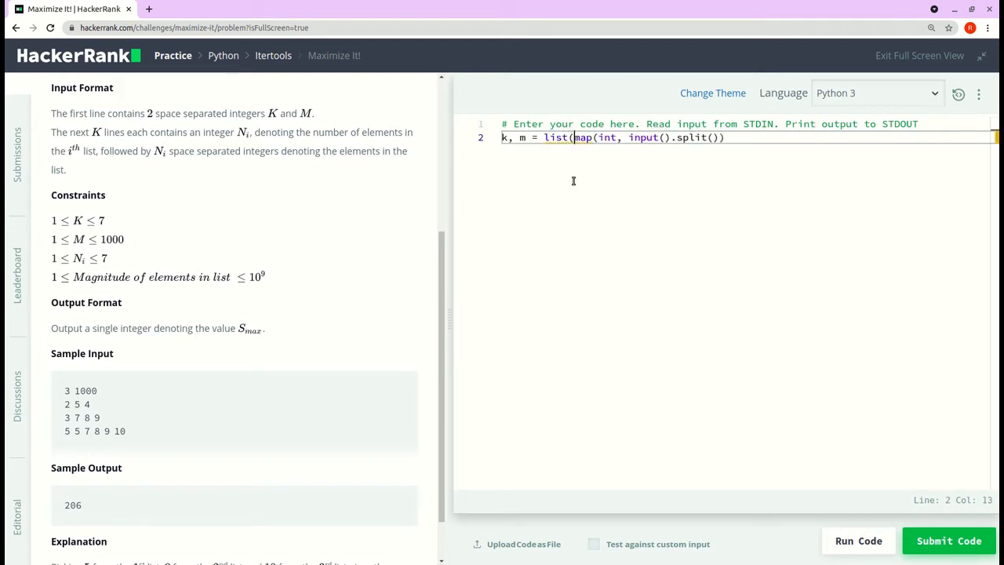
{"action": "left_click", "coordinate": [725, 138]}
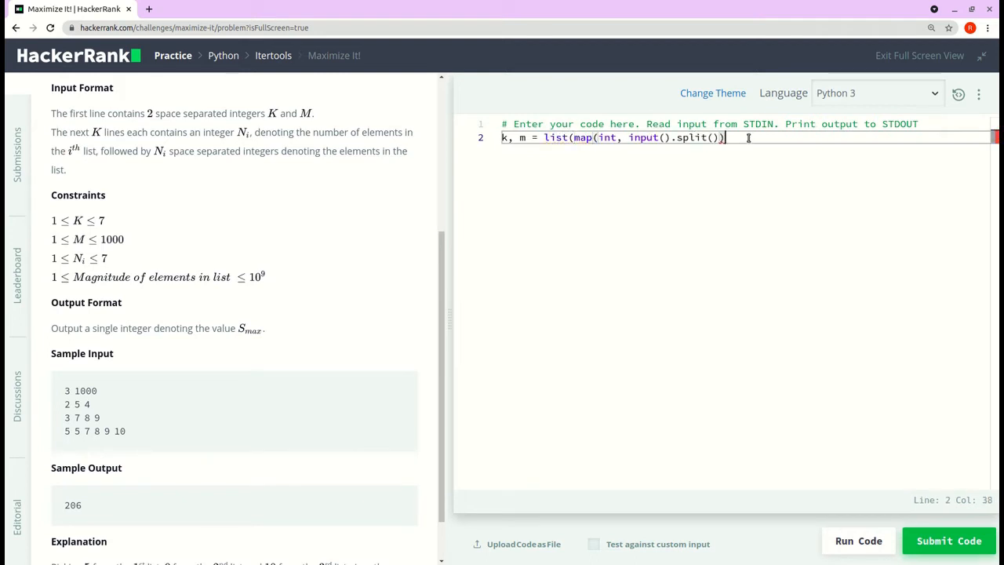
{"action": "type", "text": ")"}
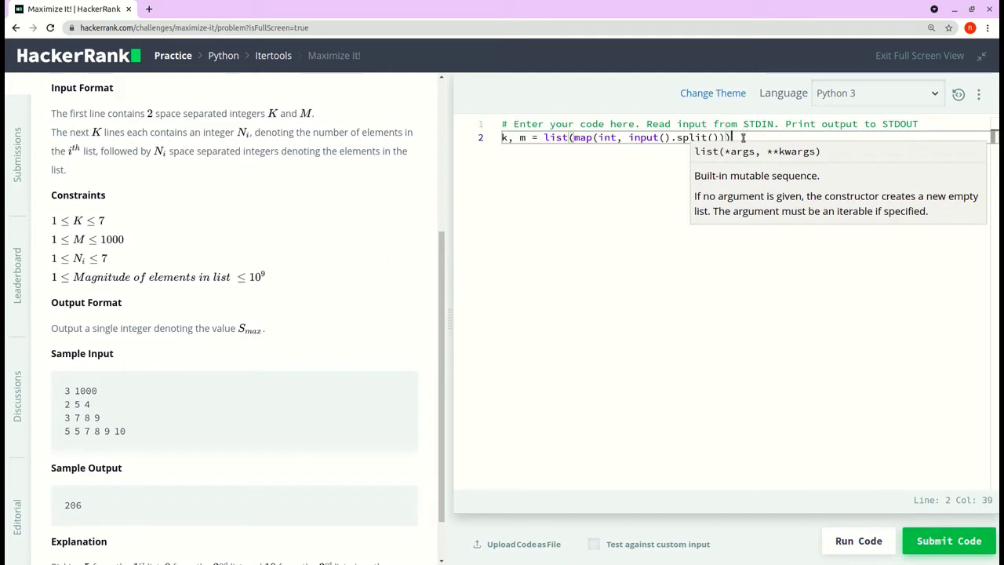
- Add print(k,m) and run the sample test, which outputs 3 1000 with Wrong Answer
{"action": "key", "text": "Enter"}
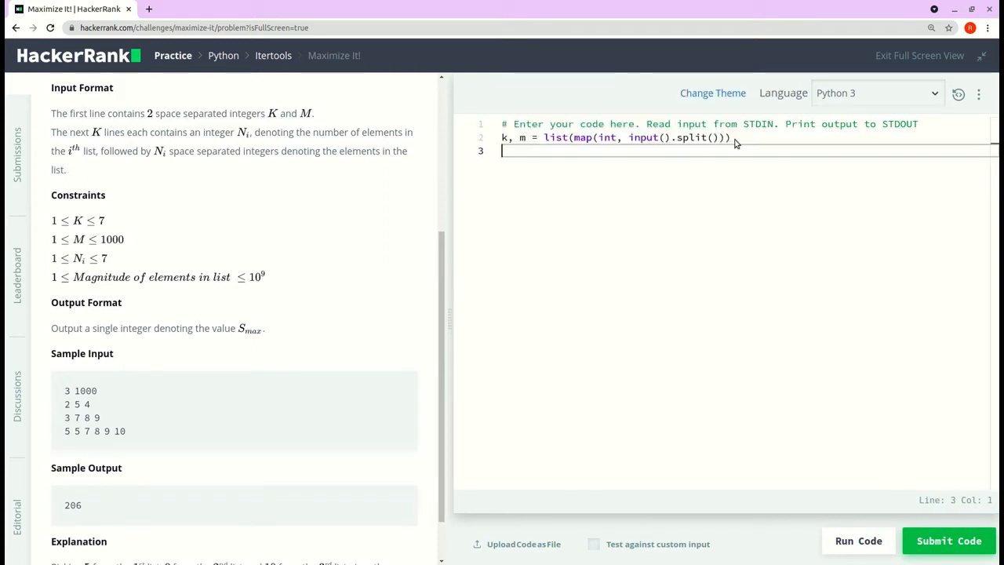
{"action": "type", "text": "print"}
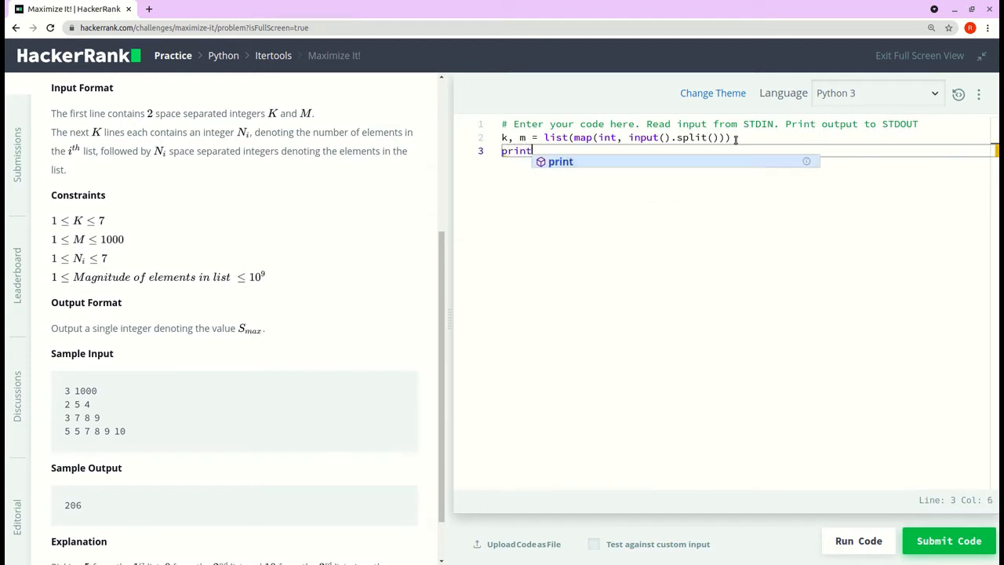
{"action": "type", "text": "(k"}
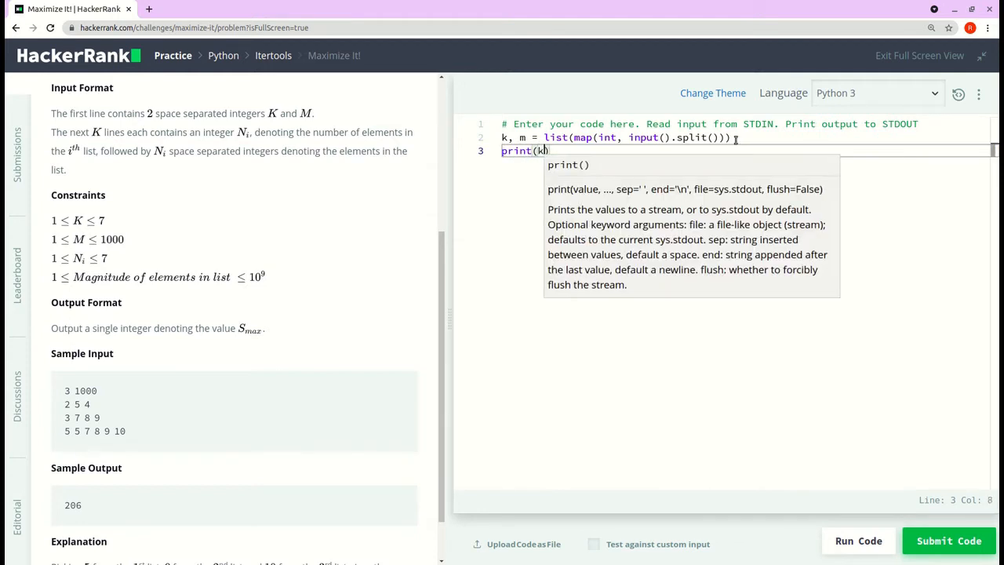
{"action": "type", "text": ",m)"}
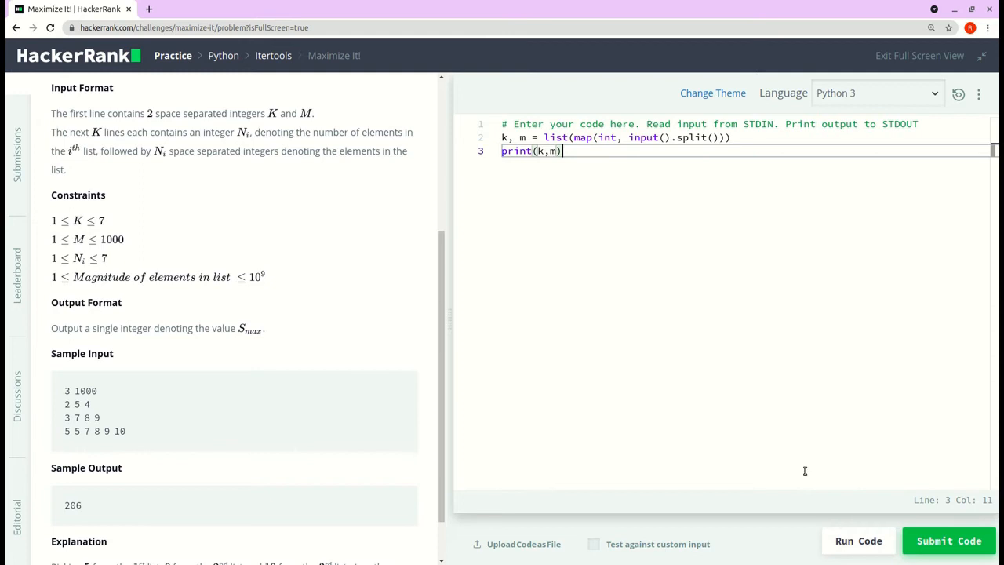
{"action": "left_click", "coordinate": [858, 540]}
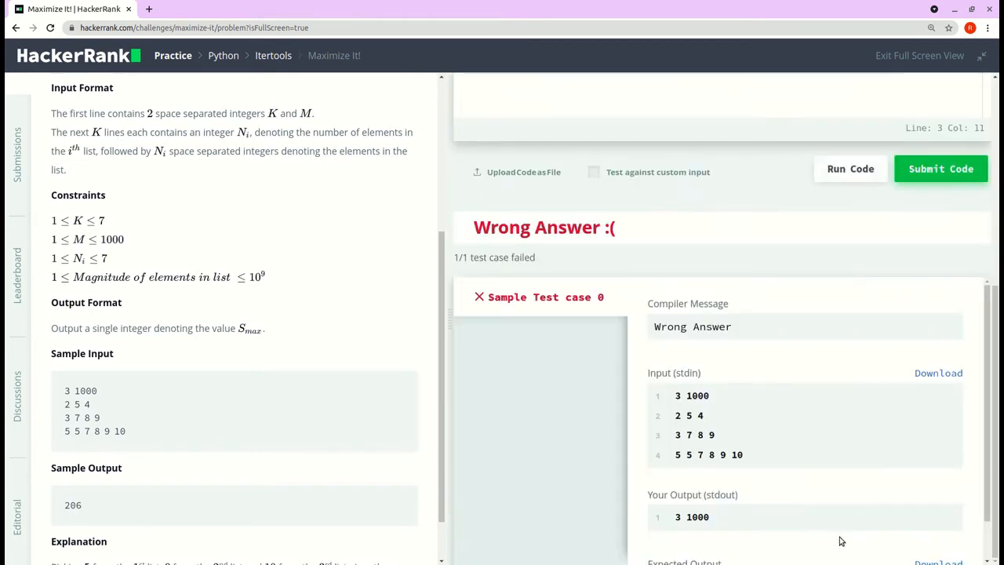
{"action": "scroll", "scroll_direction": "down", "scroll_amount": 3}
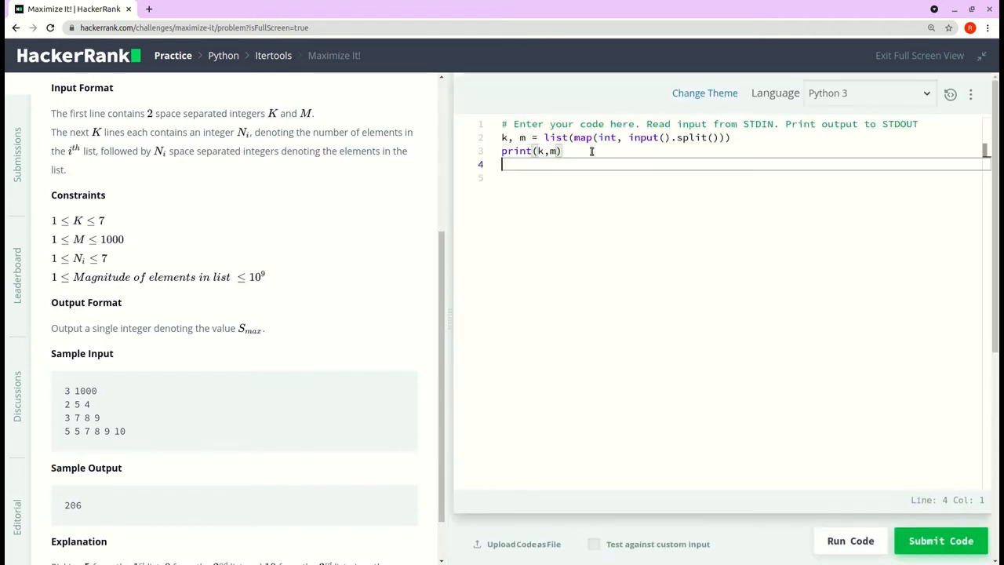
- Add a 'for item in range(k):' loop that reads each following input line
{"action": "key", "text": "Enter"}
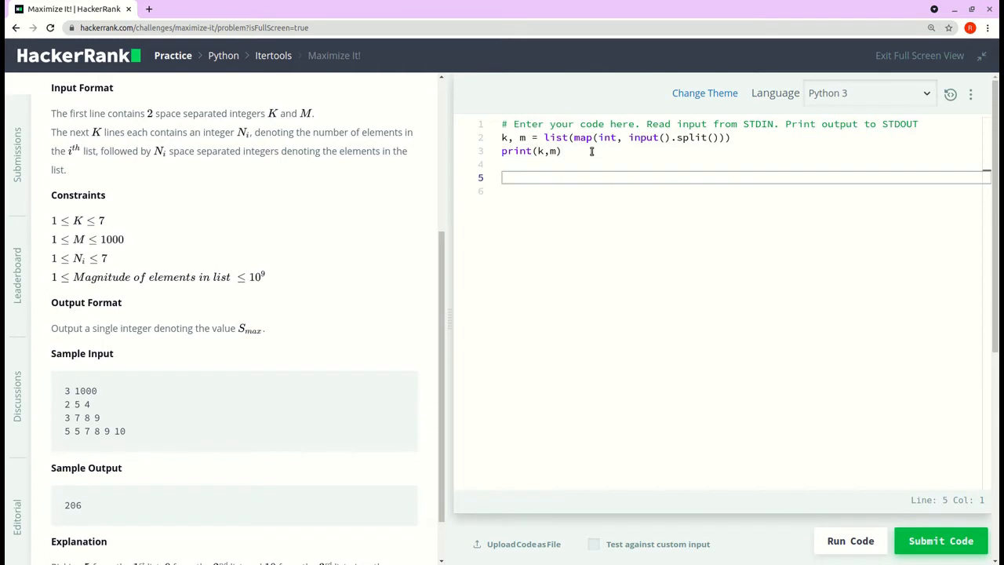
{"action": "type", "text": "for"}
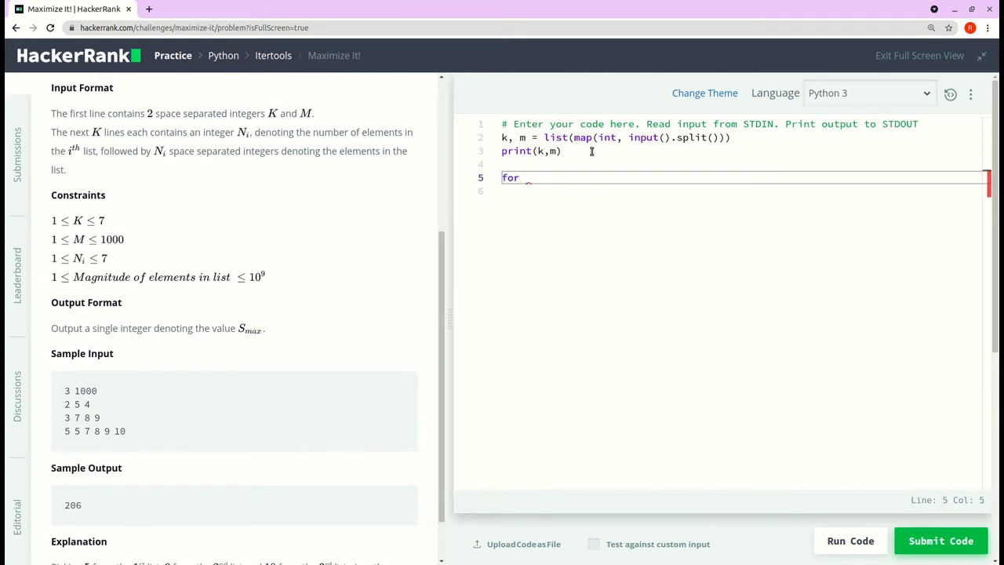
{"action": "type", "text": "item in range(k):"}
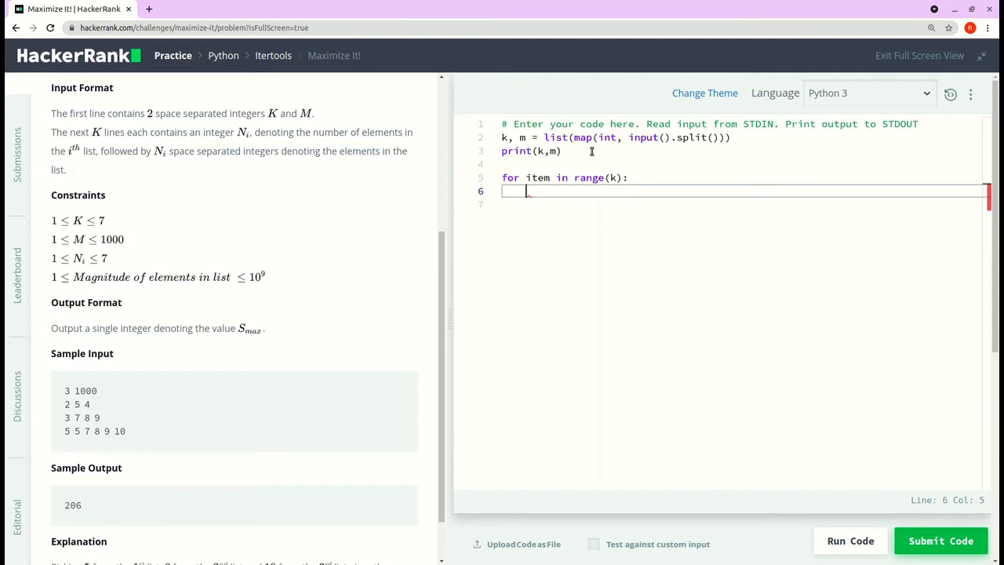
{"action": "type", "text": "inpu"}
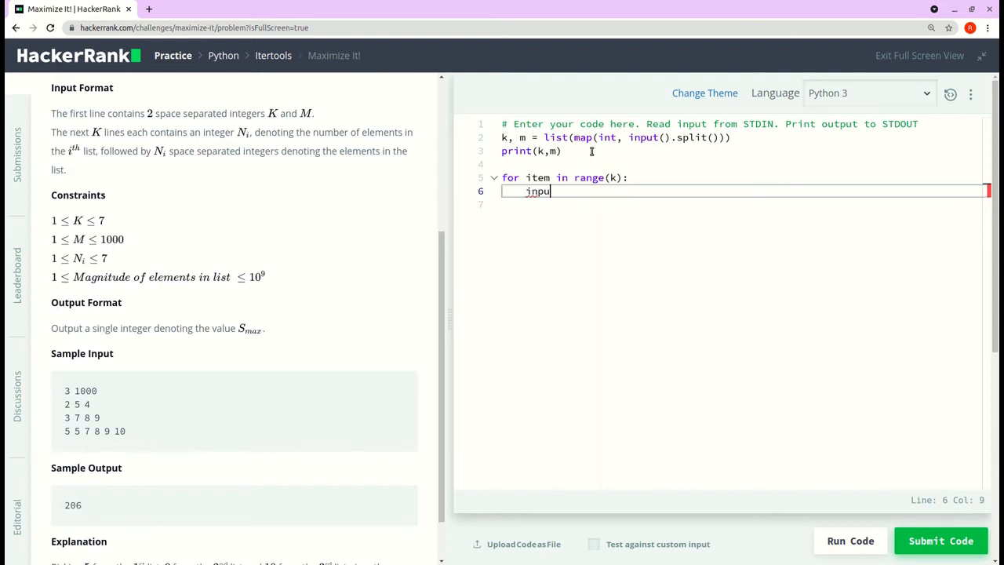
{"action": "type", "text": "t()"}
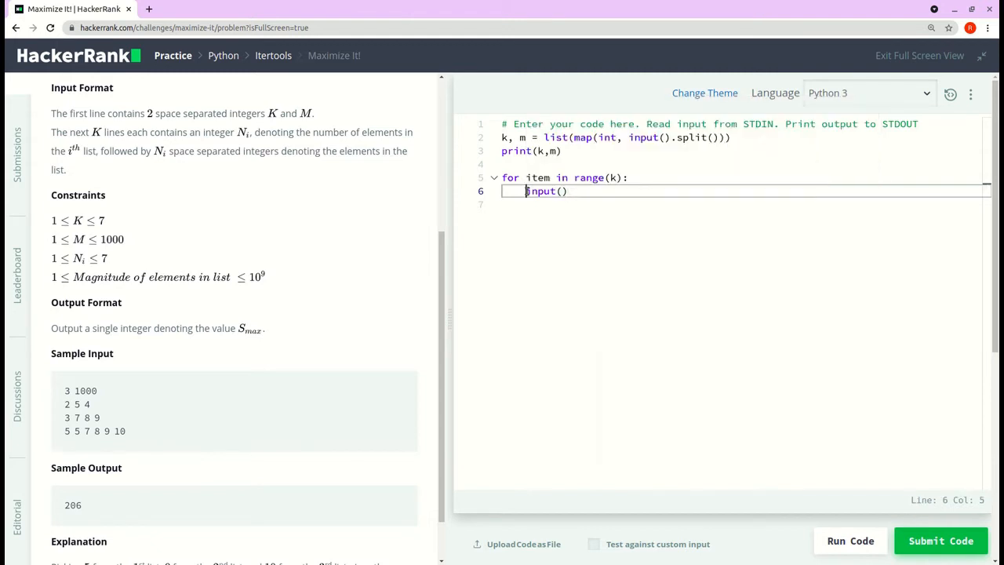
- Make the loop body print(list(map(int, input().split()))) to show each list as integers
{"action": "type", "text": "print("}
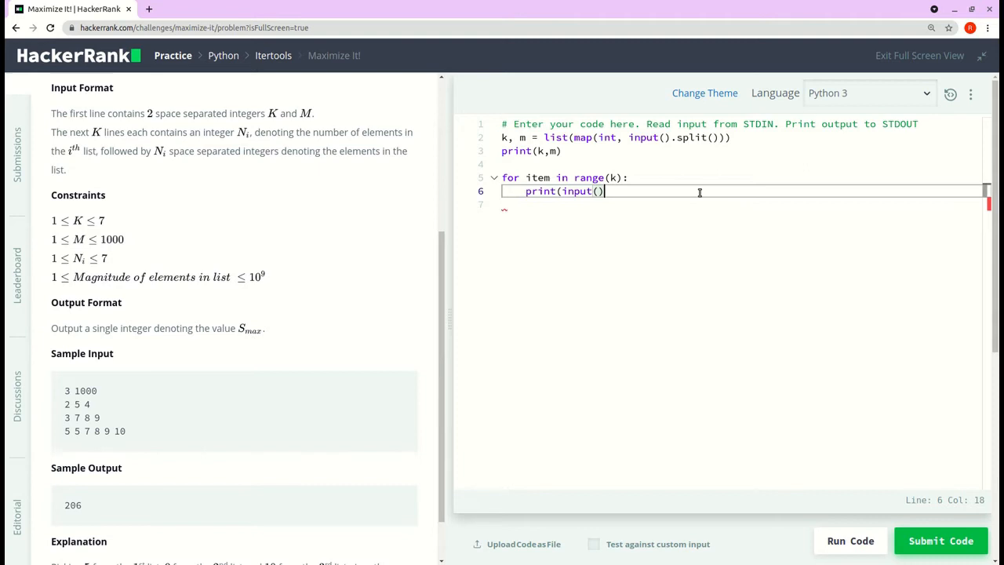
{"action": "type", "text": ")"}
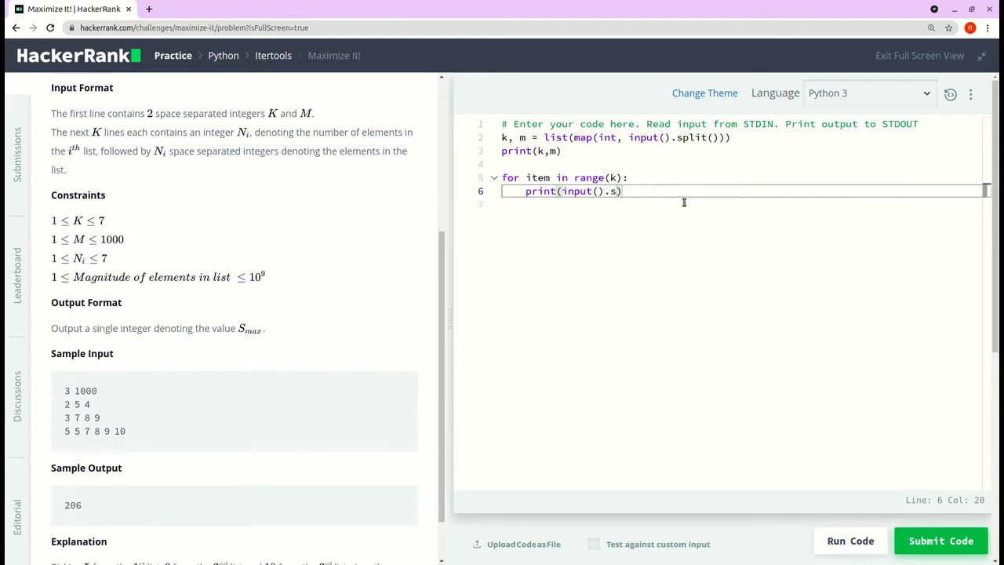
{"action": "type", "text": "plit()"}
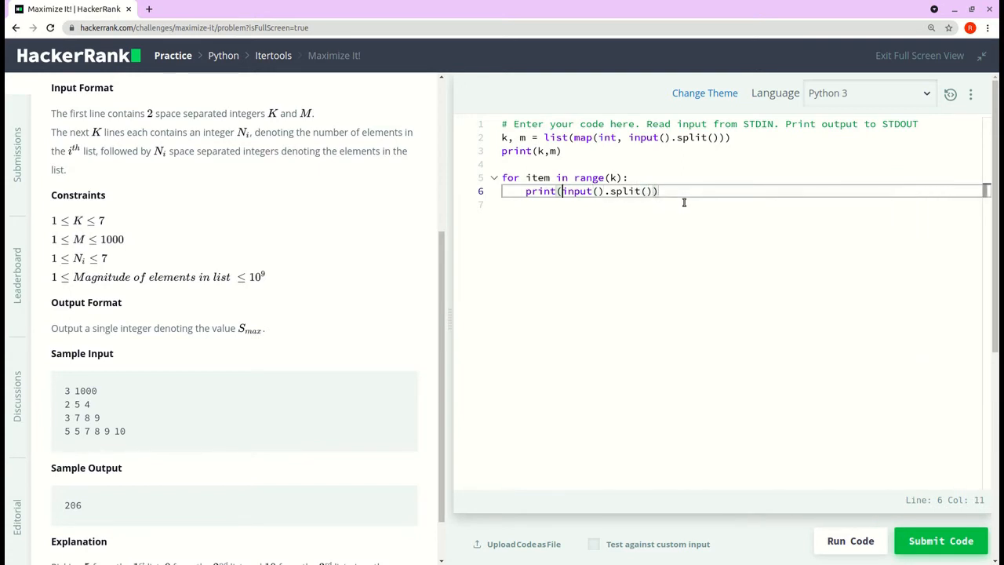
{"action": "type", "text": "map"}
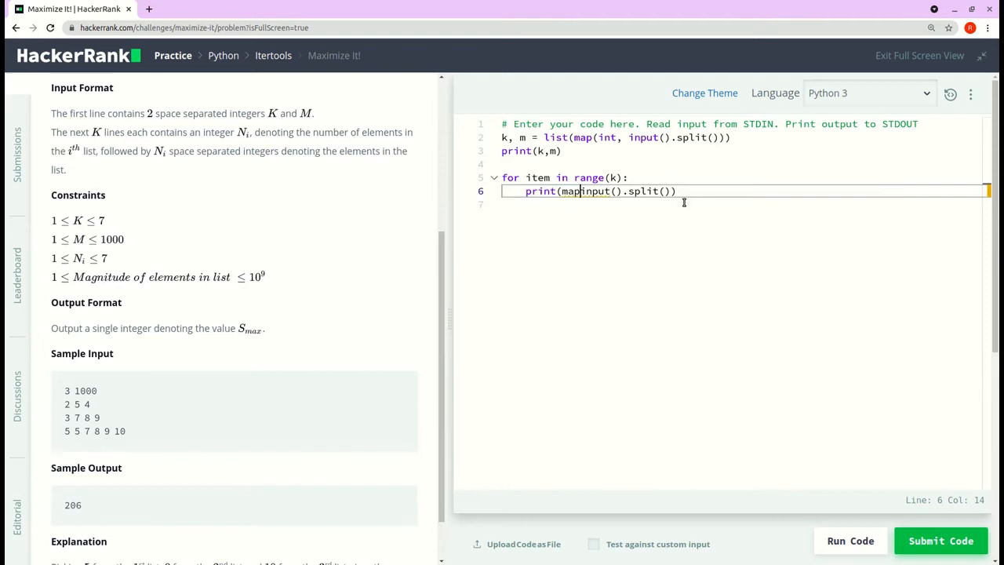
{"action": "type", "text": "(int"}
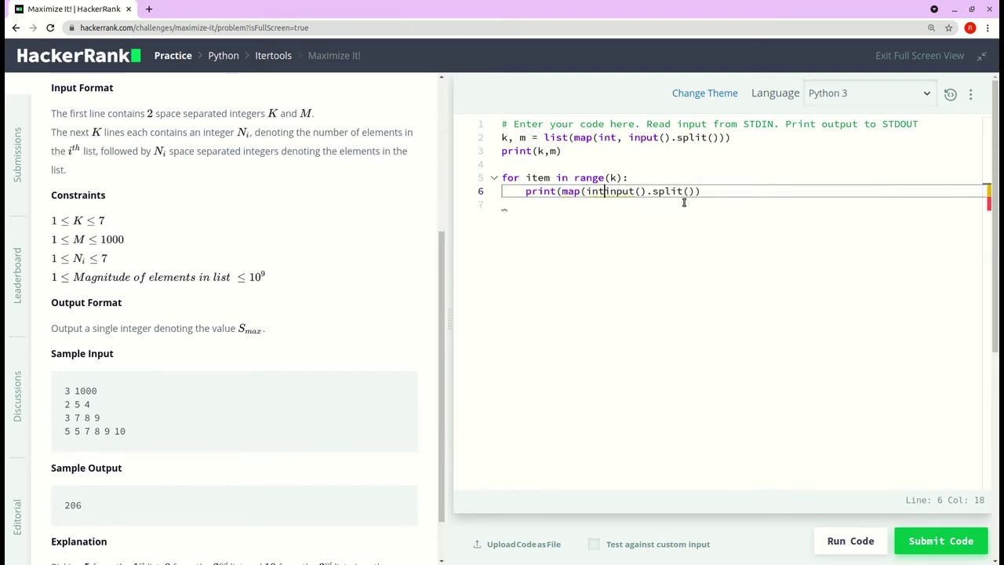
{"action": "type", "text": ","}
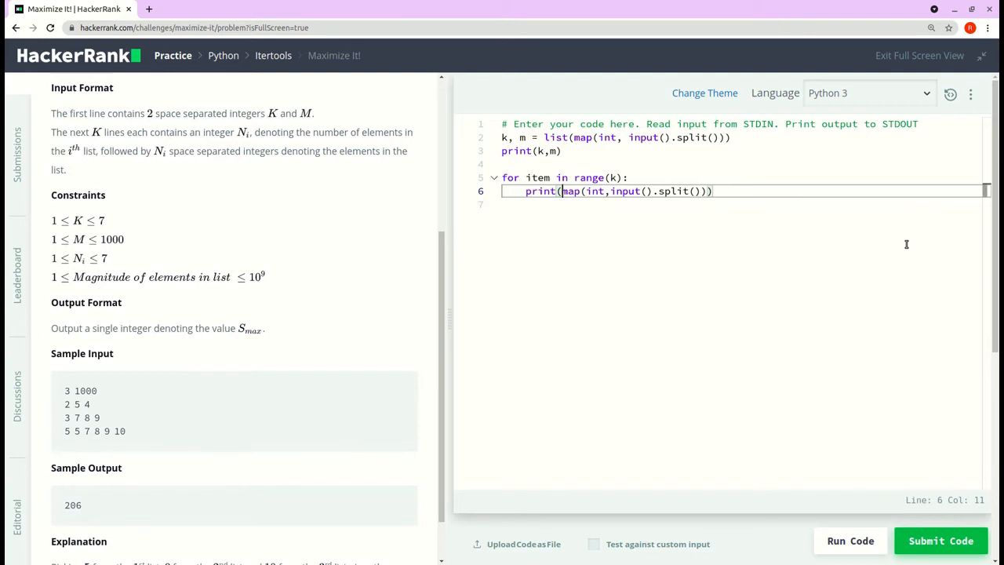
{"action": "type", "text": "list"}
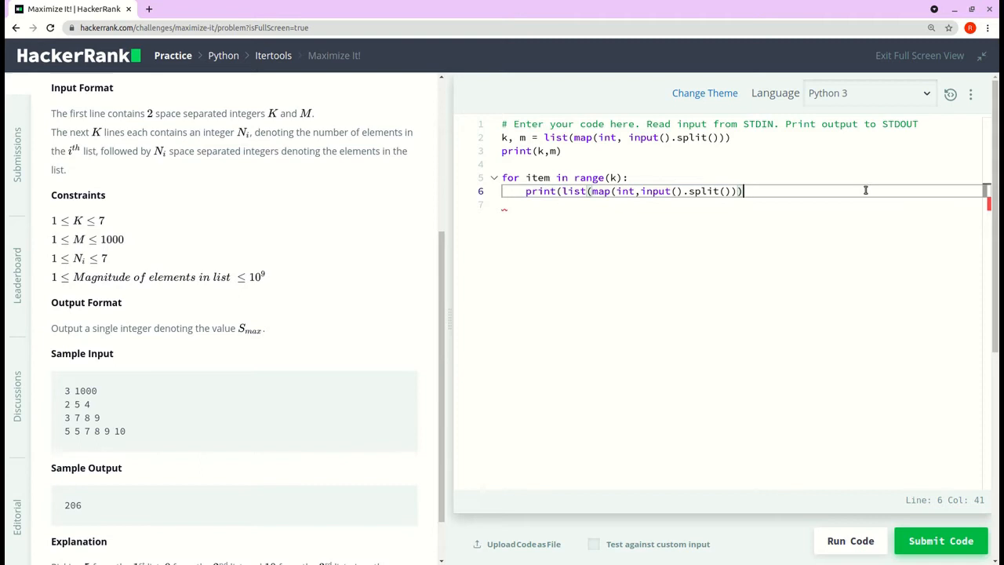
- Run the code on the sample test to see the printed lists
{"action": "type", "text": ")"}
{"action": "key", "text": "Enter"}
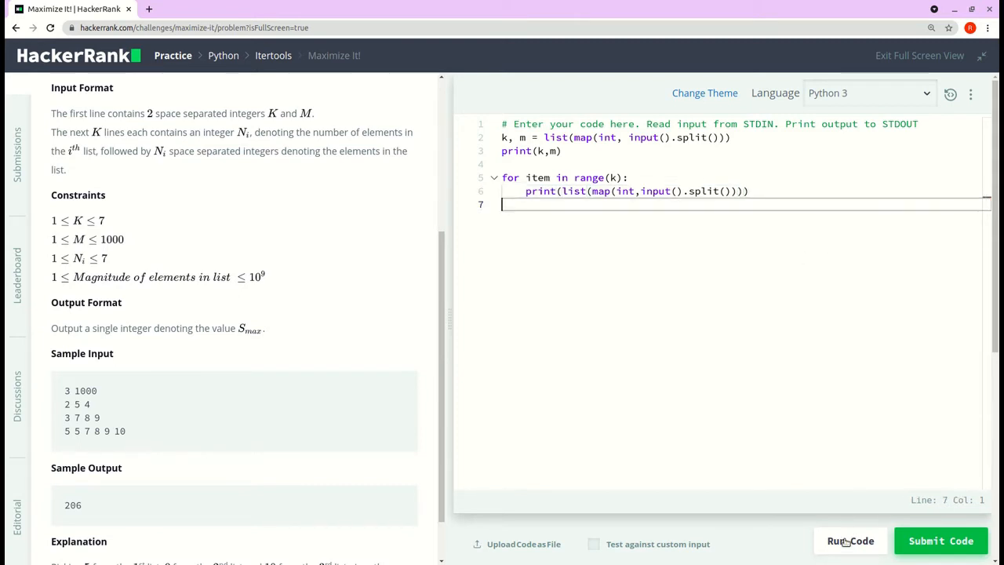
{"action": "left_click", "coordinate": [849, 539]}
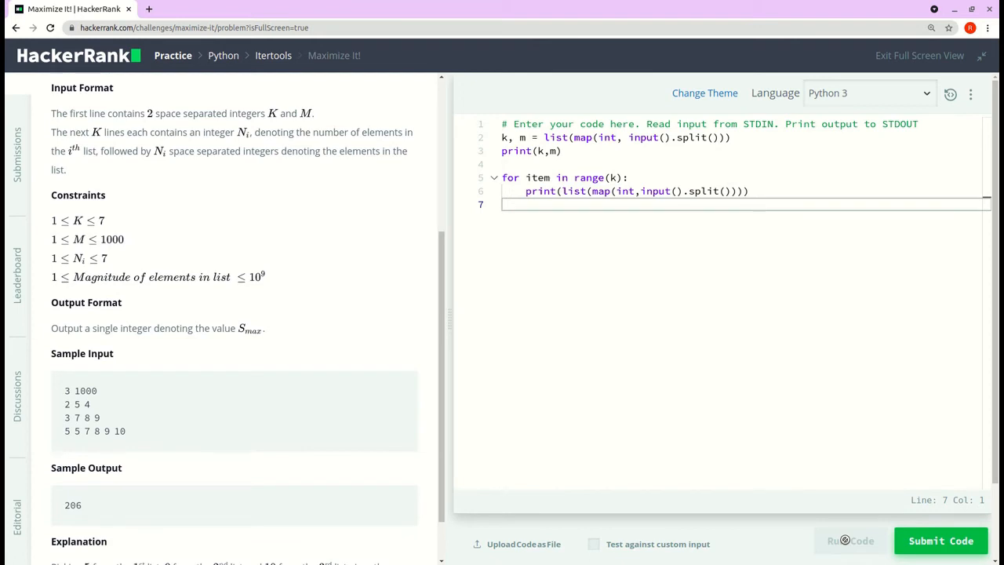
{"action": "left_click", "coordinate": [849, 539]}
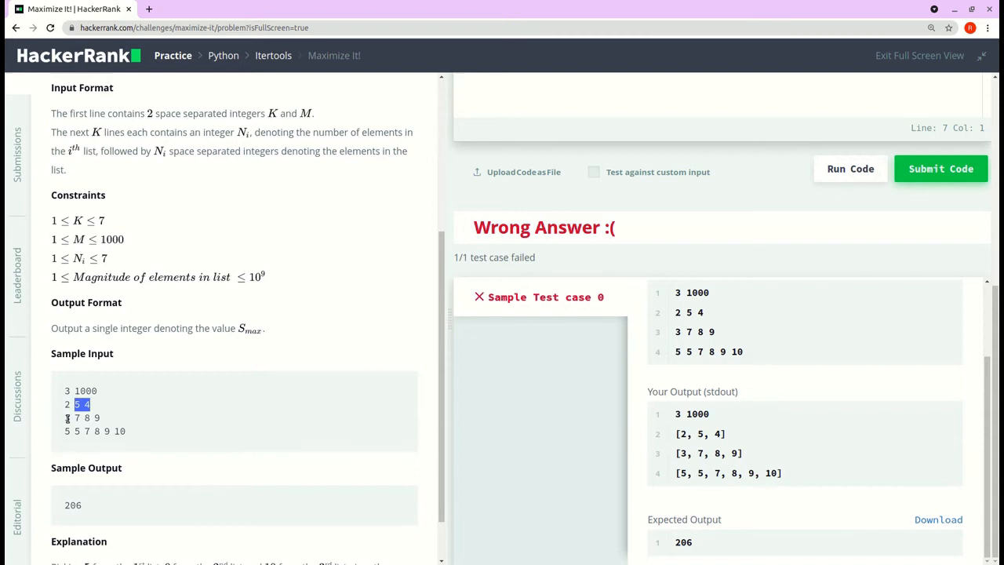
- Select '5 4' in the sample input to compare it with the printed lists
{"action": "left_click_drag", "start_coordinate": [75, 404], "coordinate": [120, 429]}
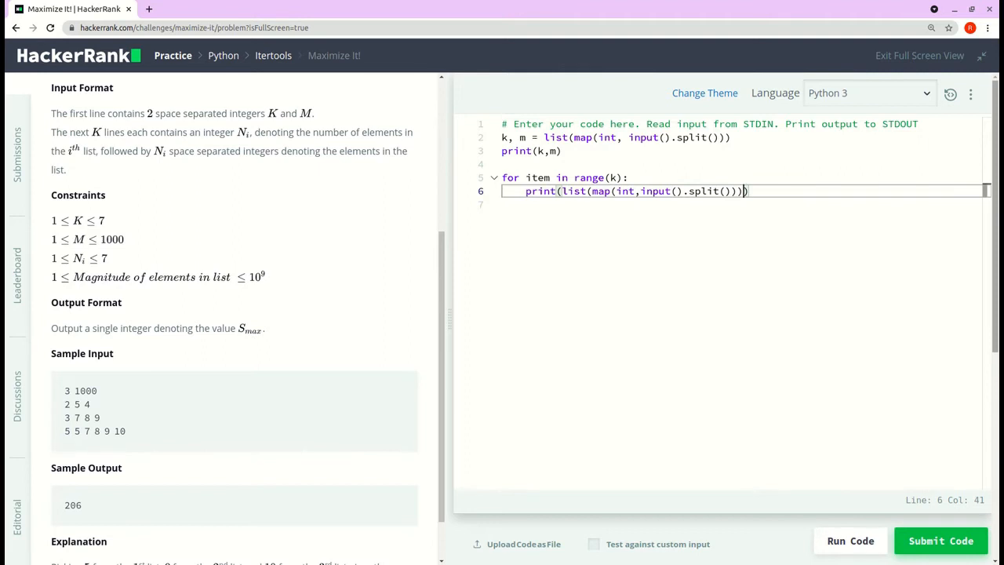
- Slice each list with [1:] to drop its leading count and rerun, still getting Wrong Answer
{"action": "type", "text": "[]"}
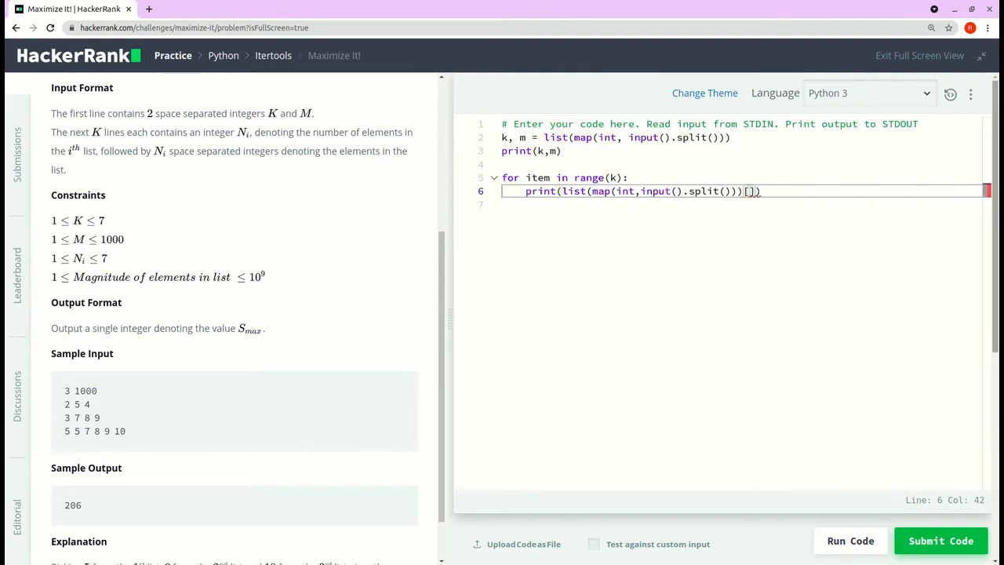
{"action": "type", "text": "1"}
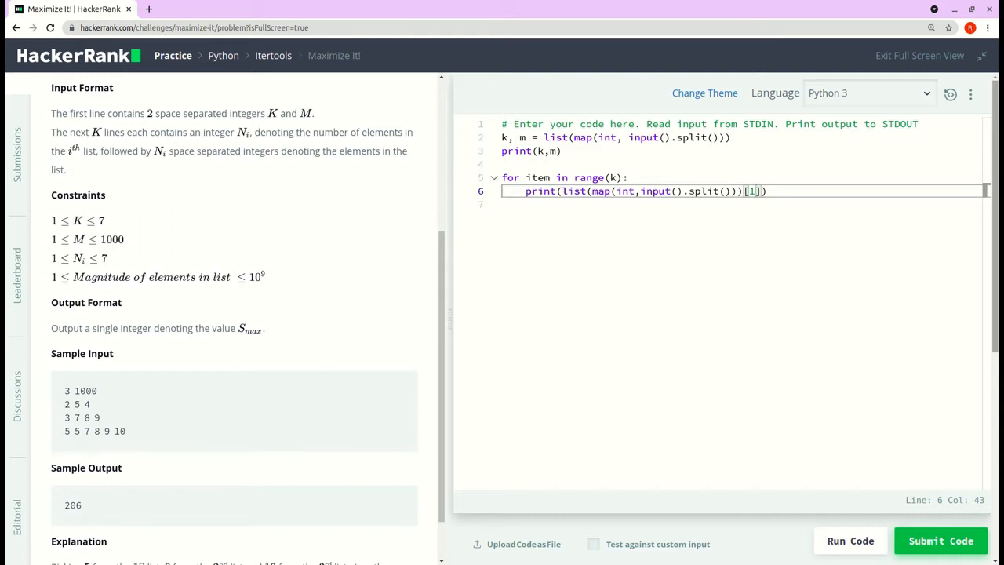
{"action": "type", "text": ":"}
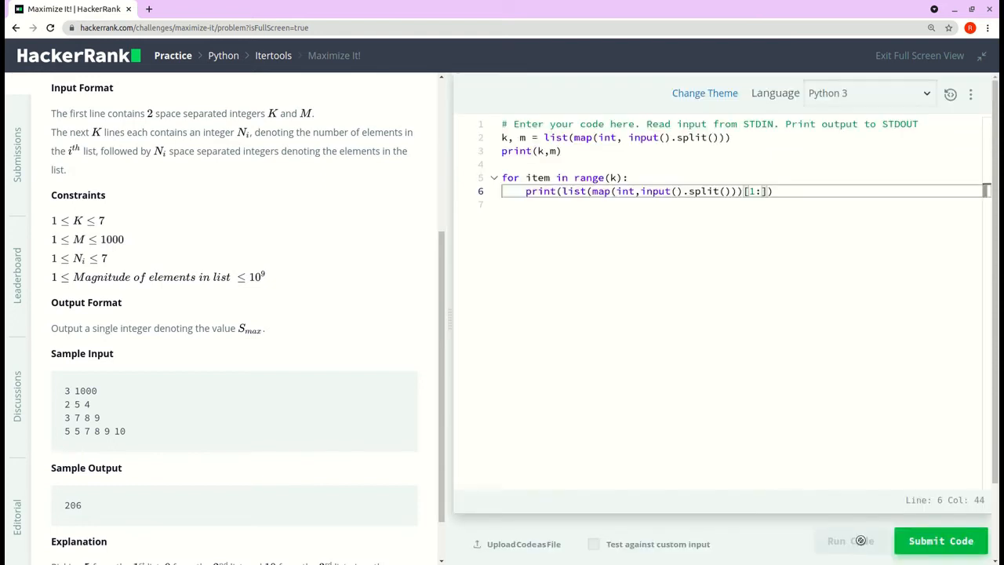
{"action": "left_click", "coordinate": [850, 541]}
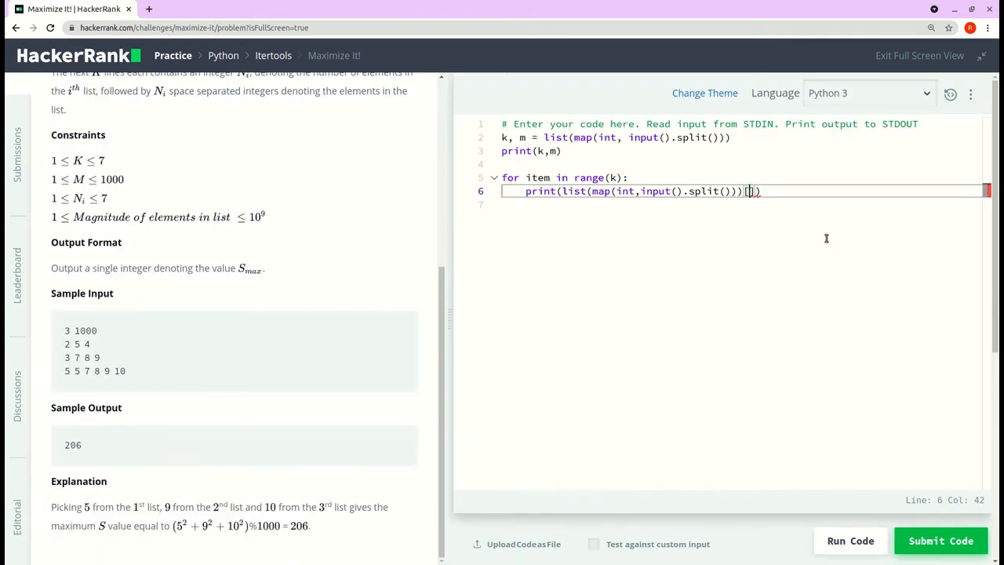
{"action": "type", "text": "1:"}
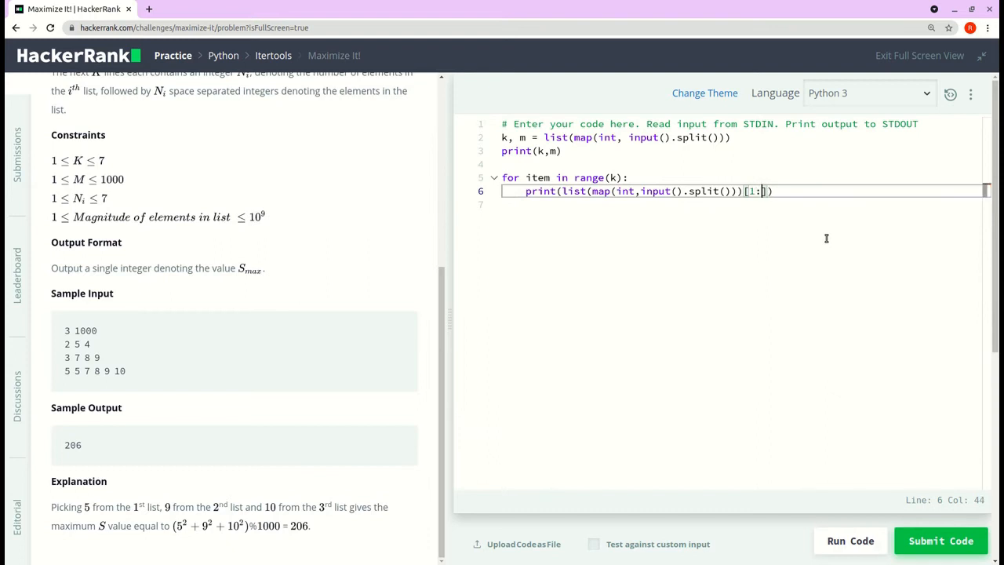
{"action": "mouse_move", "coordinate": [825, 556]}
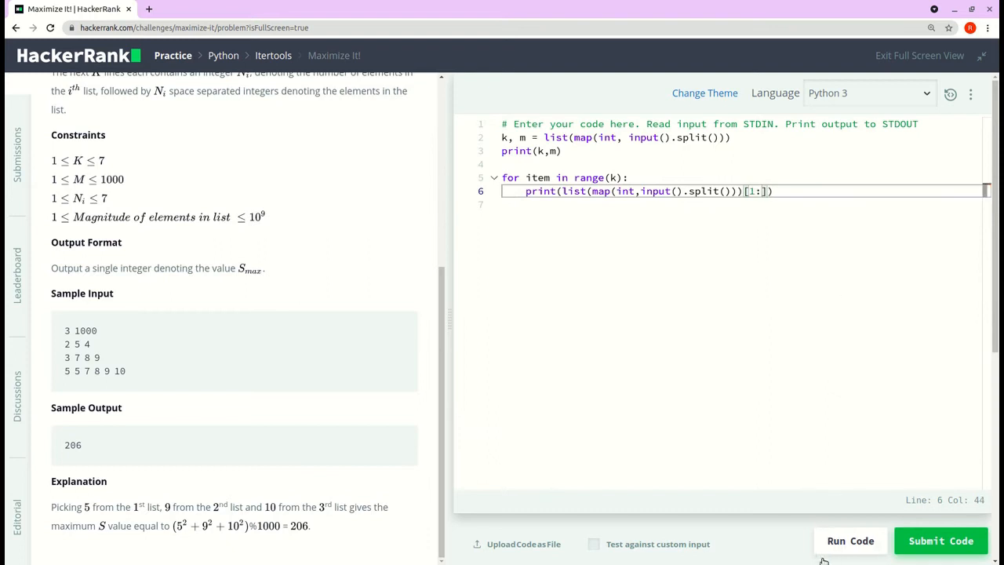
{"action": "left_click", "coordinate": [849, 539]}
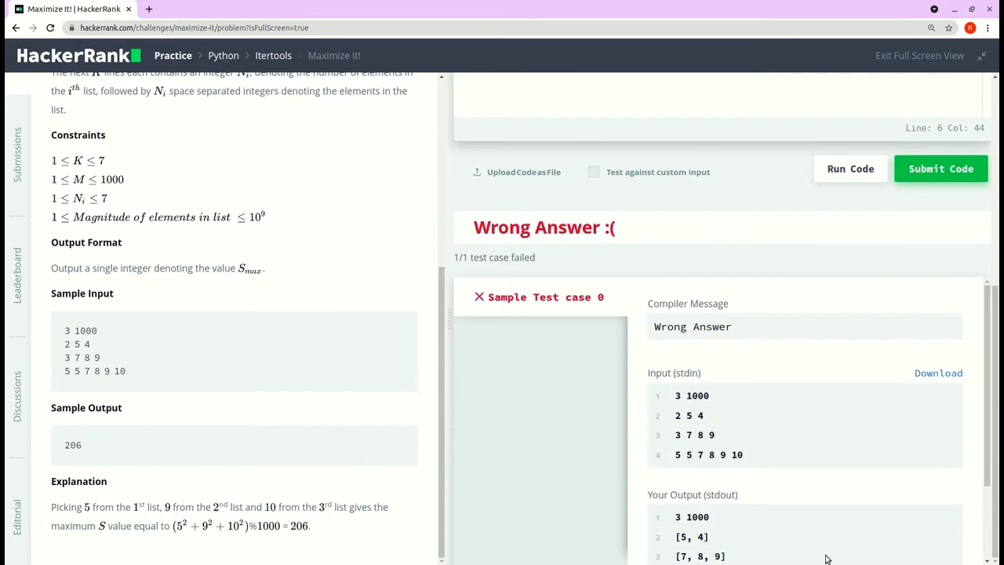
{"action": "scroll", "scroll_direction": "down", "scroll_amount": 3}
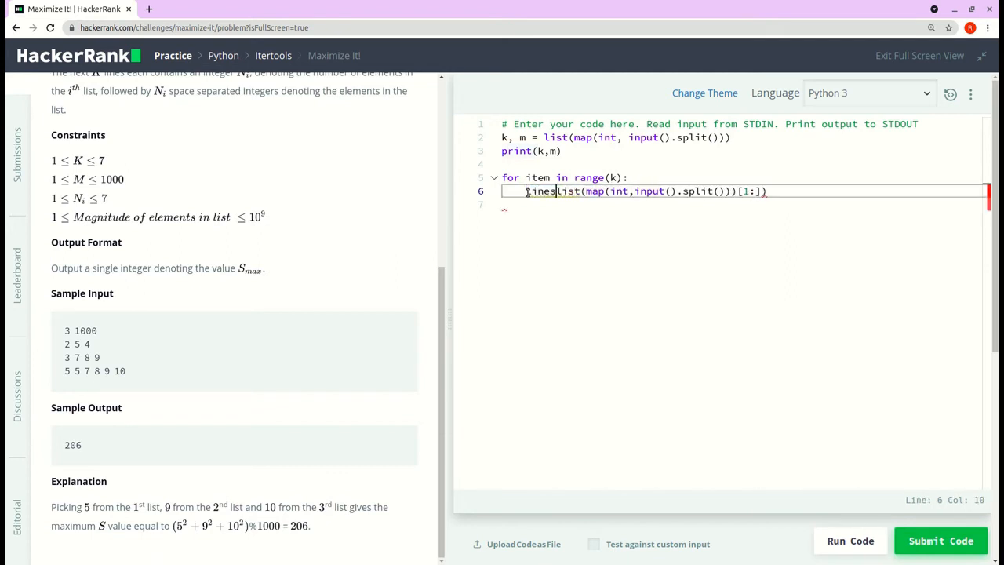
- Replace the loop's print with lines.append(...) for each trimmed list
{"action": "type", "text": "."}
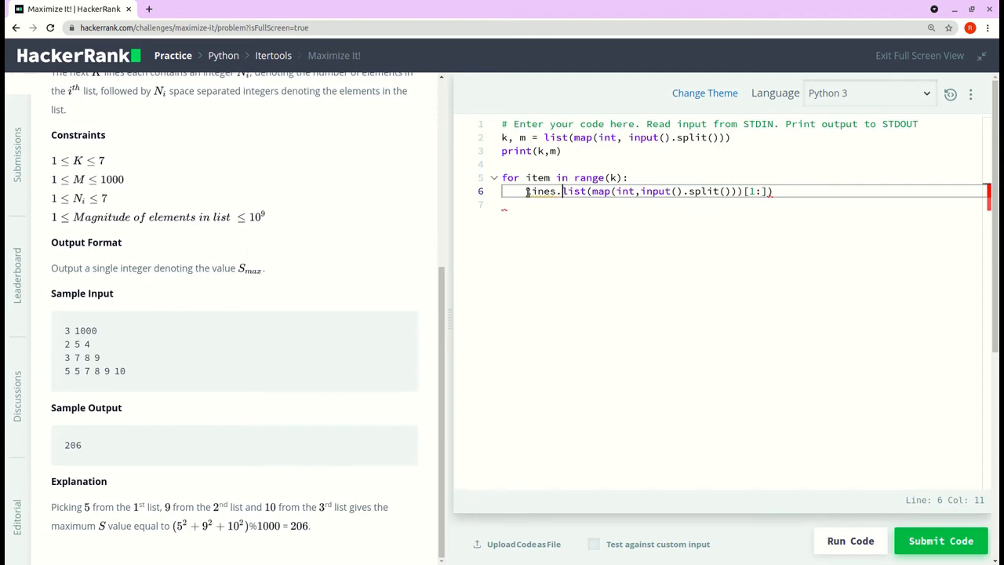
{"action": "type", "text": ".ap"}
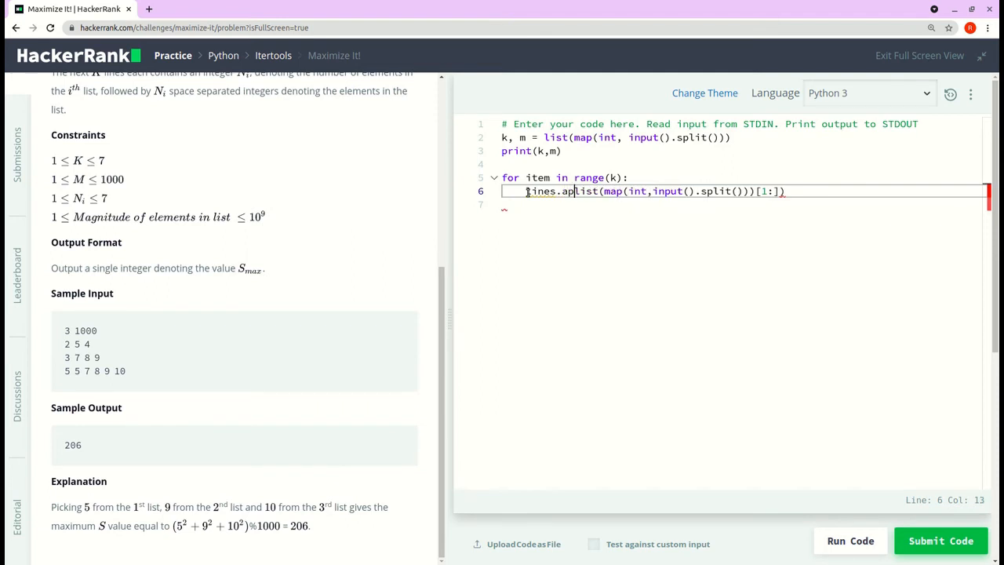
{"action": "type", "text": "ooen"}
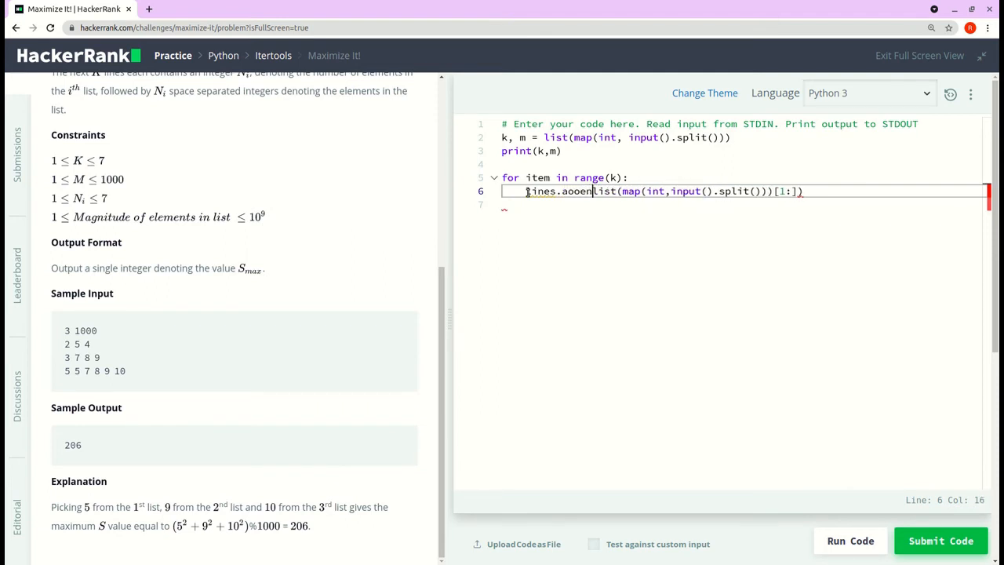
{"action": "type", "text": "append"}
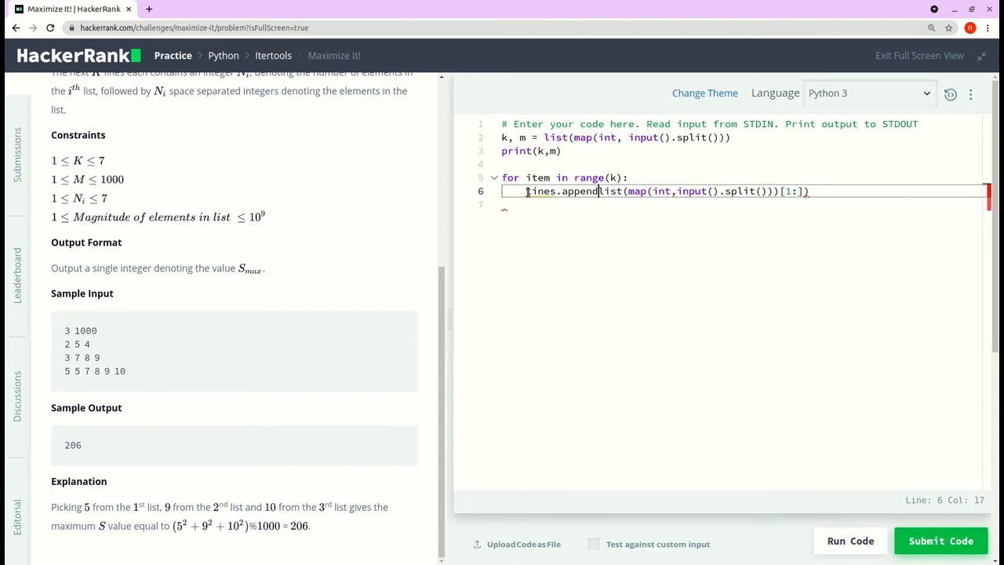
{"action": "type", "text": ")"}
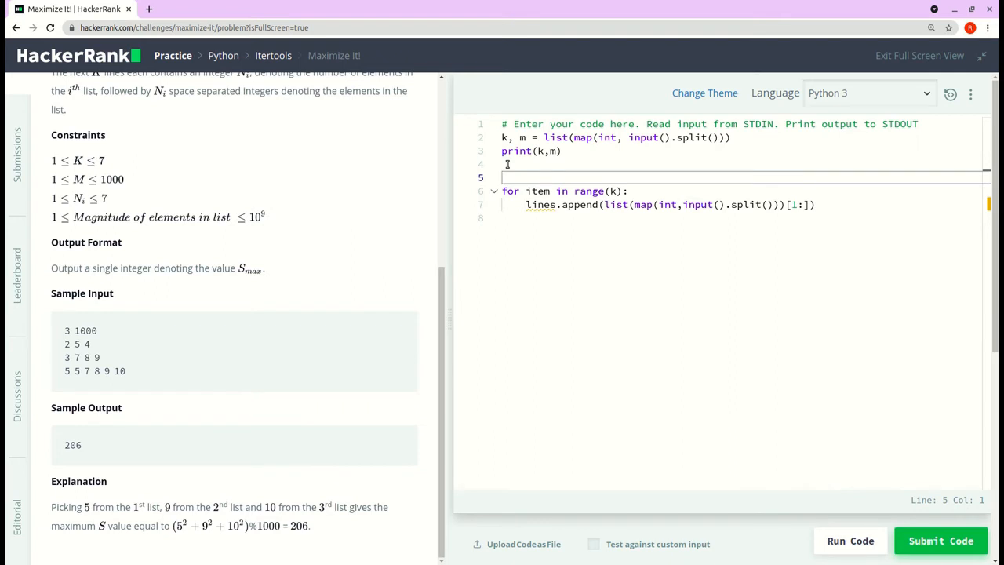
- Initialise lines = [] before the loop and print(lines) after it
{"action": "type", "text": "lines ="}
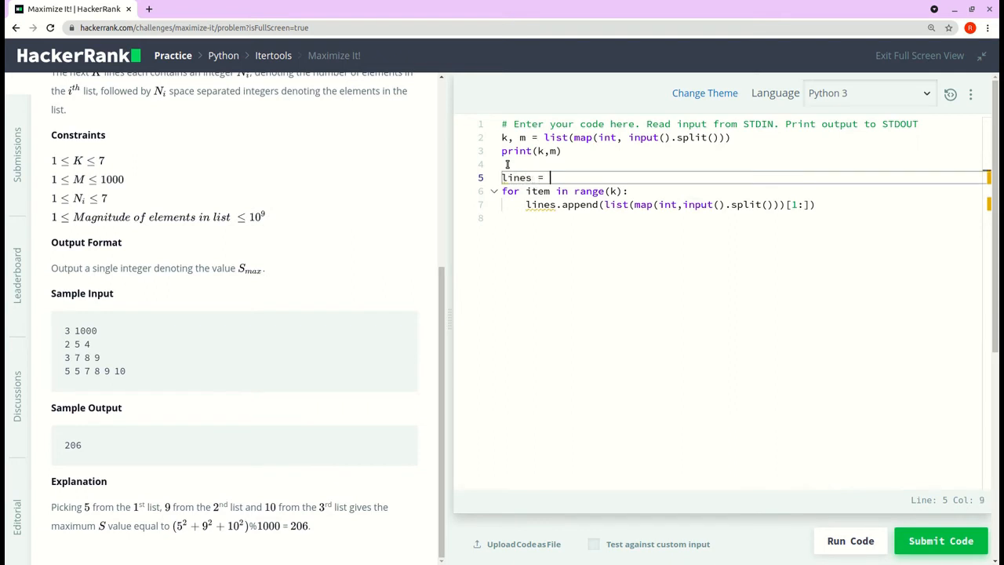
{"action": "type", "text": "[]"}
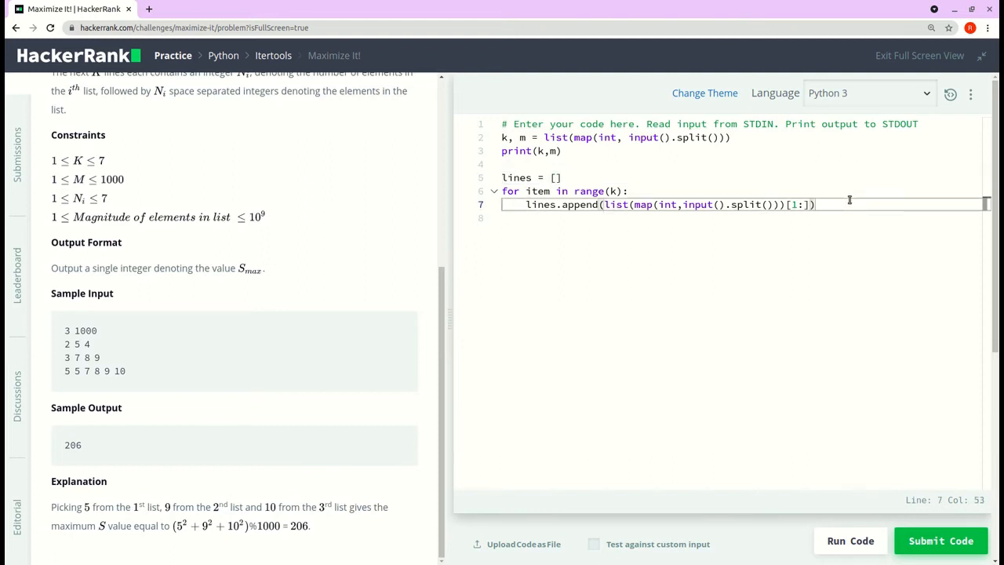
{"action": "key", "text": "Enter"}
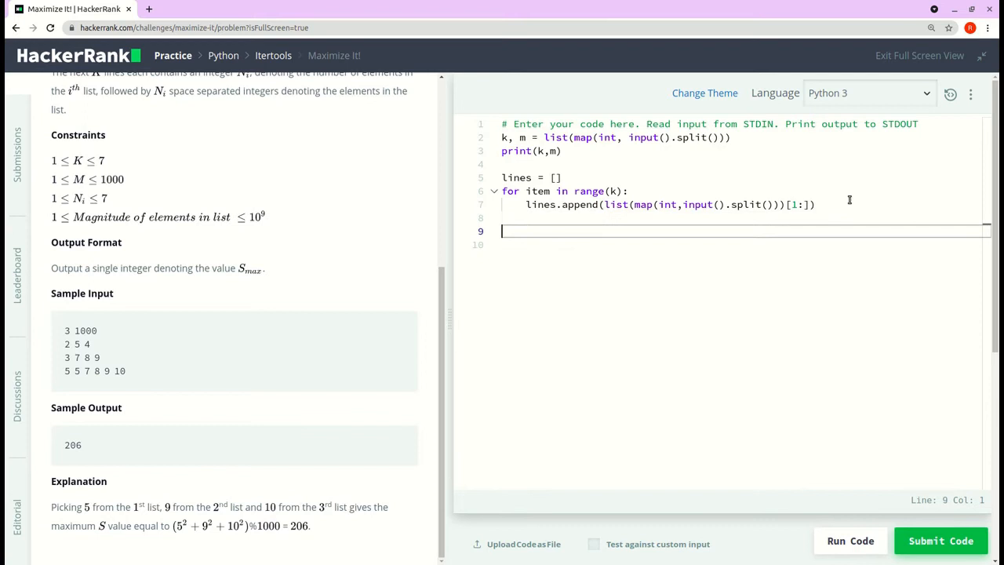
{"action": "type", "text": "p"}
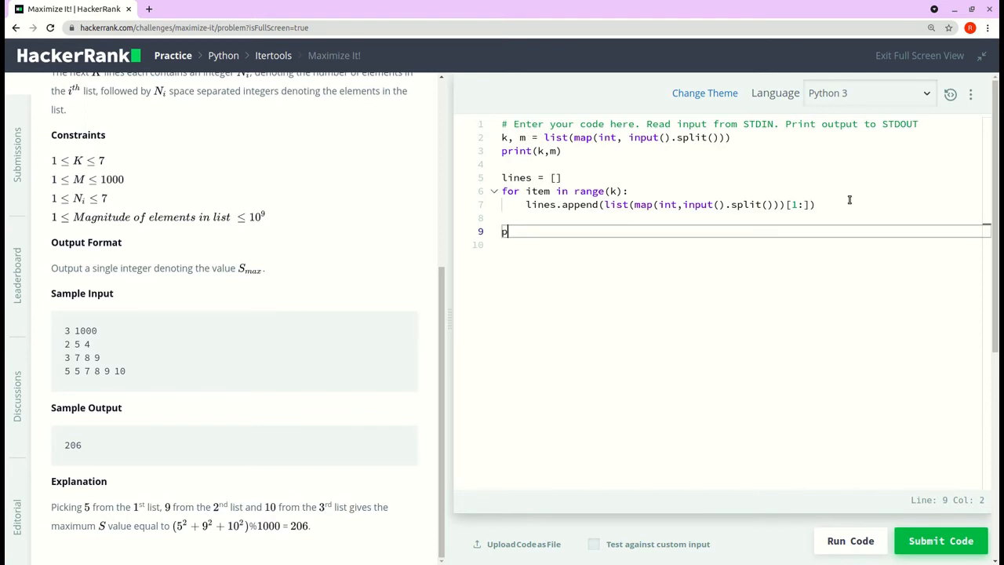
{"action": "type", "text": "rint"}
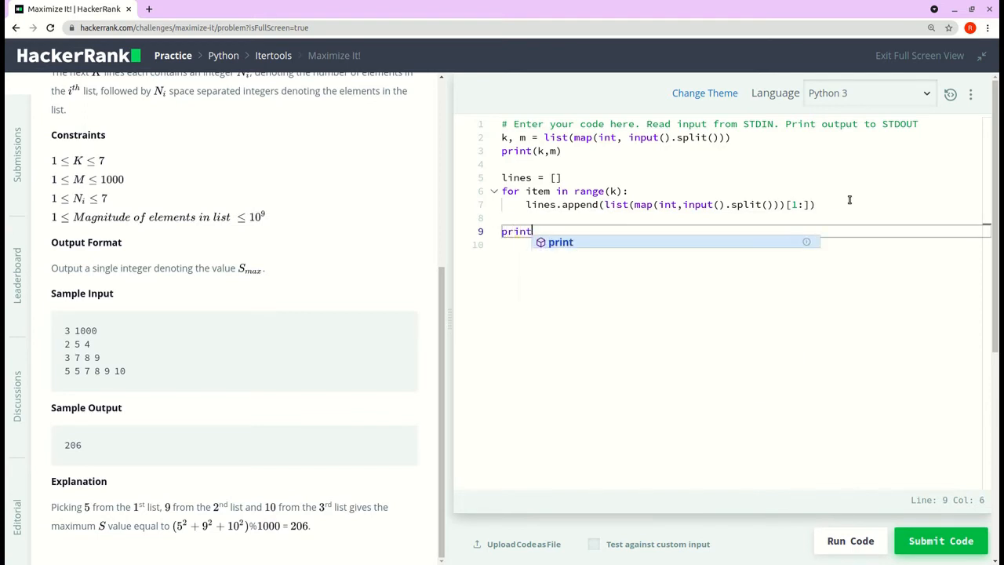
{"action": "type", "text": "()"}
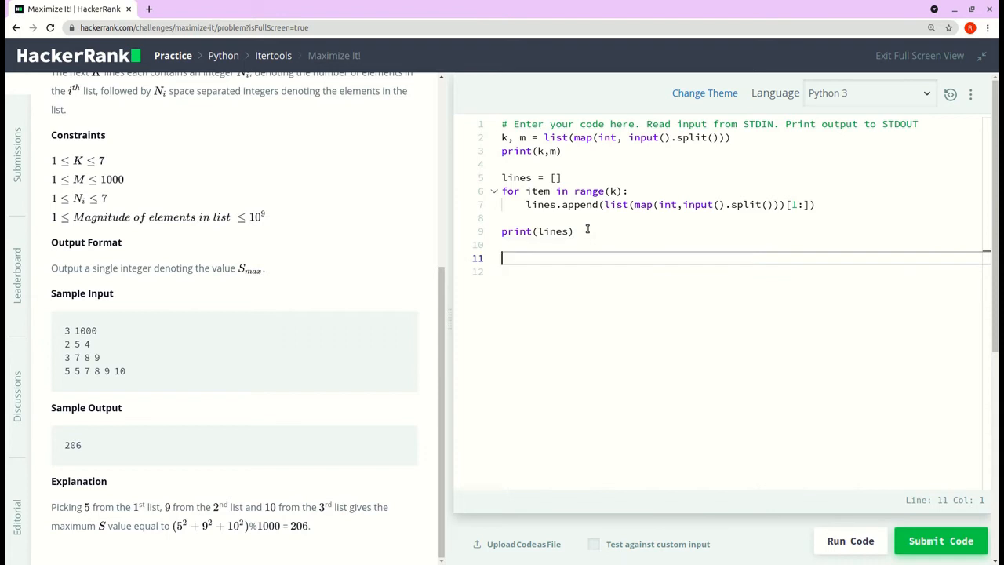
- Call product(lines) on a new line after printing lines
{"action": "type", "text": "prodict"}
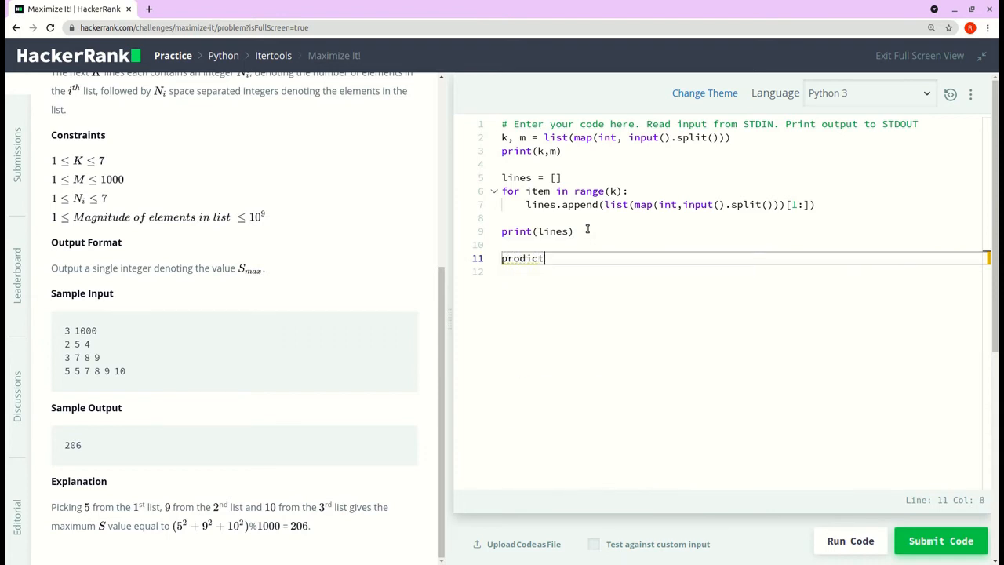
{"action": "type", "text": "product"}
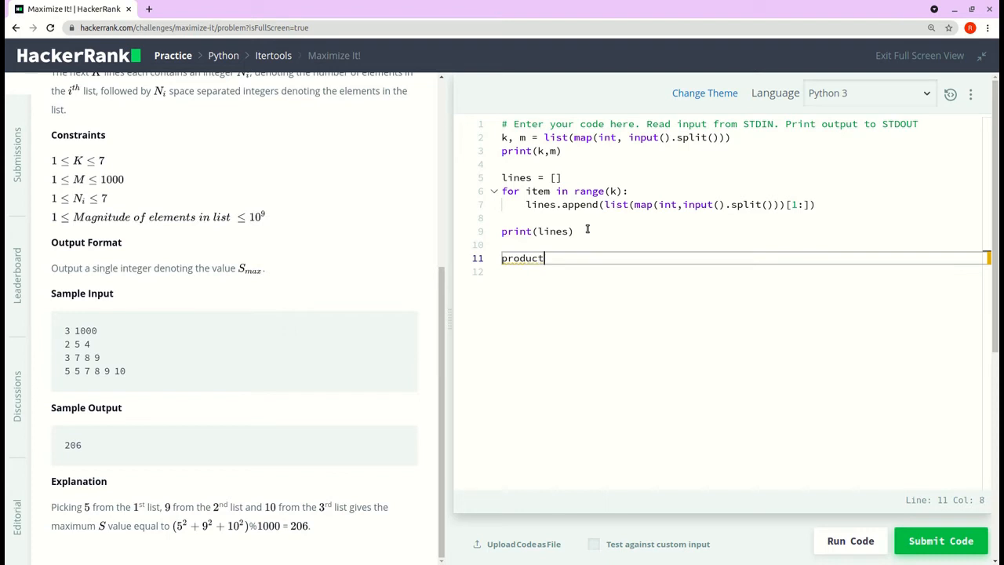
{"action": "type", "text": "()"}
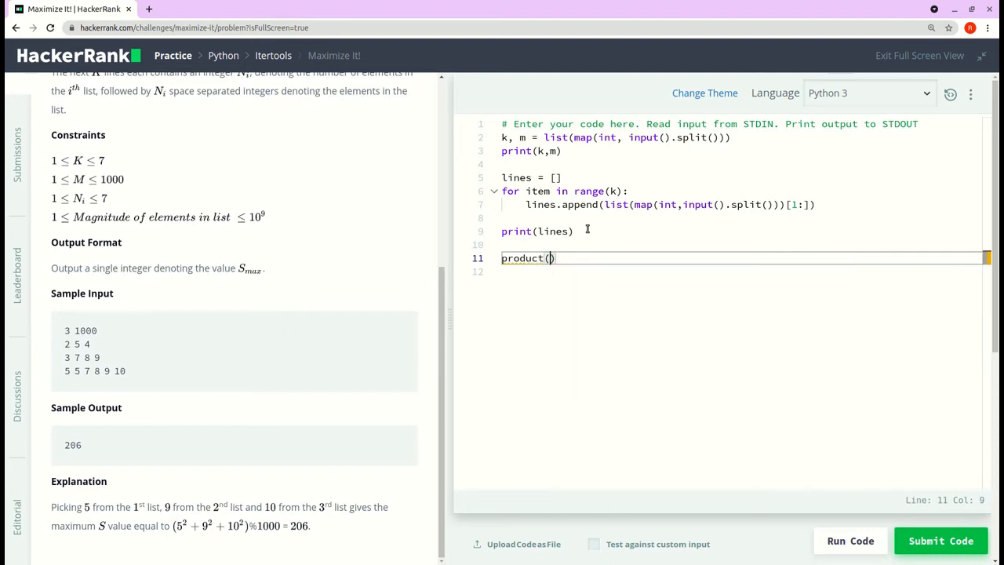
{"action": "type", "text": "lines"}
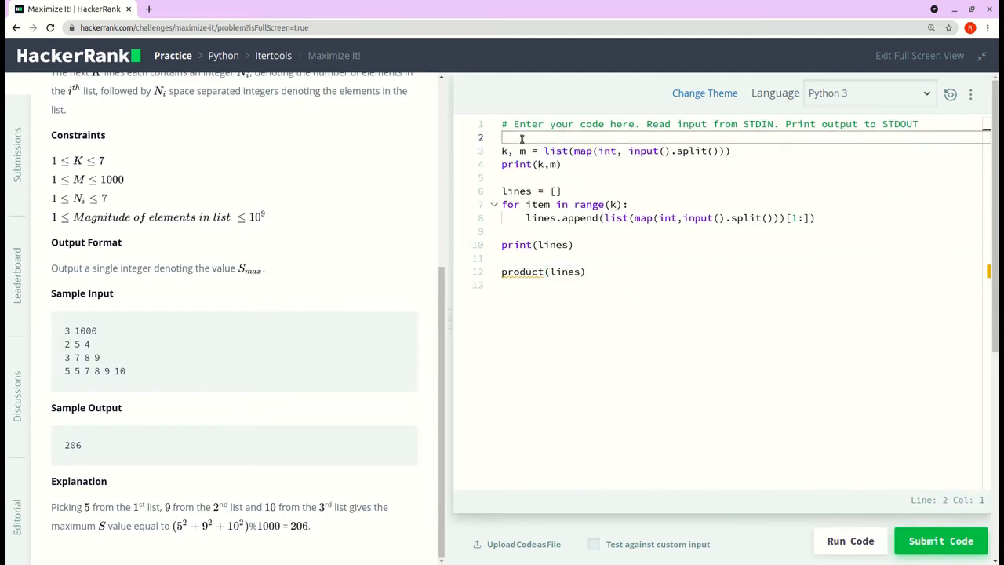
- Add 'from itertools import product' at the top and unpack the call as product(*lines)
{"action": "type", "text": "from itertools import"}
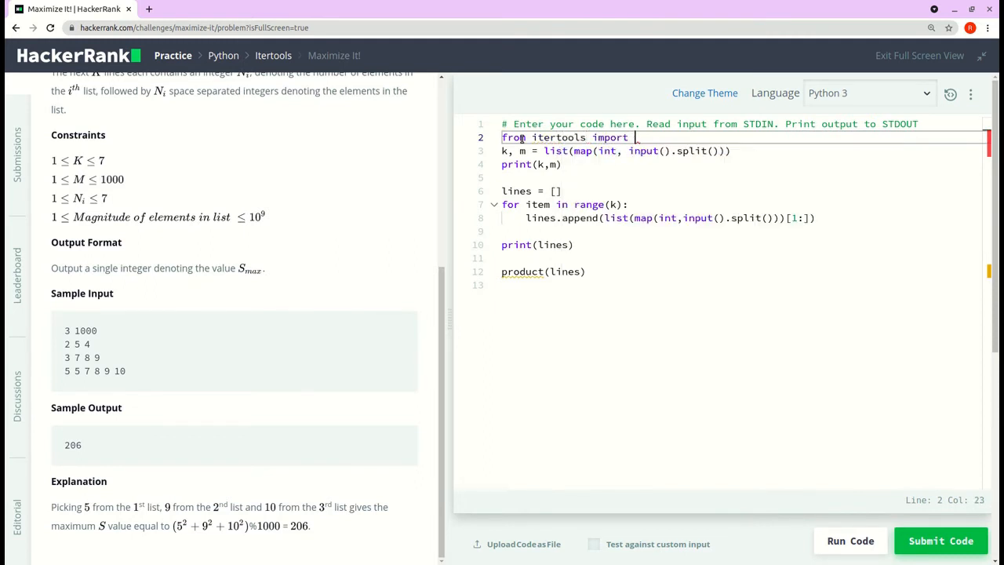
{"action": "type", "text": "product"}
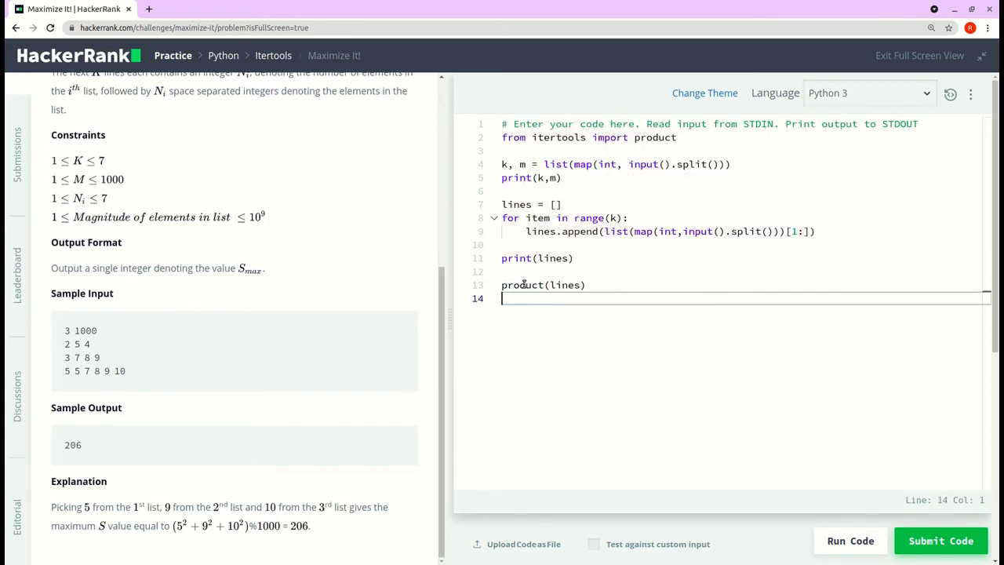
{"action": "mouse_move", "coordinate": [546, 287]}
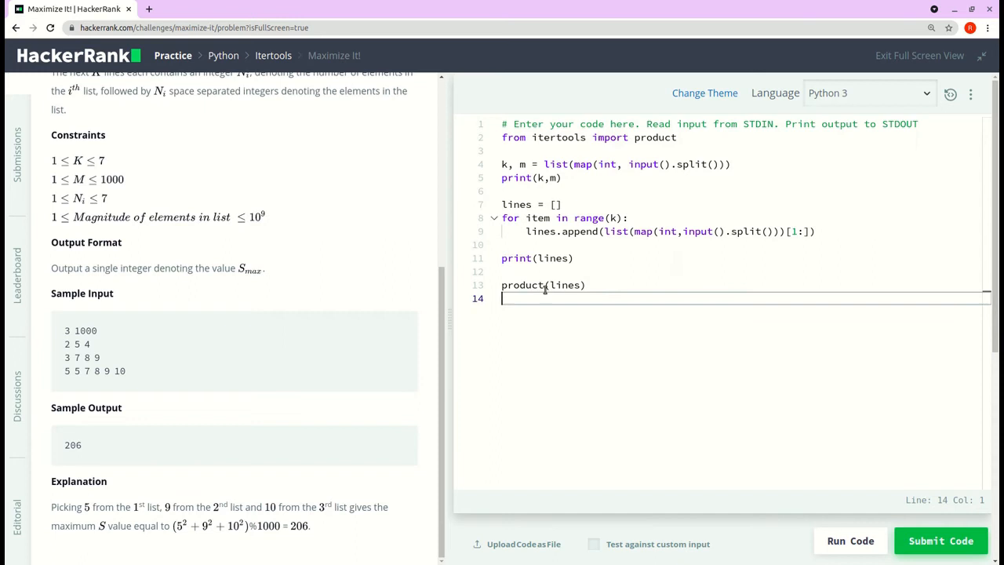
{"action": "type", "text": "*"}
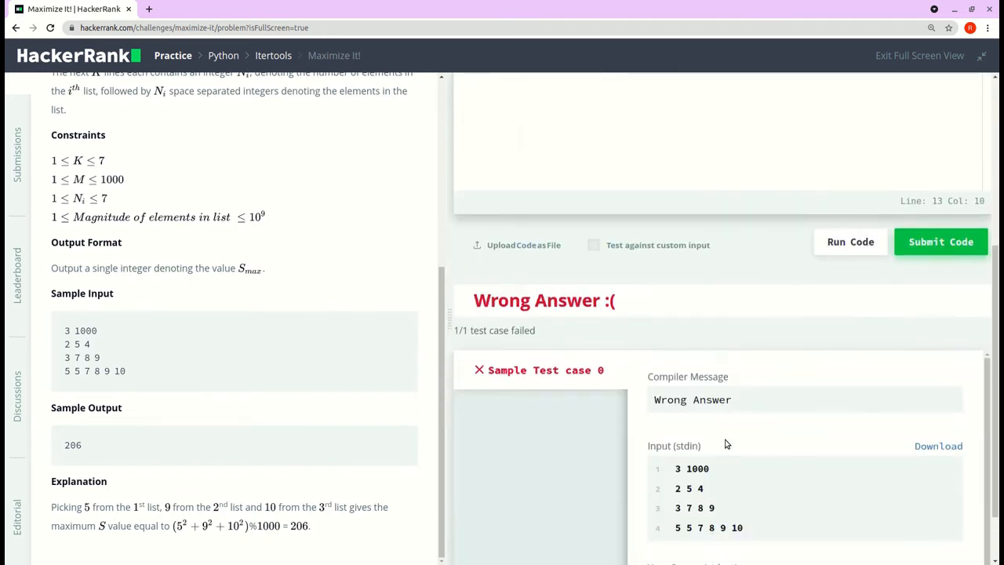
- Scroll down to inspect the Wrong Answer output of the product(*lines) run
{"action": "scroll", "scroll_direction": "down", "scroll_amount": 3}
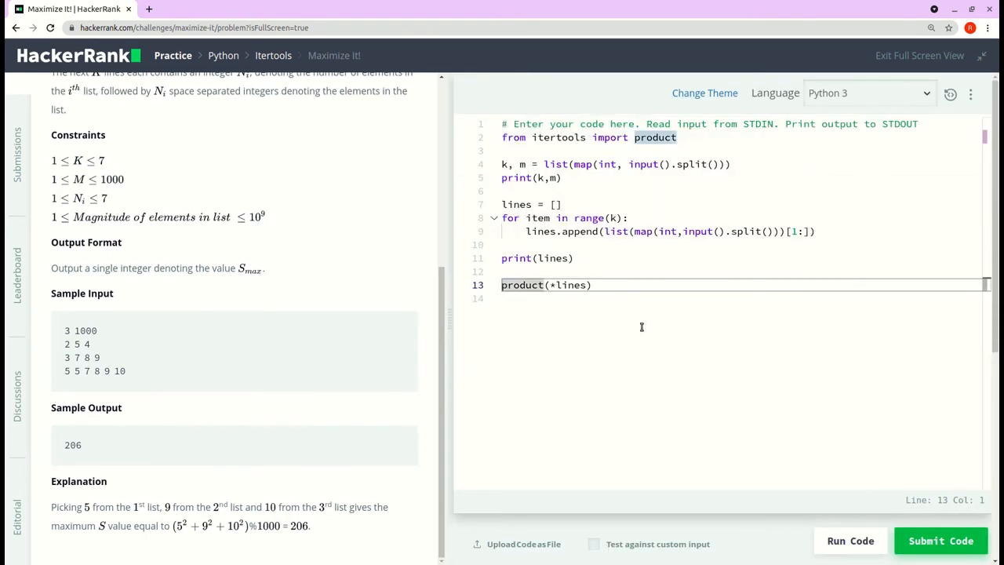
{"action": "mouse_move", "coordinate": [637, 311]}
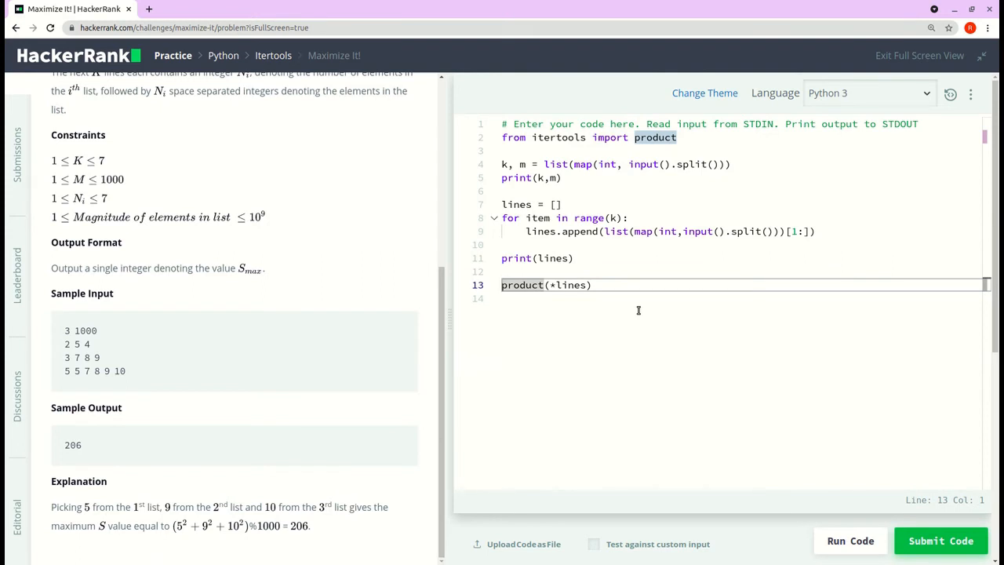
- Store list(product(*lines)) in result_list, print it, and run the sample test
{"action": "type", "text": "list("}
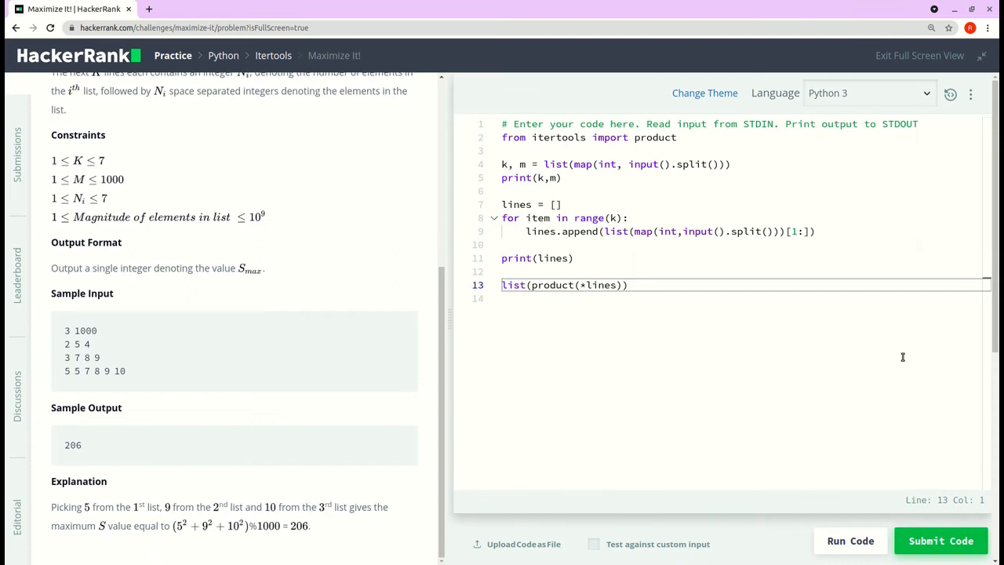
{"action": "type", "text": "result_list ="}
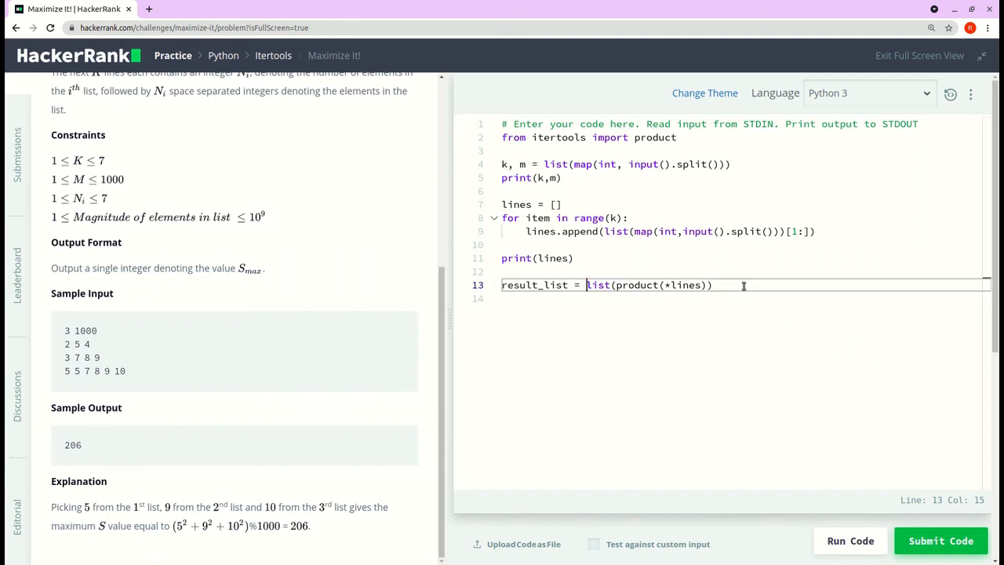
{"action": "type", "text": "p"}
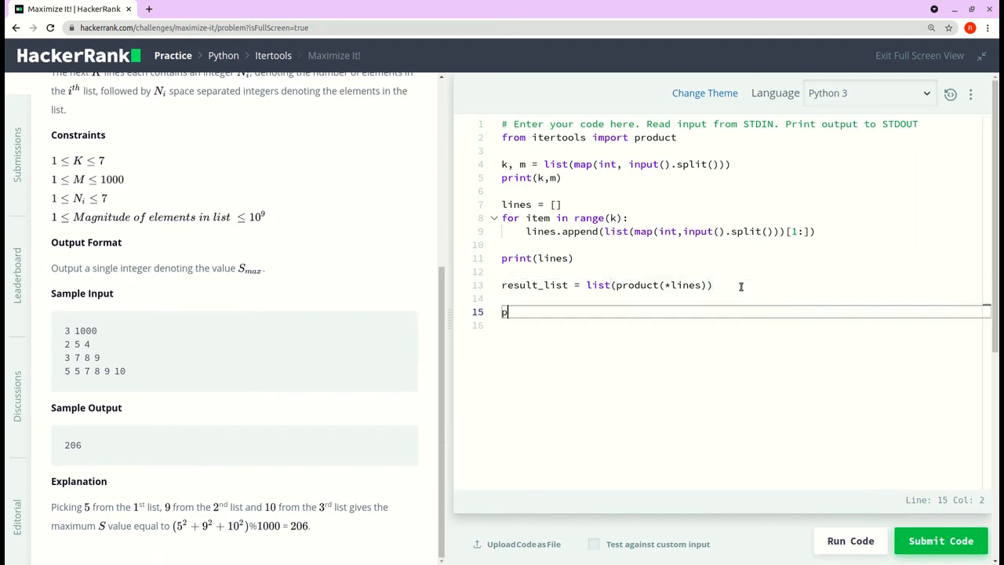
{"action": "type", "text": "rint("}
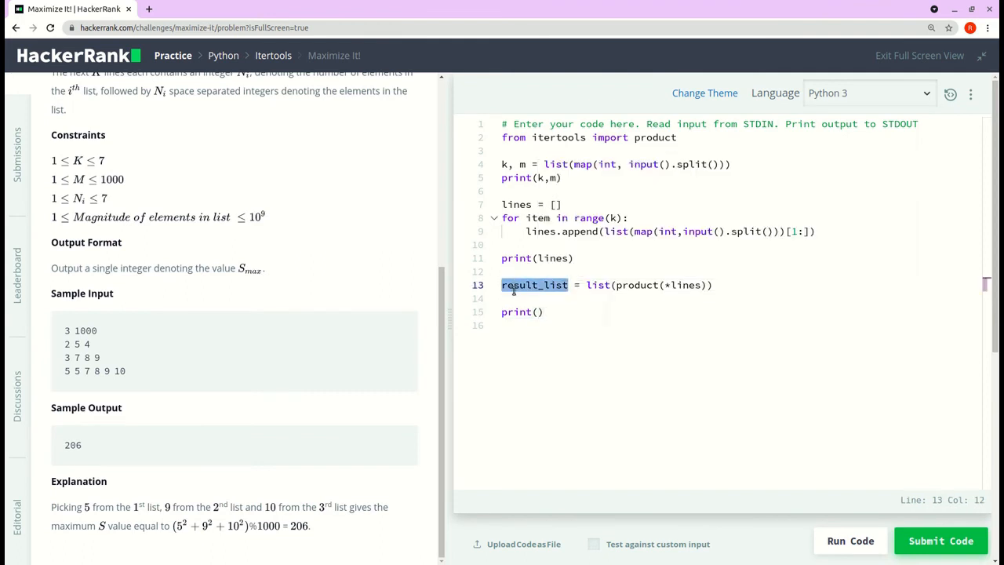
{"action": "type", "text": "result_list"}
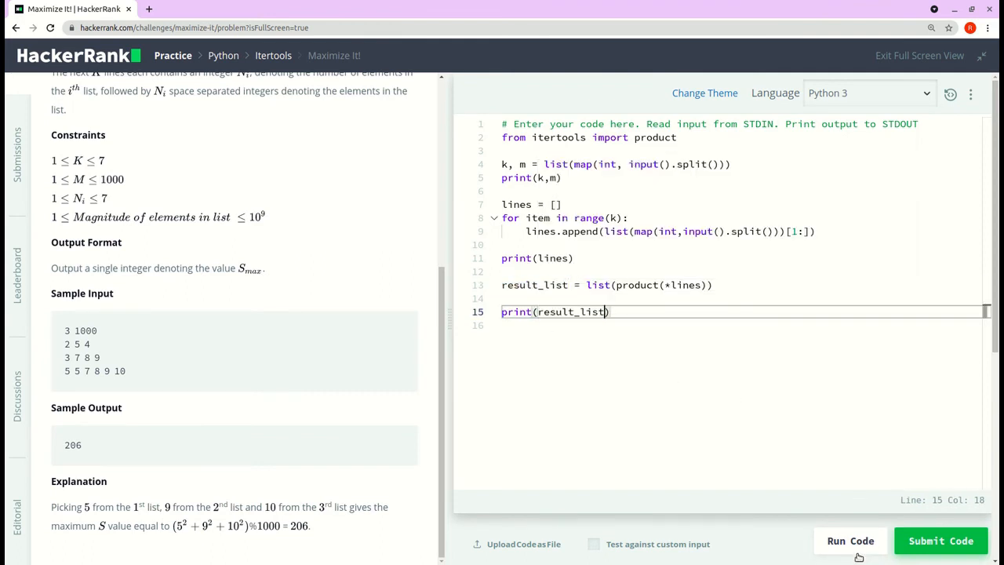
{"action": "left_click", "coordinate": [850, 539]}
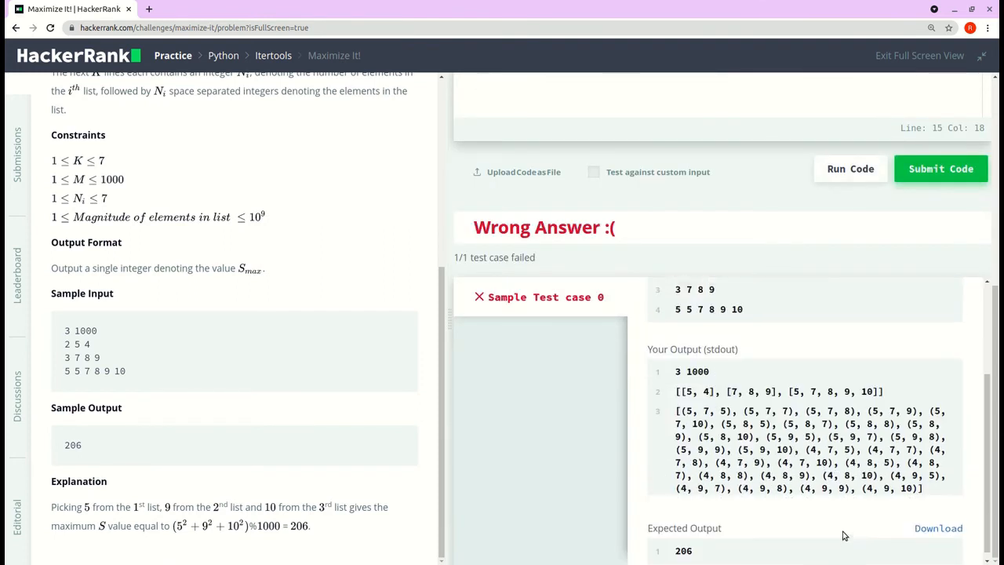
- Examine the printed combination tuples in the output, highlighting the first tuple (5, 7, 5)
{"action": "scroll", "scroll_direction": "down", "scroll_amount": 3}
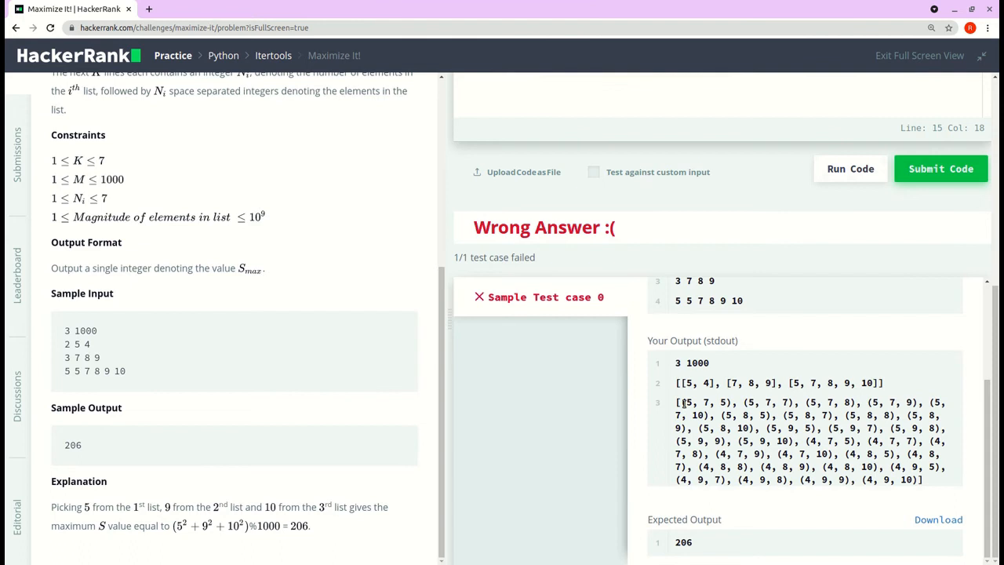
{"action": "left_click_drag", "start_coordinate": [680, 401], "coordinate": [922, 480]}
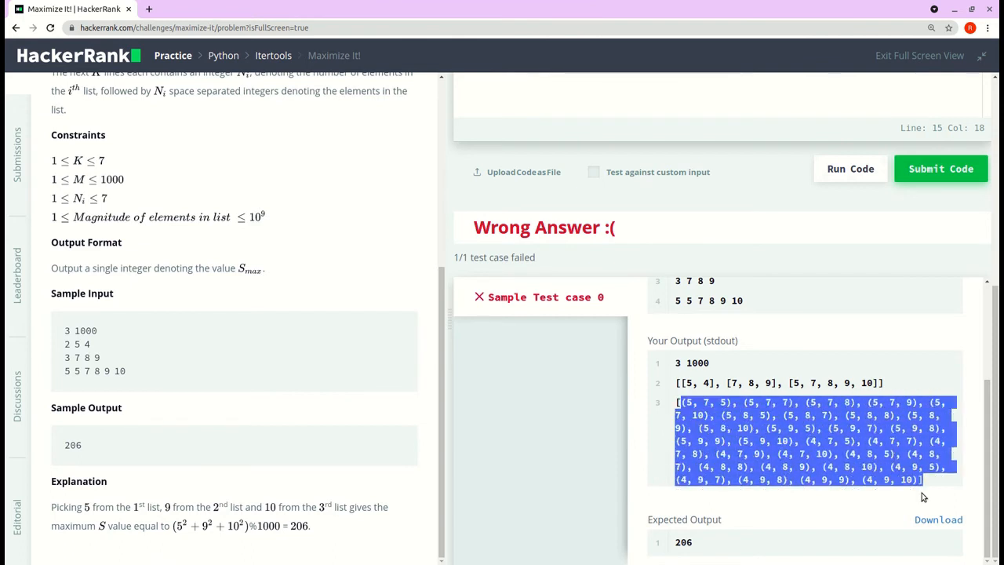
{"action": "mouse_move", "coordinate": [797, 383]}
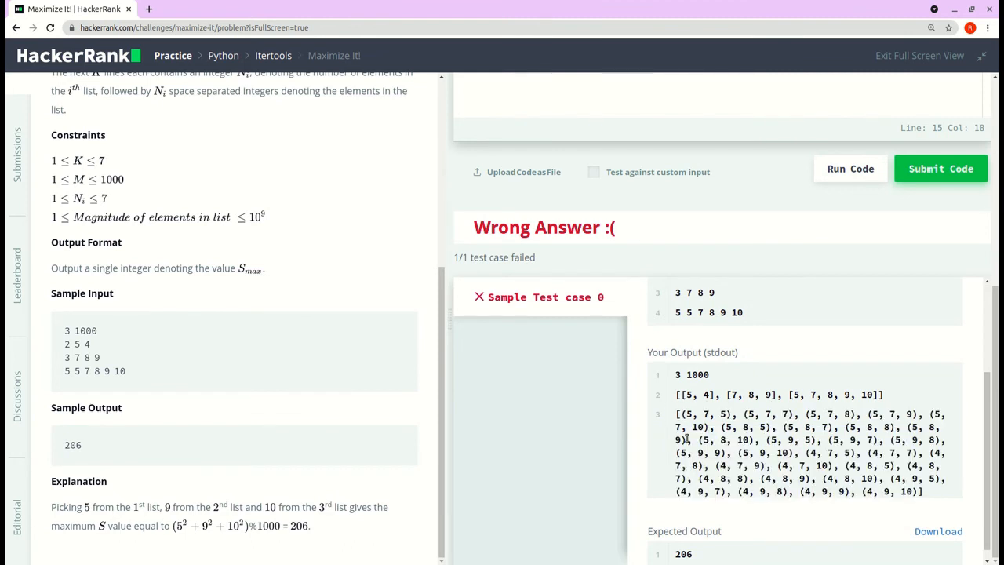
{"action": "double_click", "coordinate": [702, 414]}
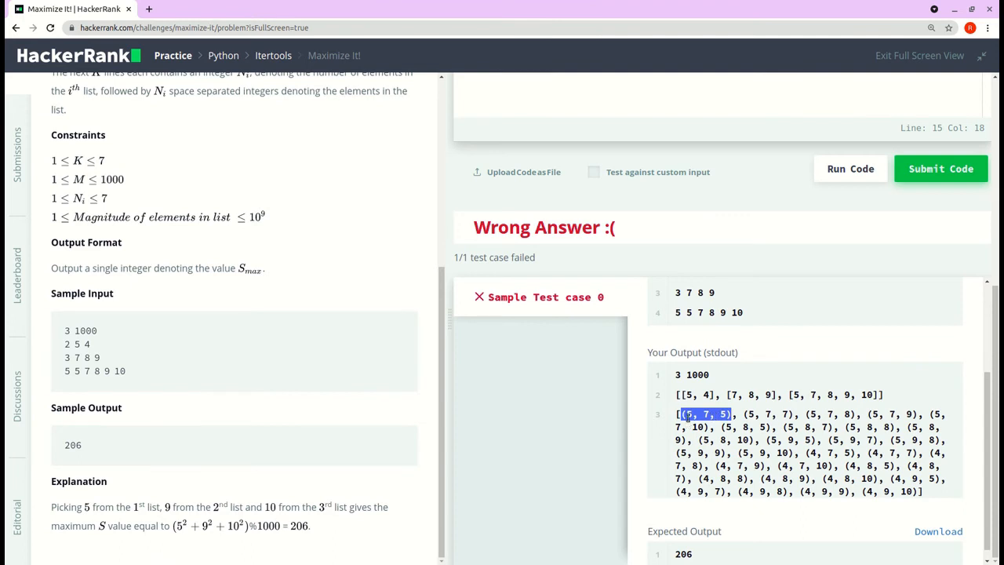
{"action": "mouse_move", "coordinate": [718, 423]}
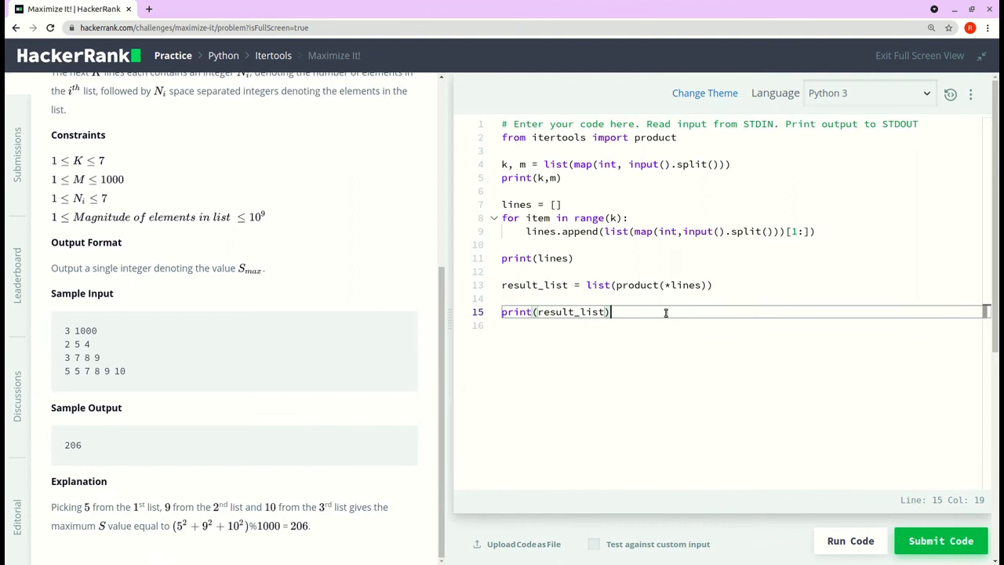
- Add the outer loop 'for tup in result_list:' with 'total = 0' as its first line
{"action": "key", "text": "Enter"}
{"action": "type", "text": "for tup in"}
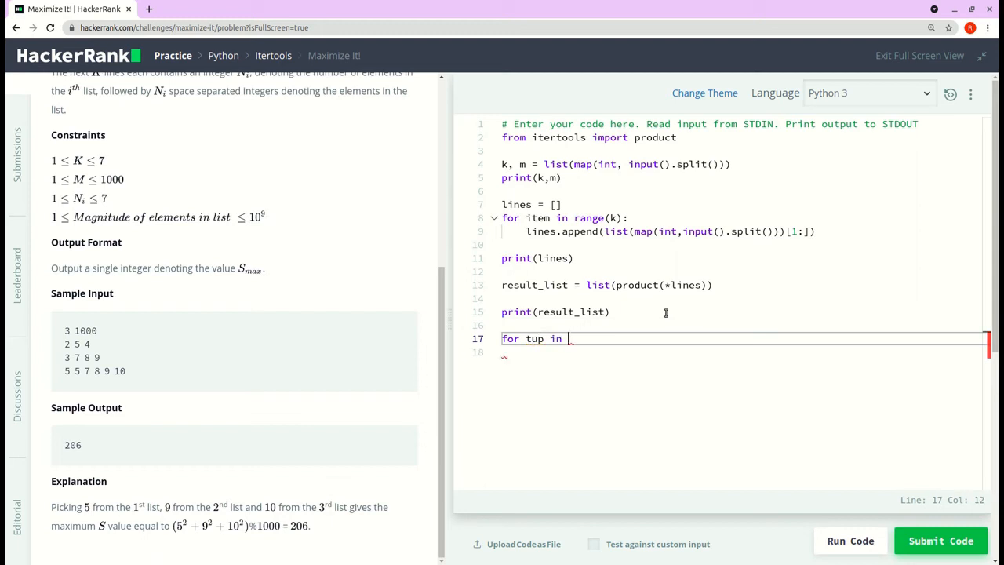
{"action": "type", "text": "result_list"}
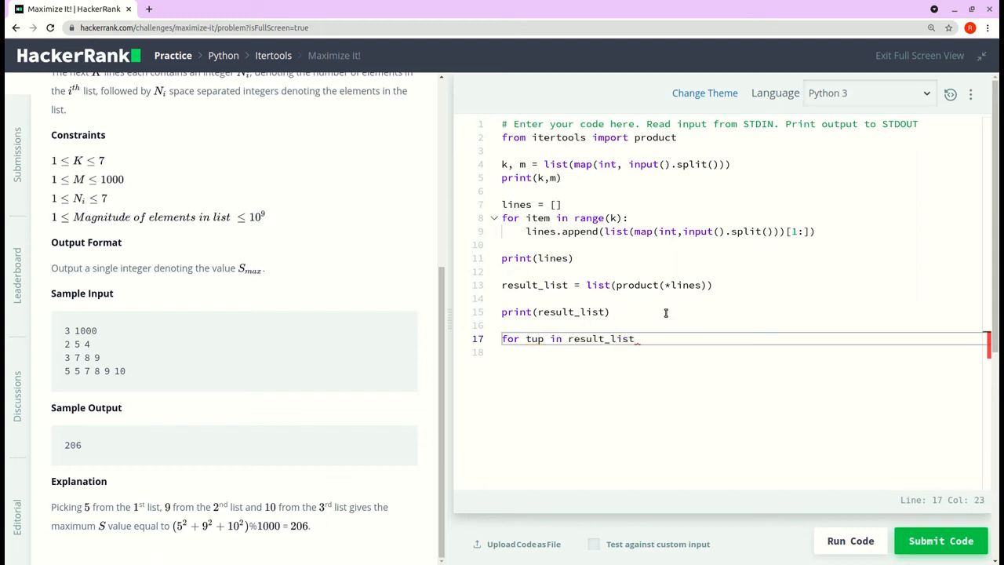
{"action": "key", "text": "Enter"}
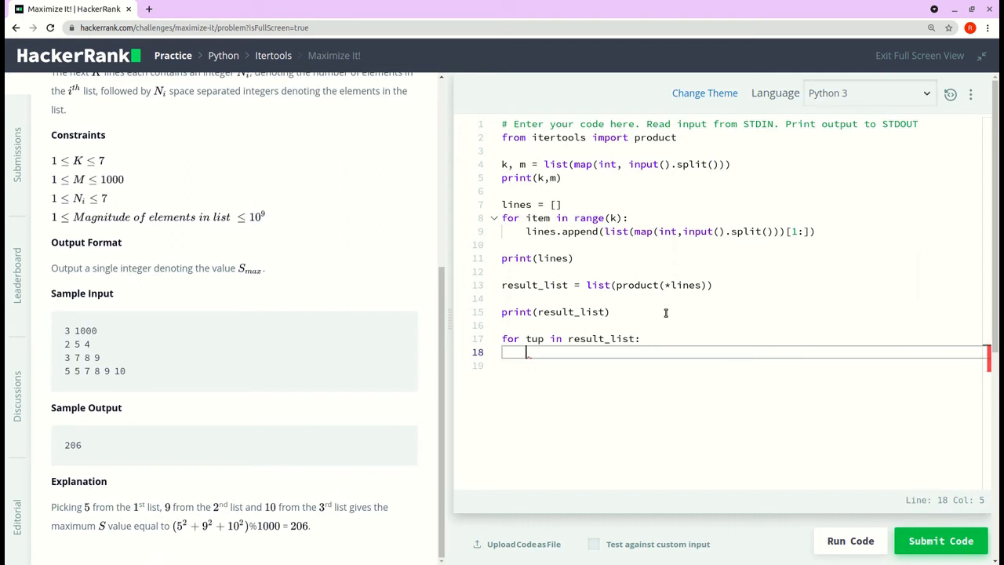
{"action": "type", "text": "sum"}
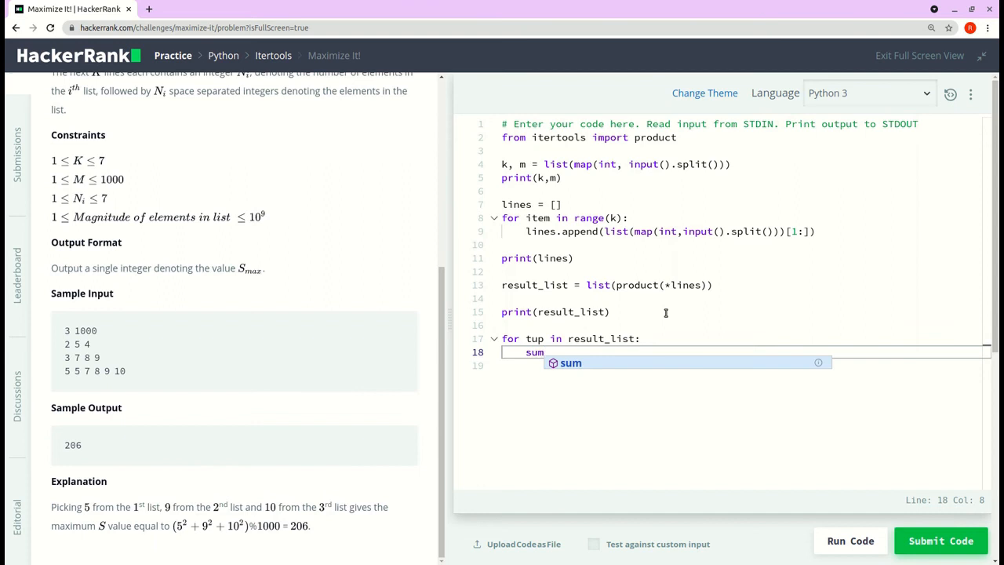
{"action": "type", "text": "="}
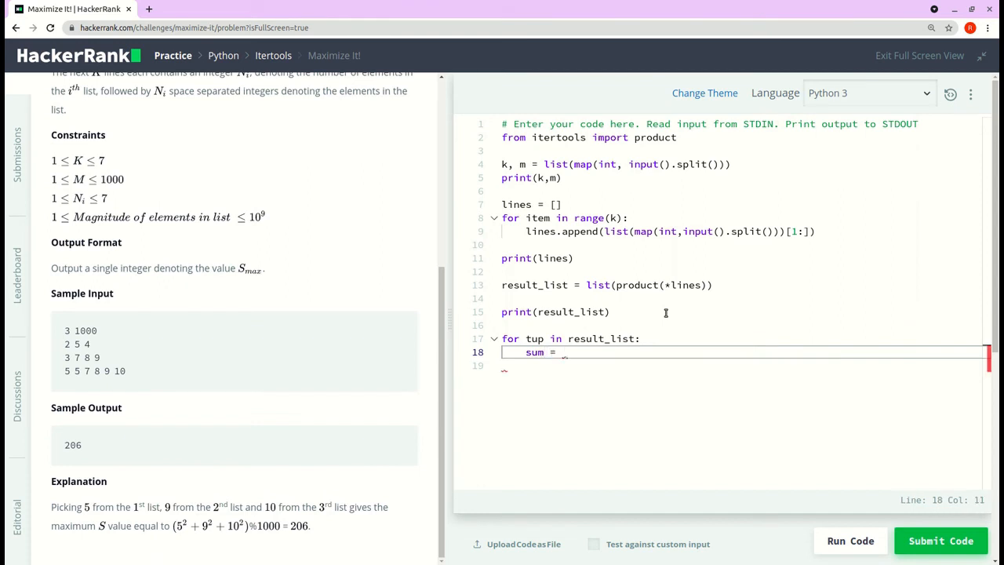
{"action": "type", "text": "0"}
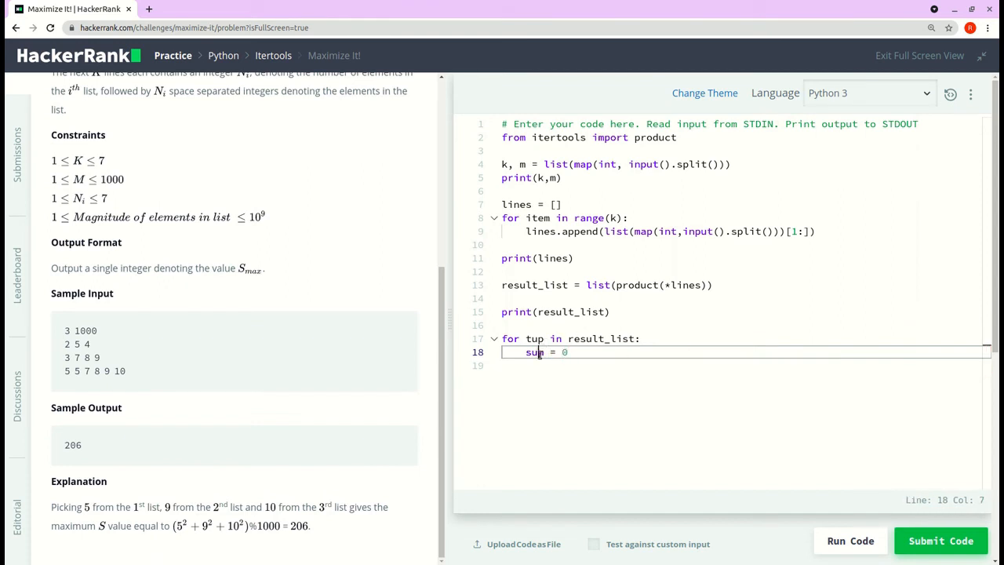
{"action": "type", "text": "t"}
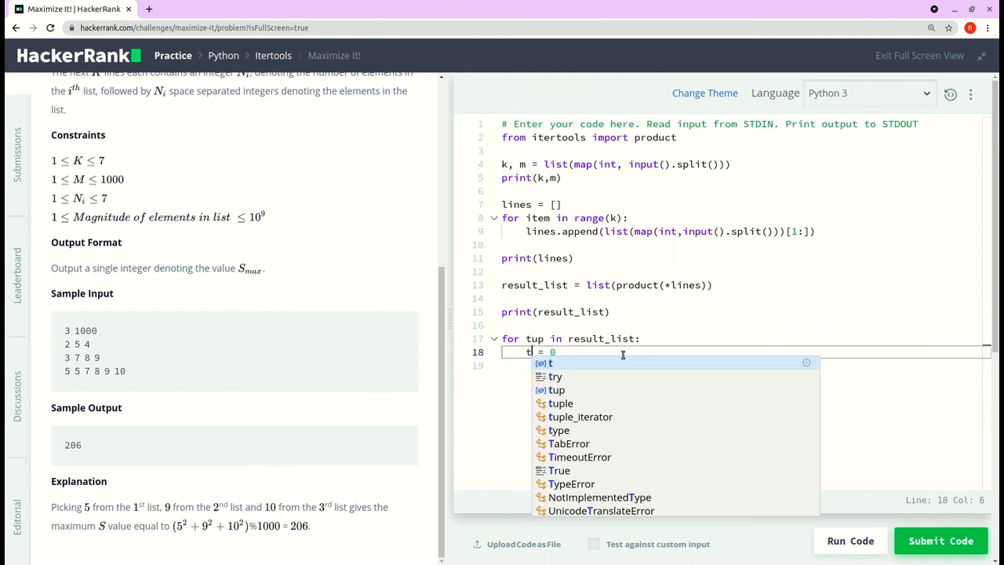
{"action": "type", "text": "otal"}
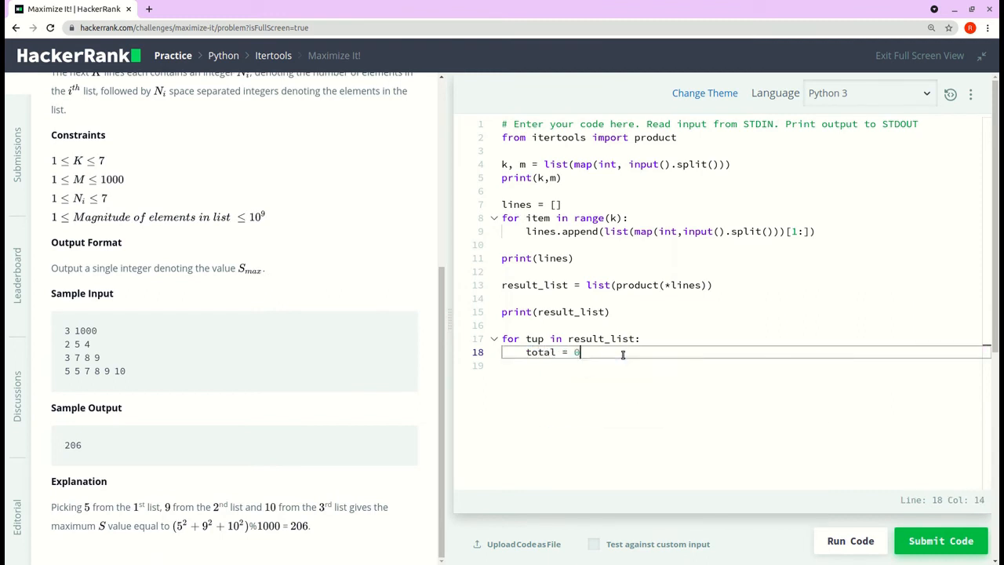
- Add the inner 'for item in tup:' loop doing total = total + (item**2)
{"action": "key", "text": "Enter"}
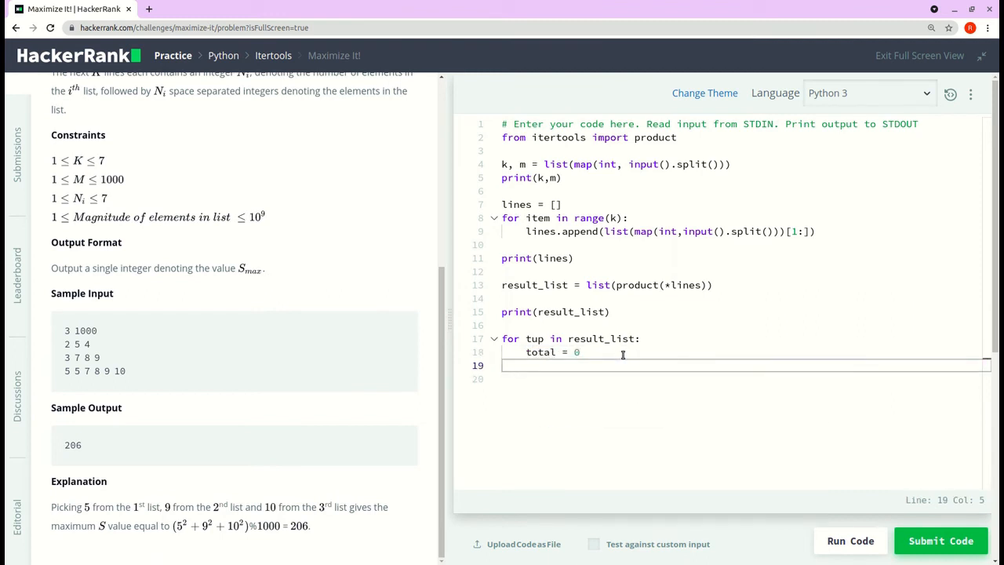
{"action": "type", "text": "for item in t"}
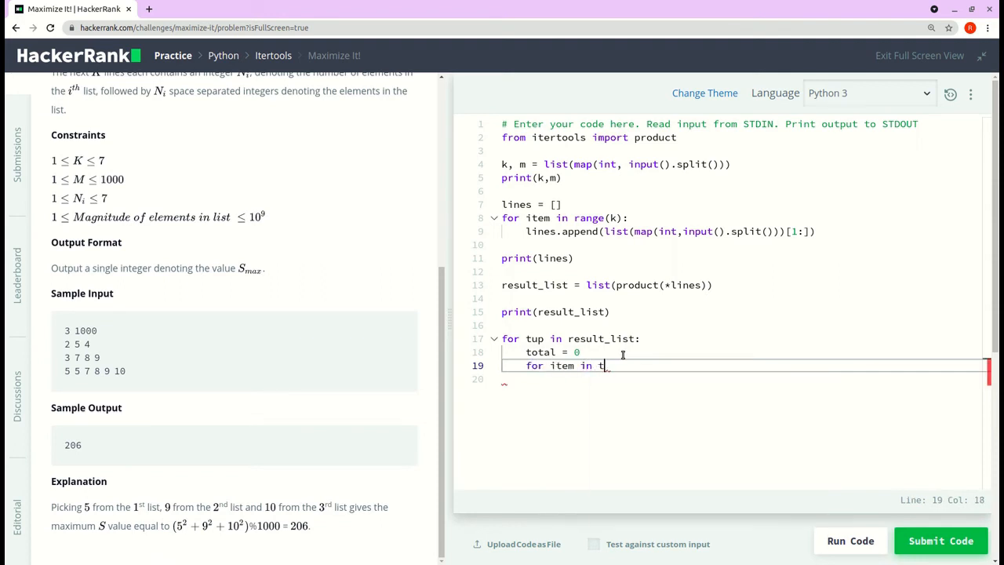
{"action": "type", "text": "up"}
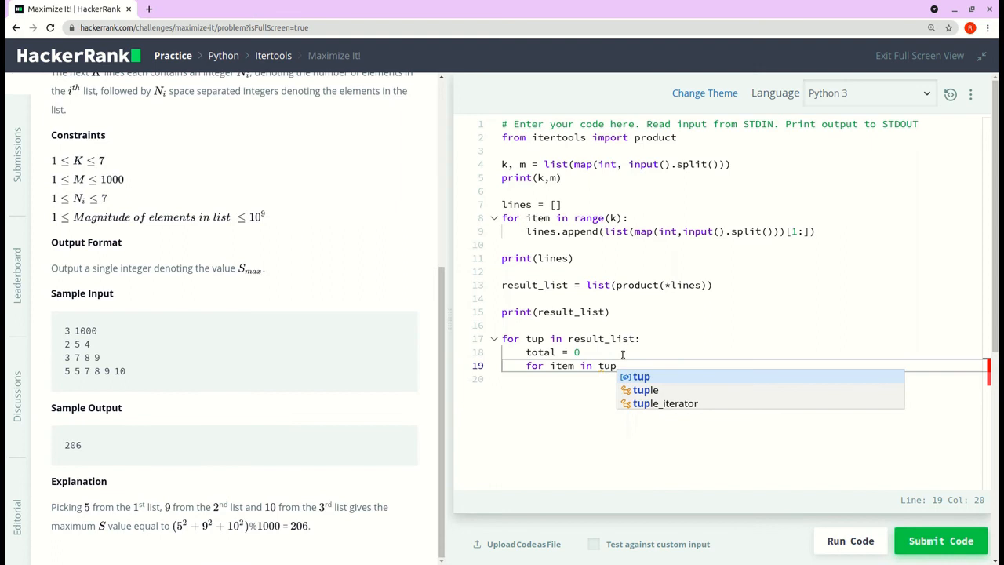
{"action": "key", "text": "Enter"}
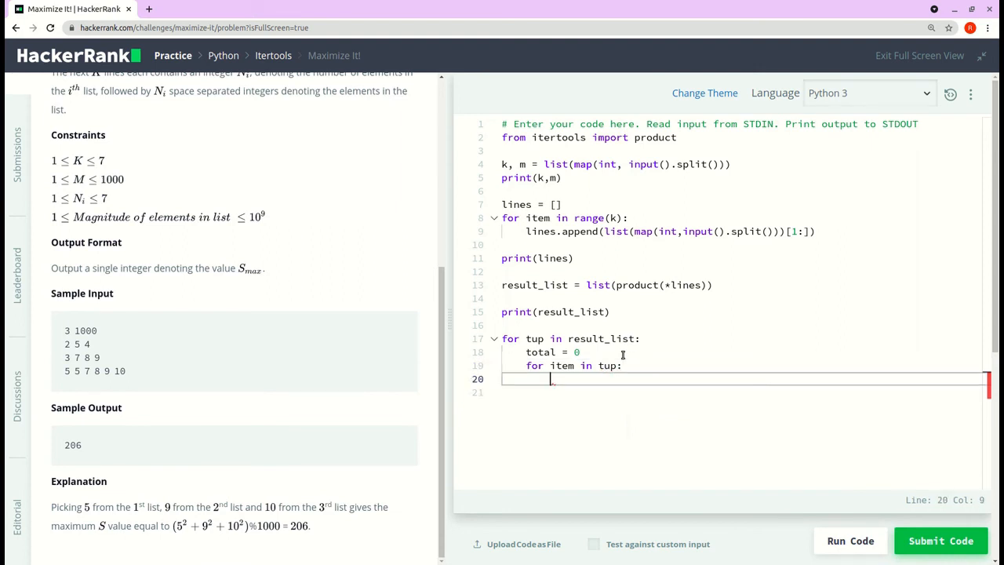
{"action": "type", "text": "total"}
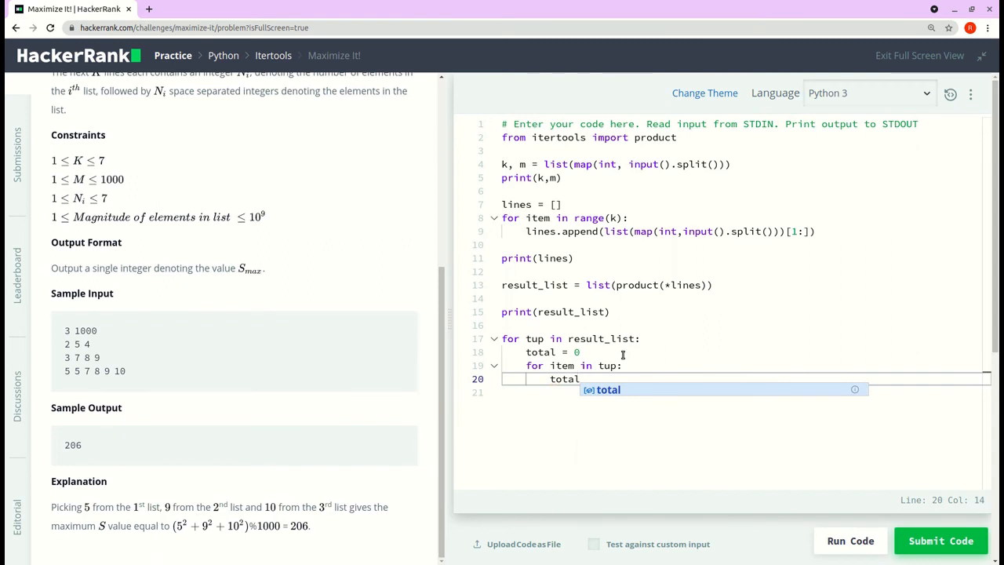
{"action": "type", "text": "= total +"}
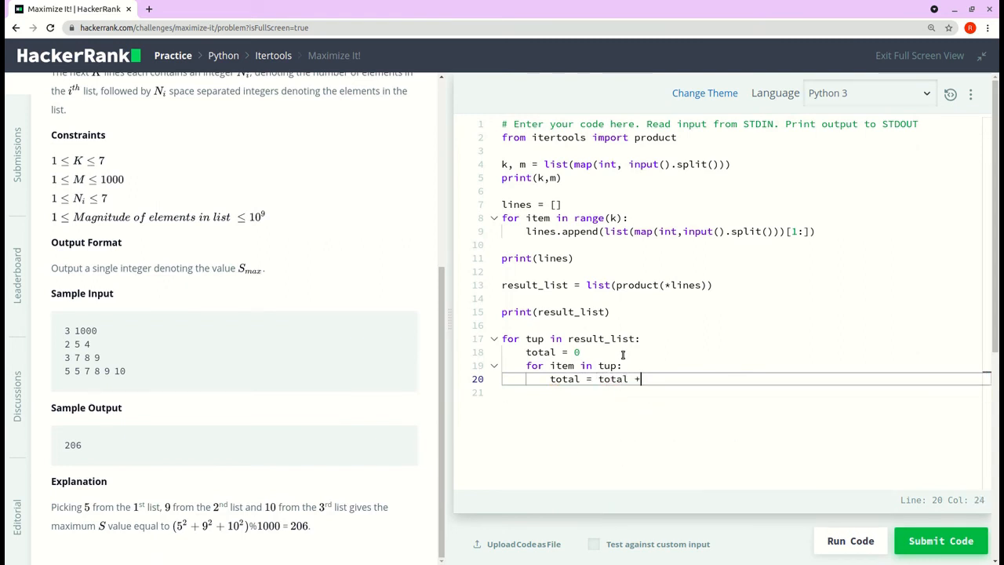
{"action": "type", "text": "()"}
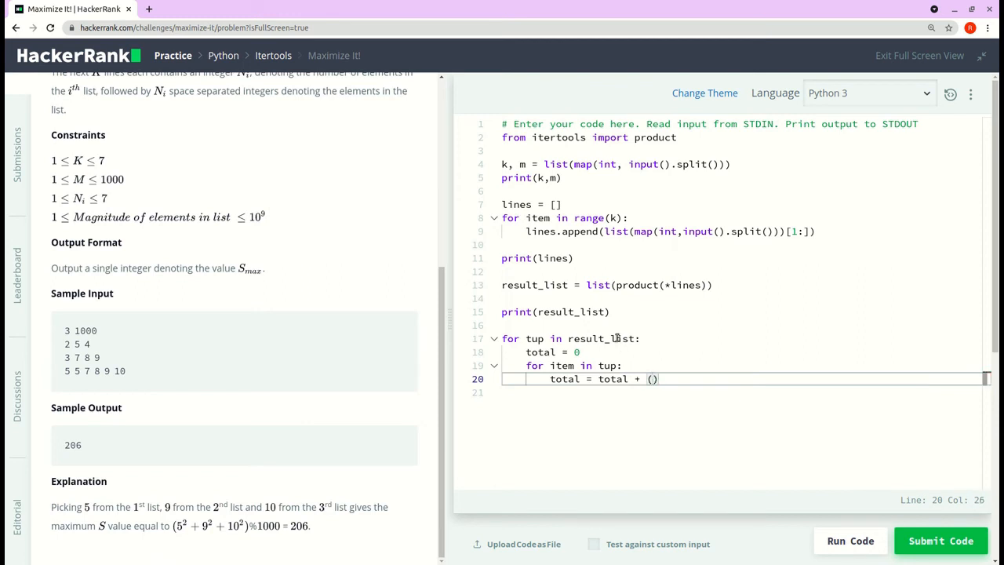
{"action": "type", "text": "item"}
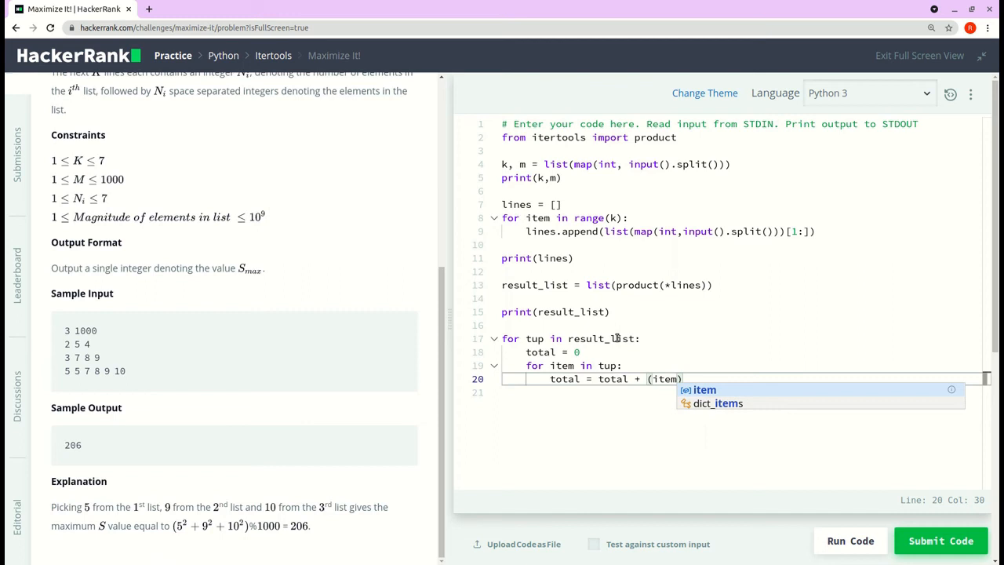
{"action": "type", "text": "**2"}
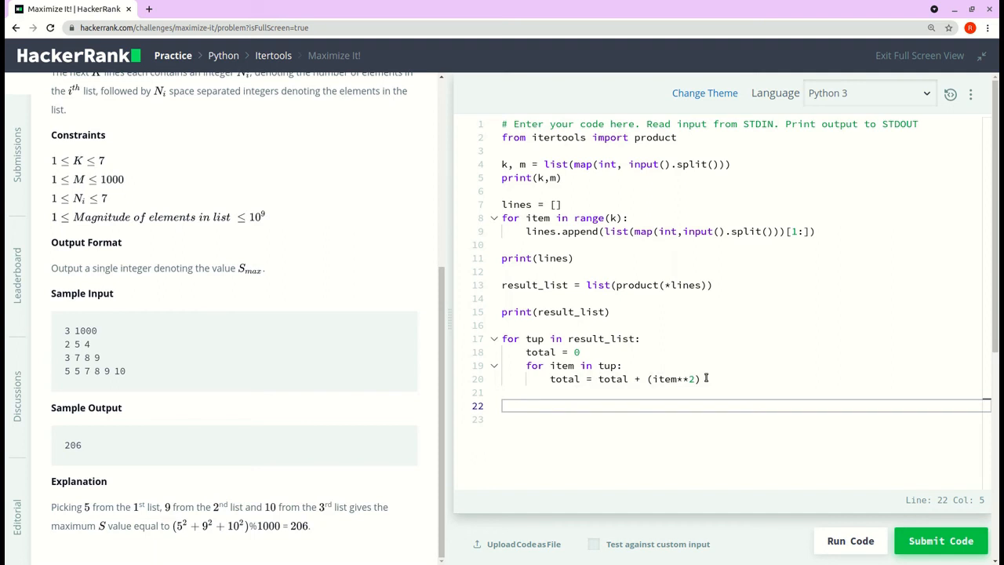
- Write result.append(total%m), replacing the hard-coded 1000 modulus with m
{"action": "type", "text": "res"}
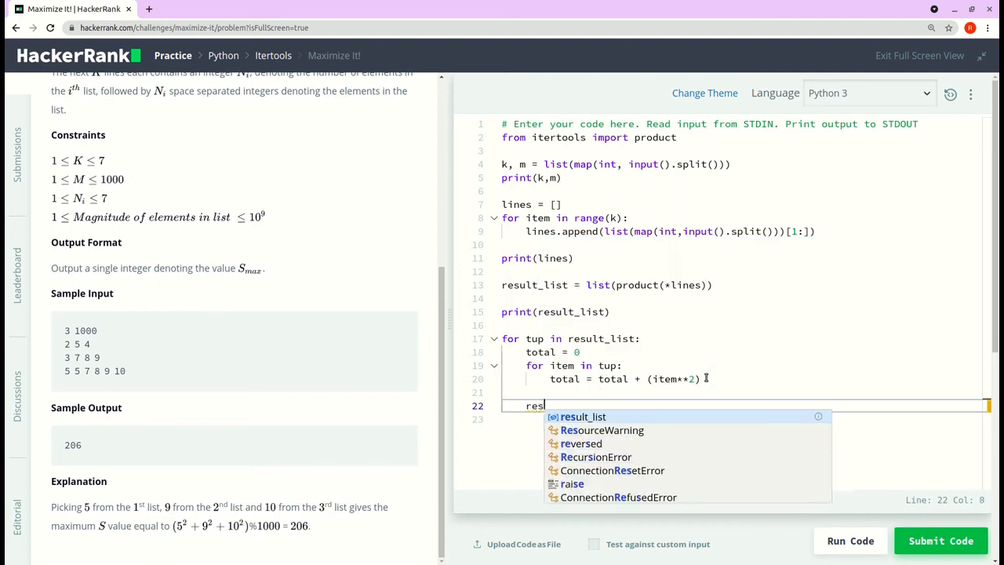
{"action": "type", "text": "ult."}
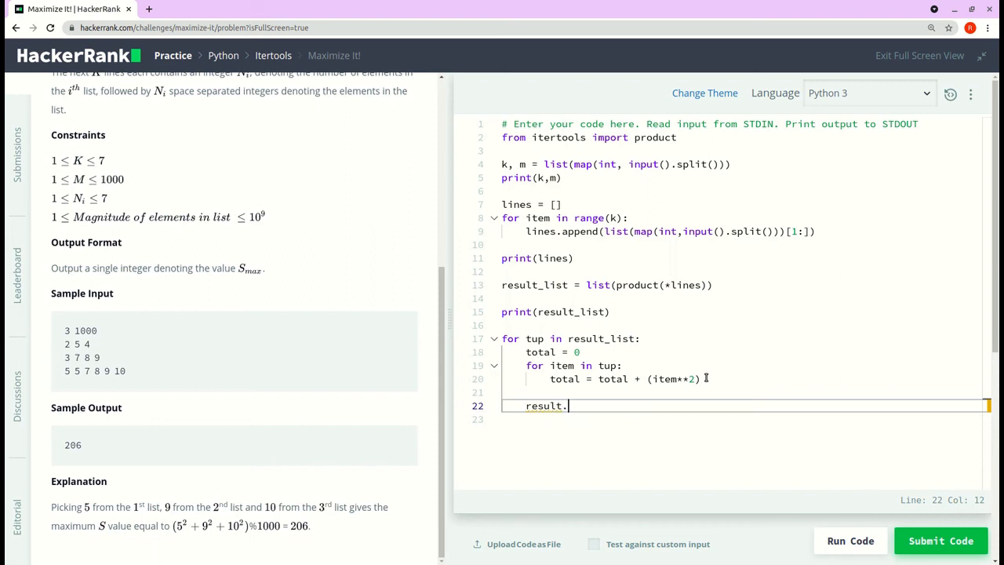
{"action": "type", "text": "append"}
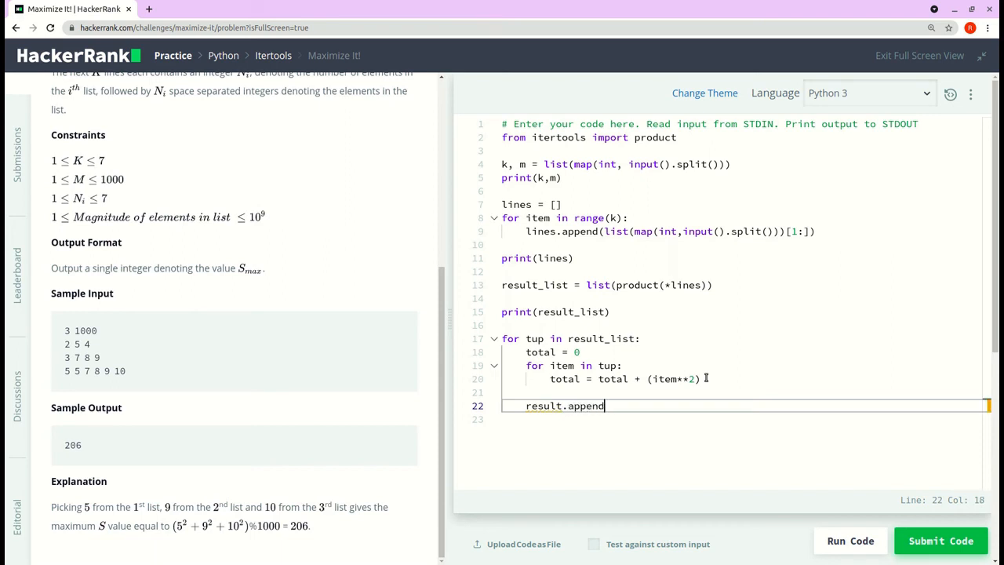
{"action": "type", "text": "("}
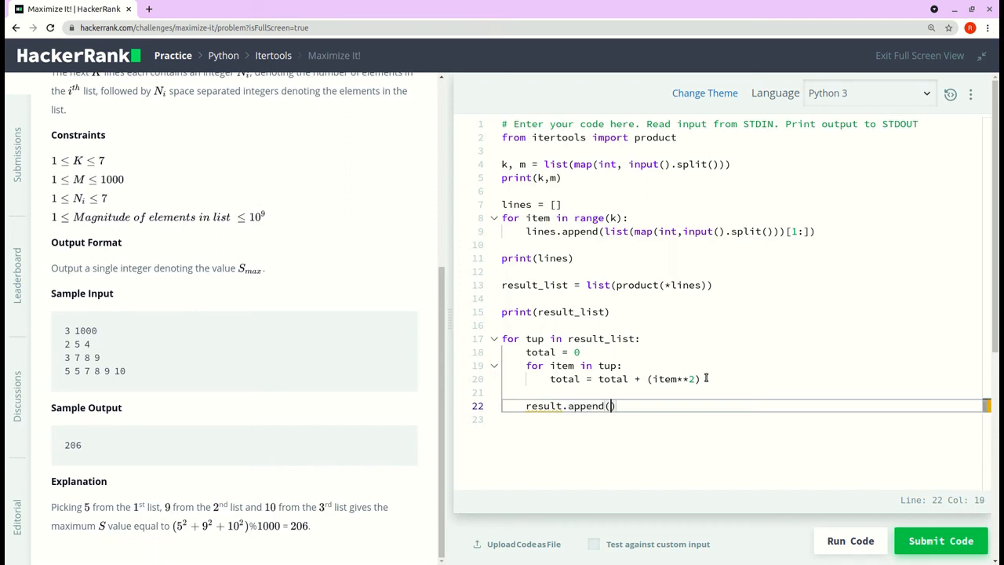
{"action": "type", "text": "s"}
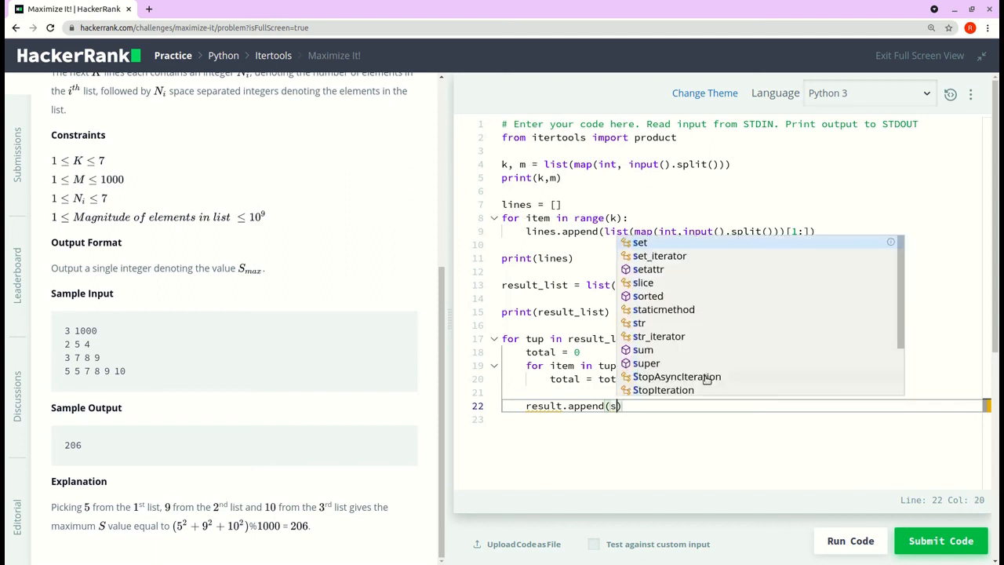
{"action": "type", "text": "otal"}
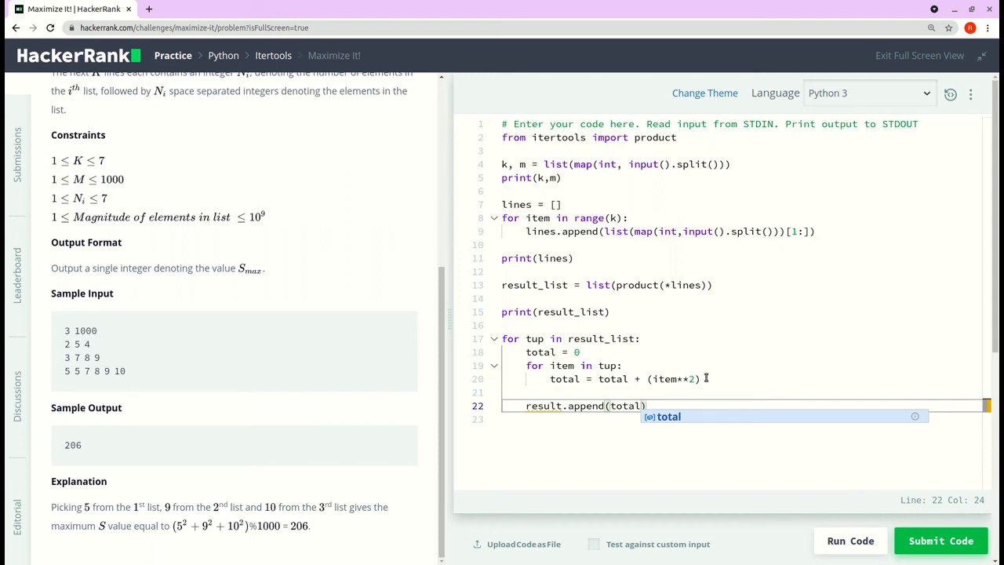
{"action": "type", "text": "%"}
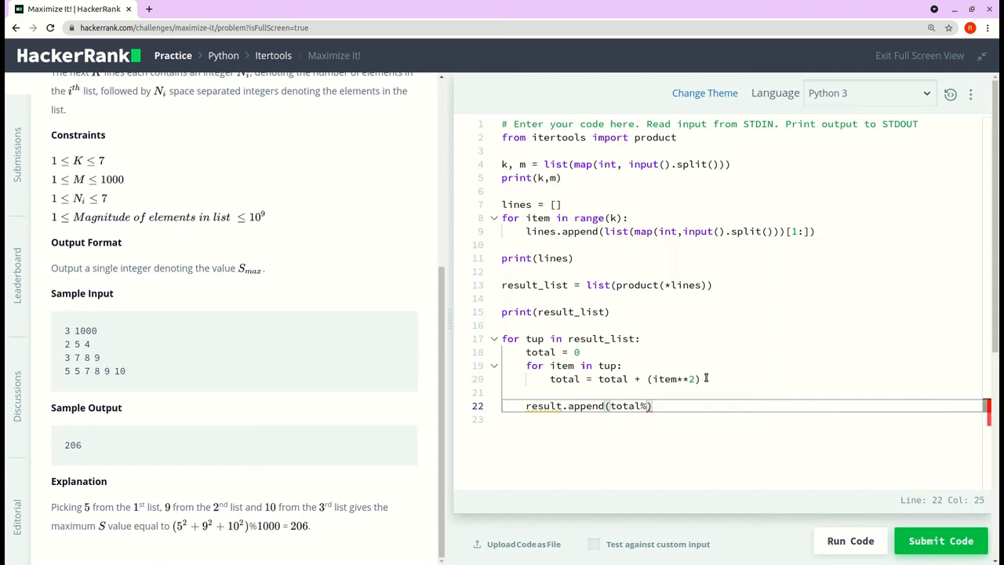
{"action": "type", "text": "1000"}
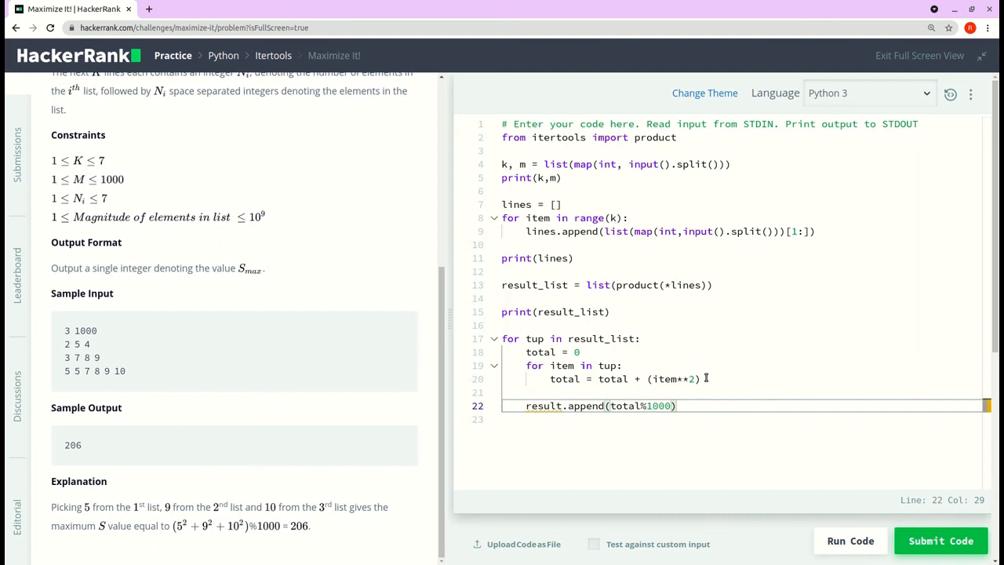
{"action": "key", "text": "BackSpace"}
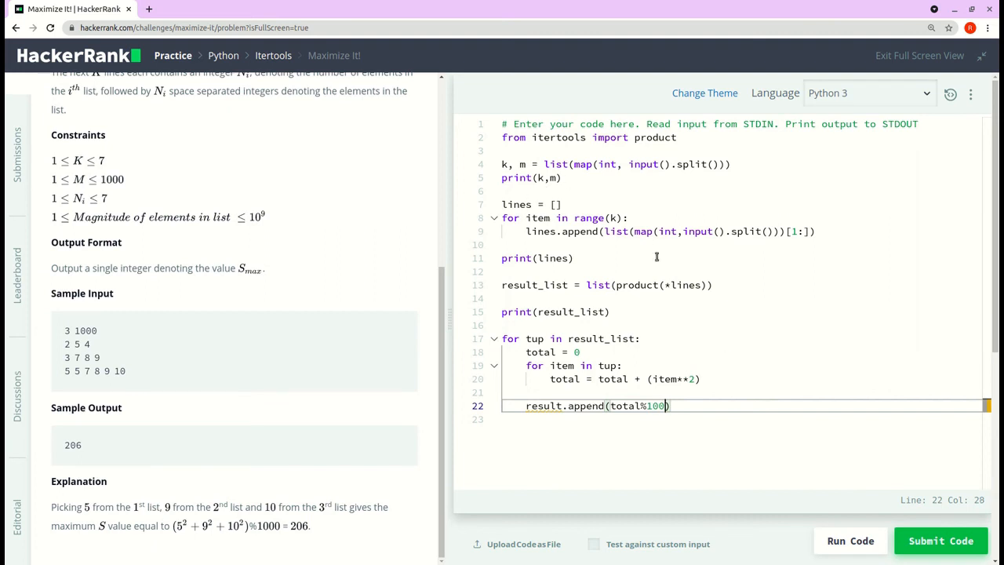
{"action": "type", "text": "m"}
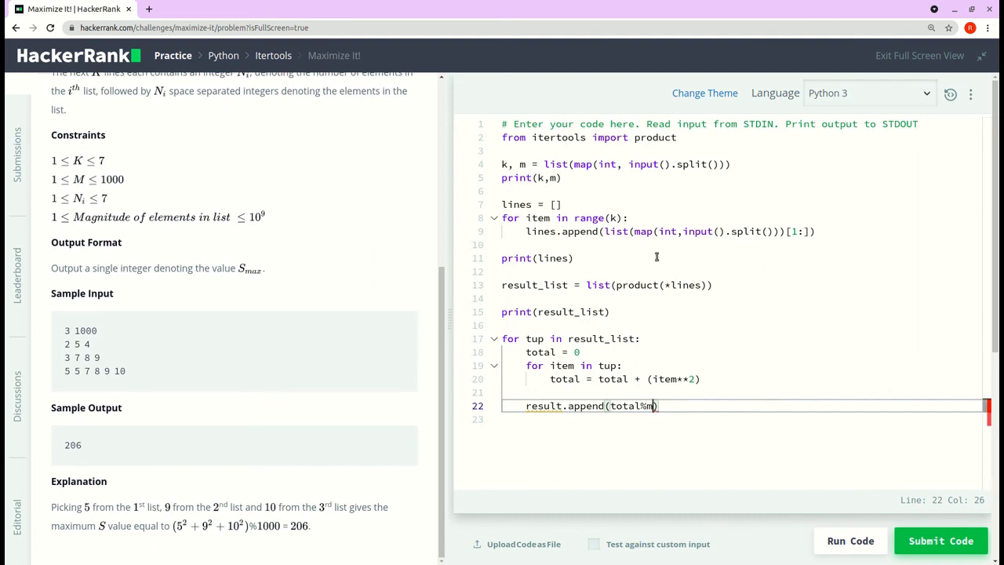
{"action": "type", "text": "m"}
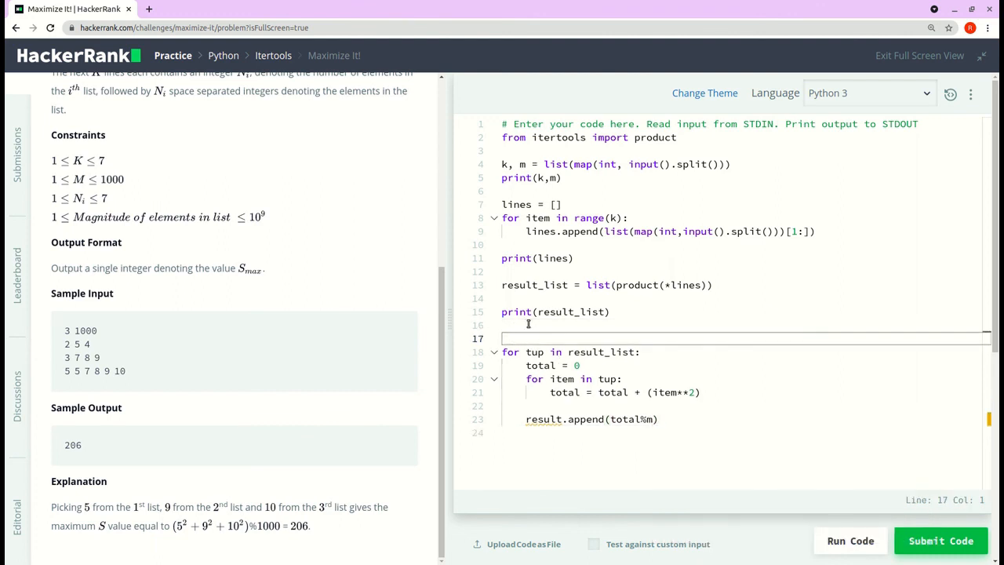
- Initialise result = [] above the for loop
{"action": "type", "text": "re"}
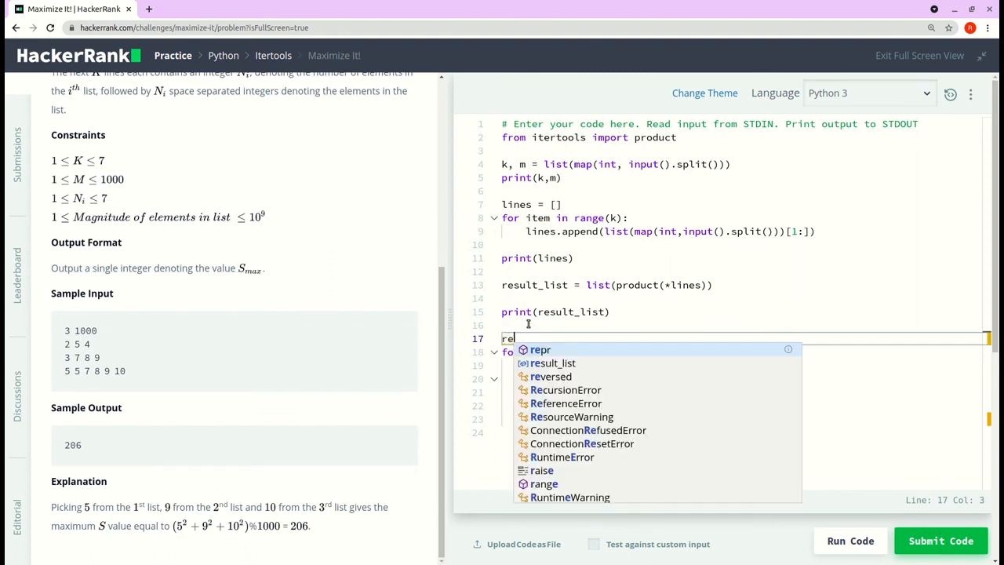
{"action": "key", "text": "BackSpace"}
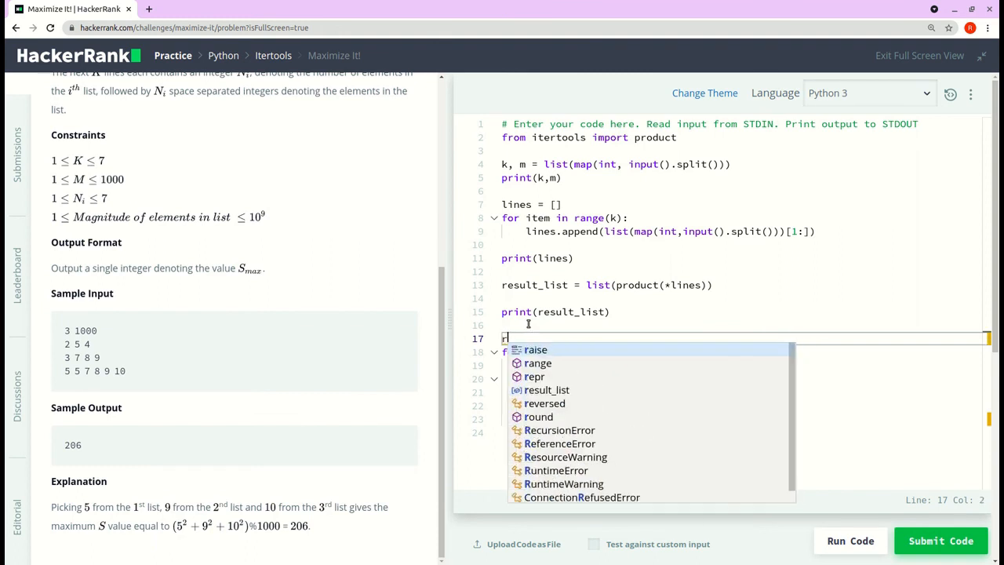
{"action": "type", "text": "resut"}
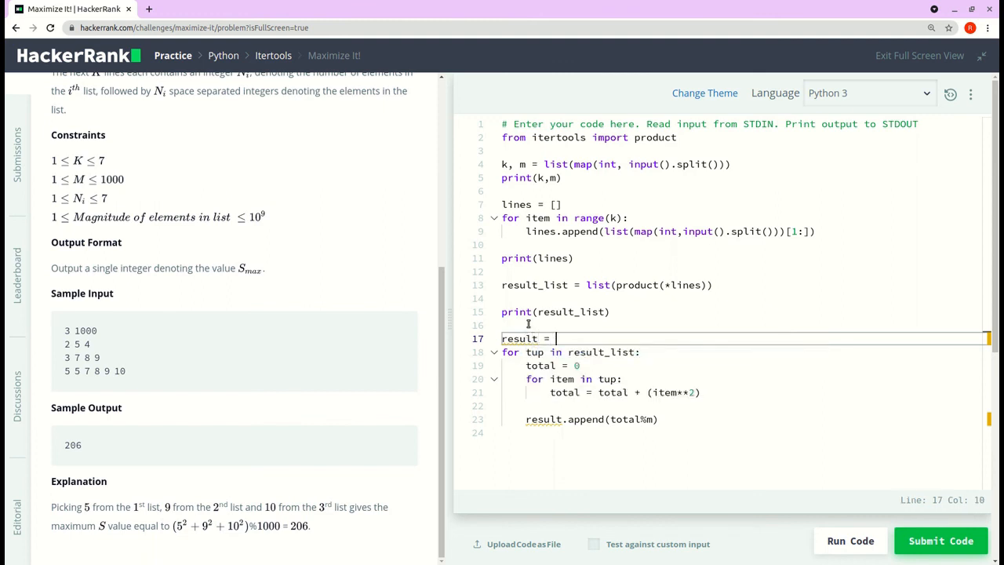
{"action": "type", "text": "[]"}
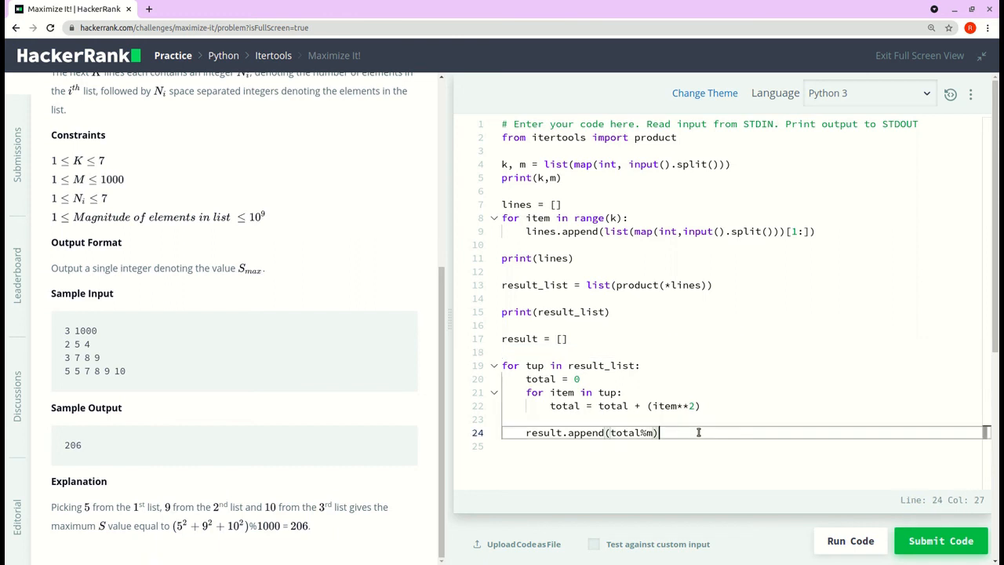
- End the program with print(max(result))
{"action": "key", "text": "Enter"}
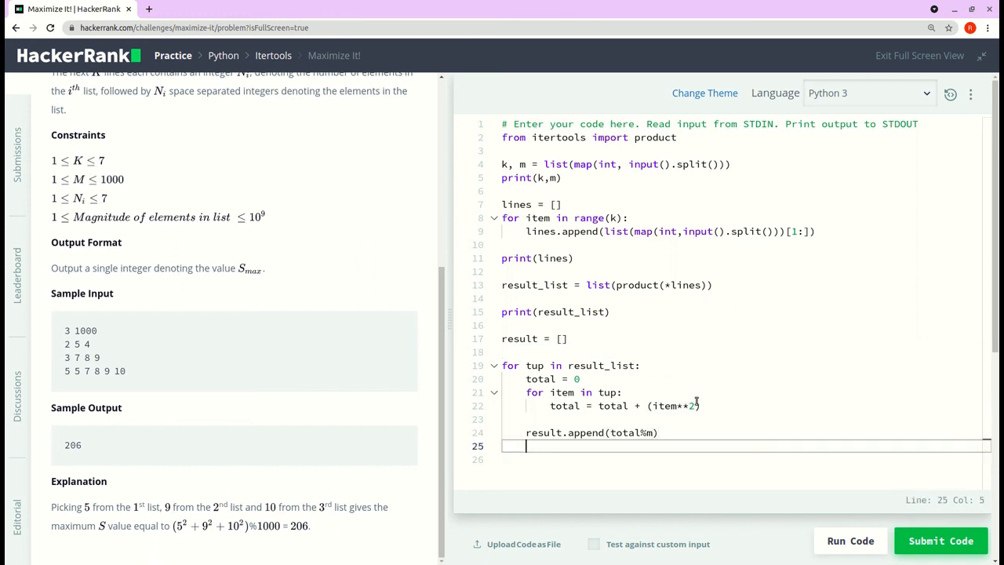
{"action": "key", "text": "Enter"}
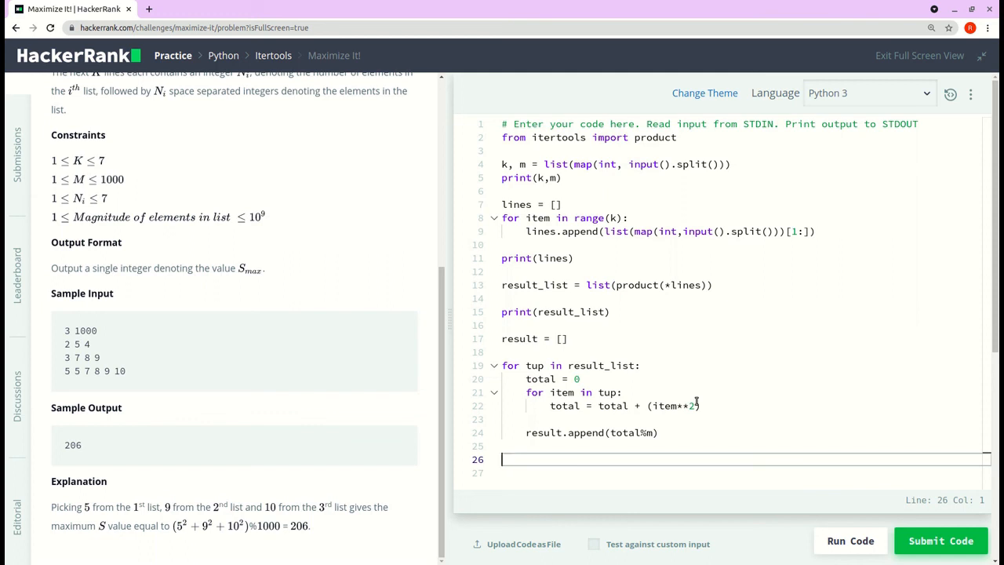
{"action": "type", "text": "print"}
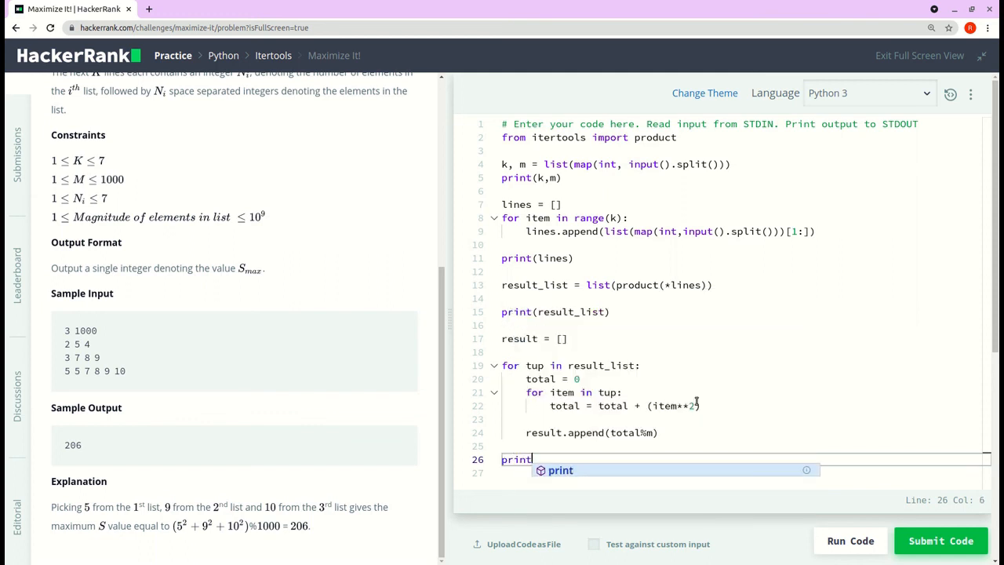
{"action": "type", "text": "()"}
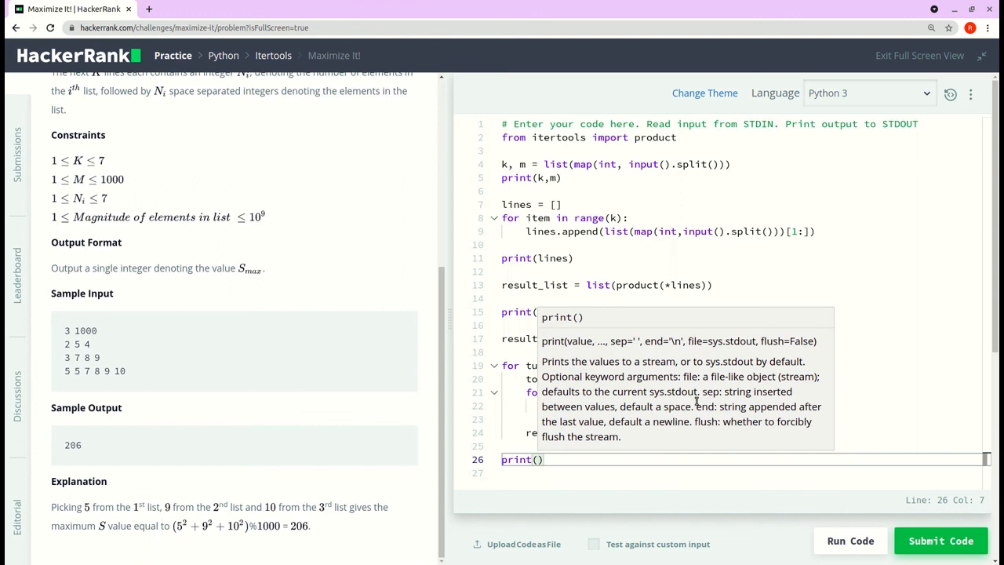
{"action": "type", "text": "max("}
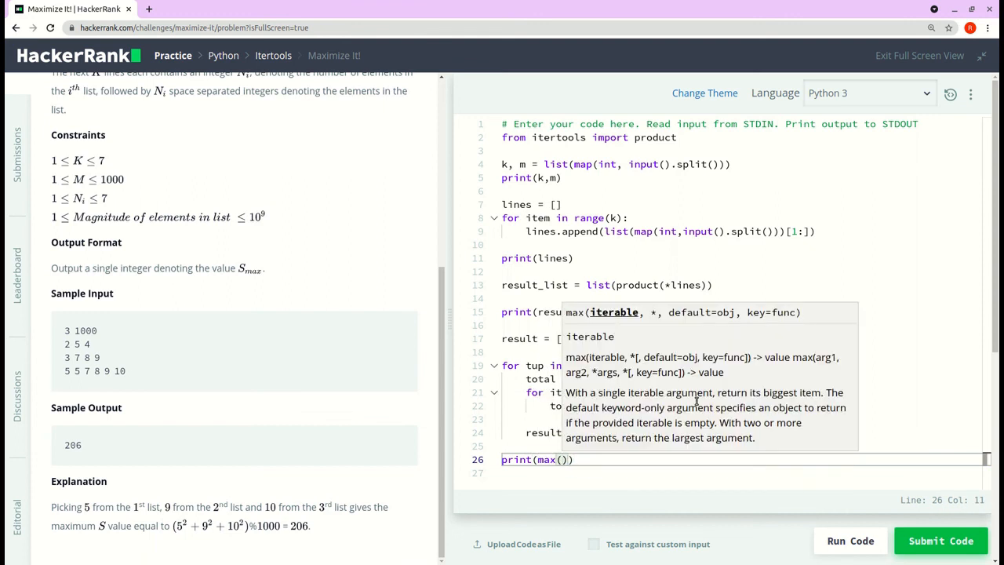
{"action": "type", "text": "reu"}
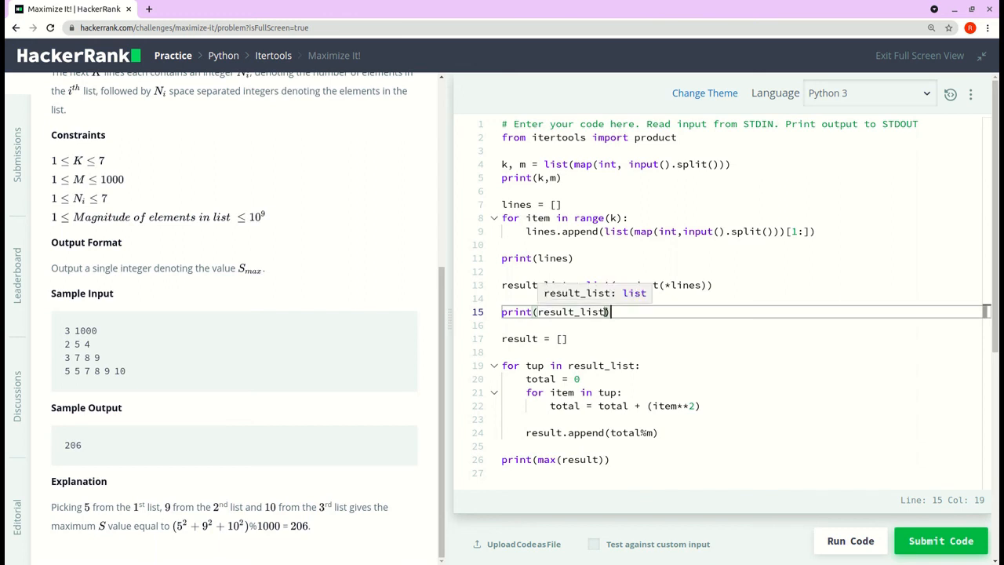
- Comment out the debug print lines and run the code on the sample input, getting 206
{"action": "left_click", "coordinate": [582, 257]}
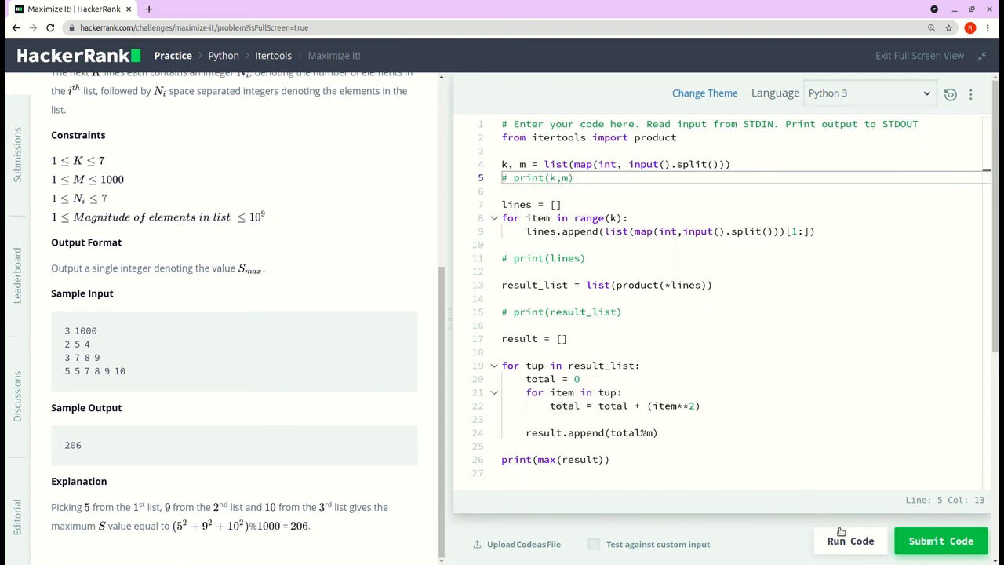
{"action": "left_click", "coordinate": [848, 539]}
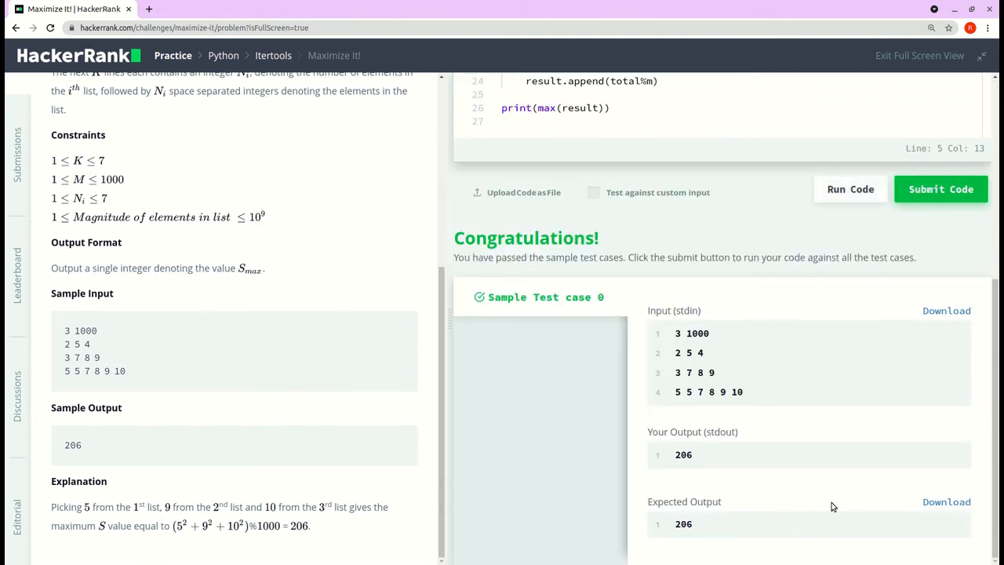
{"action": "mouse_move", "coordinate": [590, 470]}
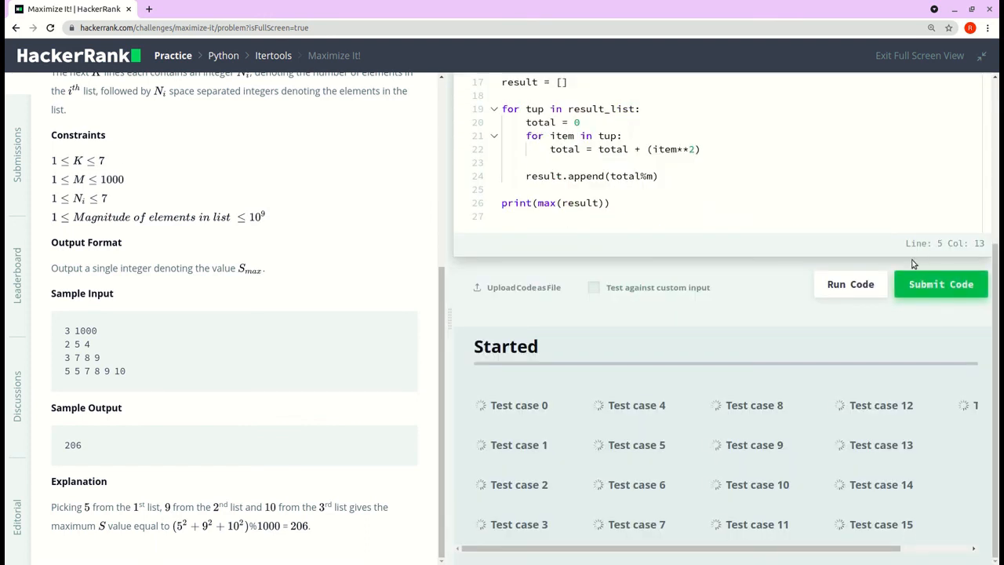
{"action": "mouse_move", "coordinate": [784, 463]}
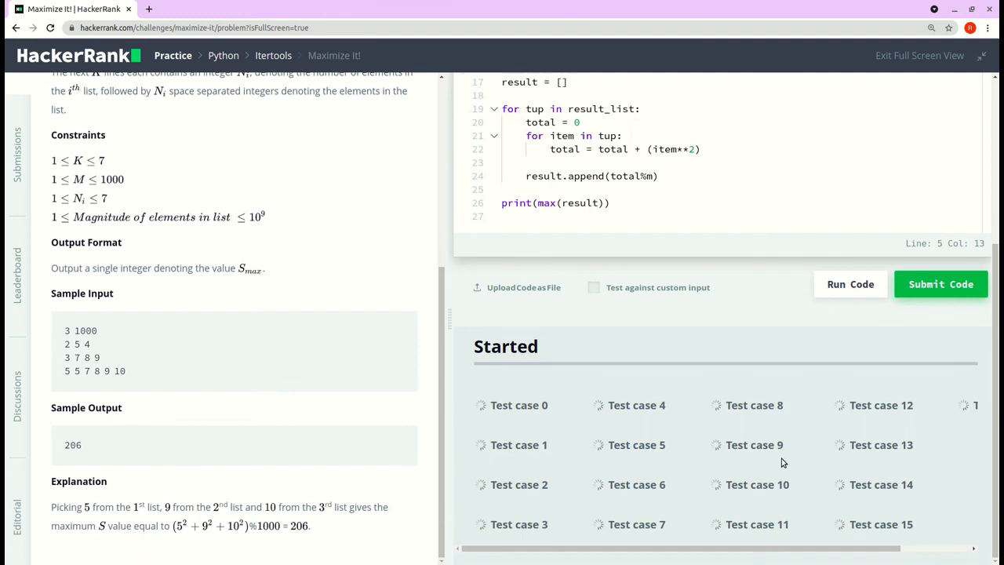
{"action": "mouse_move", "coordinate": [776, 460]}
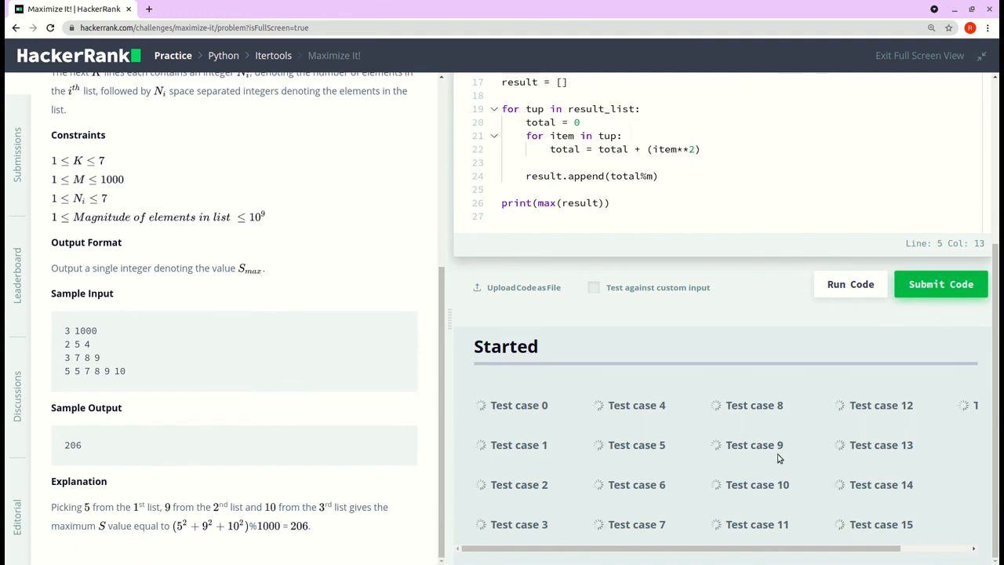
{"action": "mouse_move", "coordinate": [777, 458]}
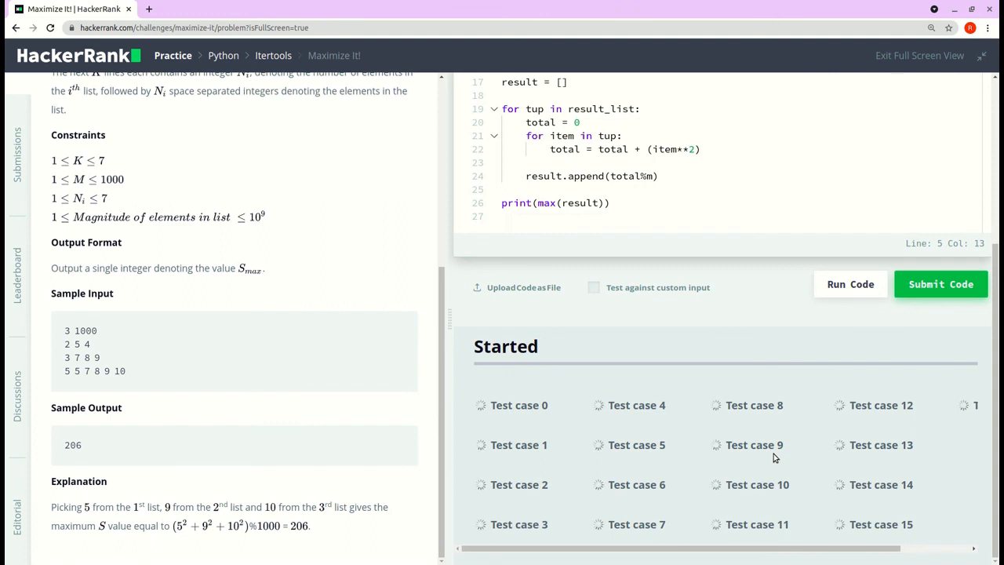
{"action": "mouse_move", "coordinate": [710, 562]}
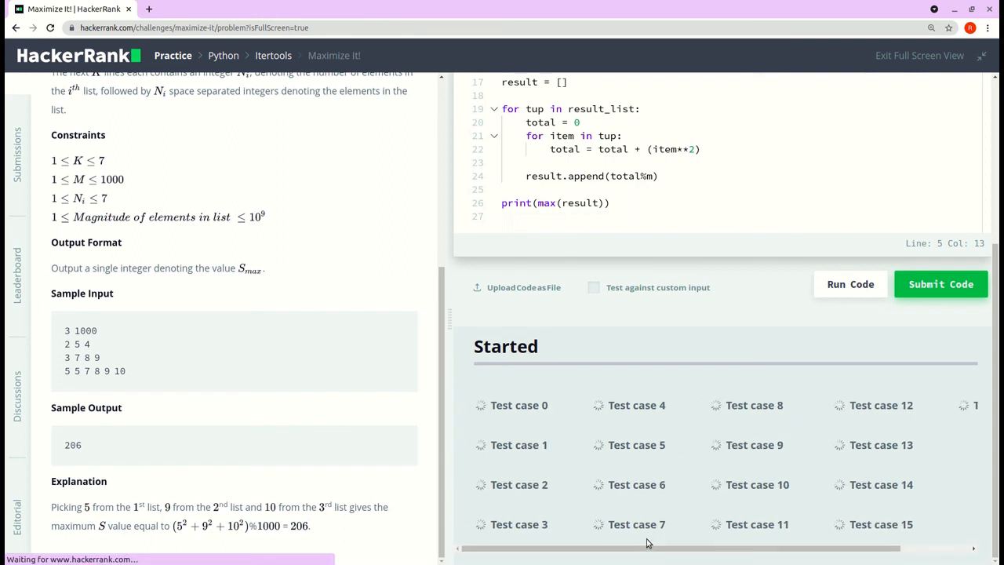
- View the Congratulations panel for the accepted submission and return to the code editor
{"action": "left_click", "coordinate": [940, 284]}
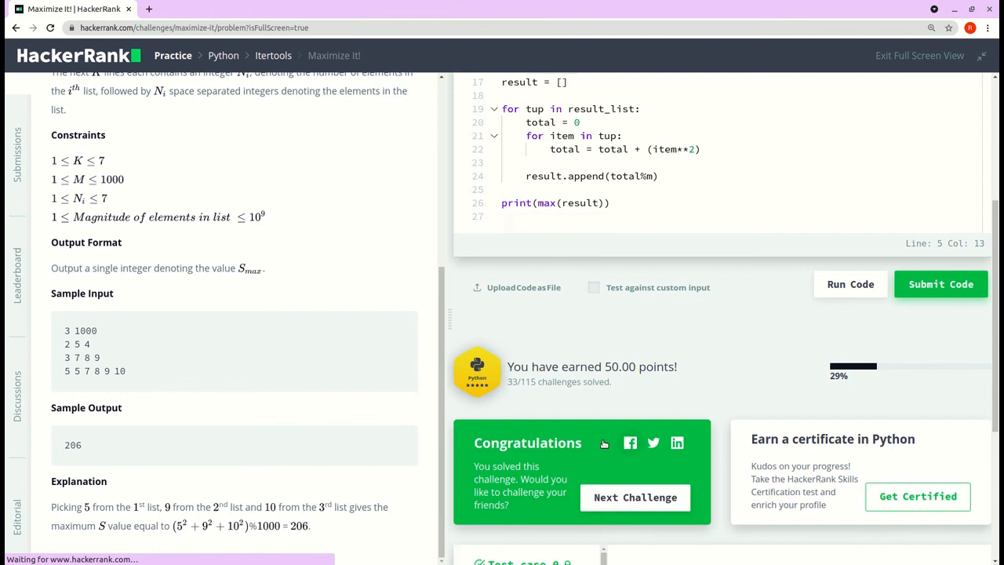
{"action": "mouse_move", "coordinate": [735, 448]}
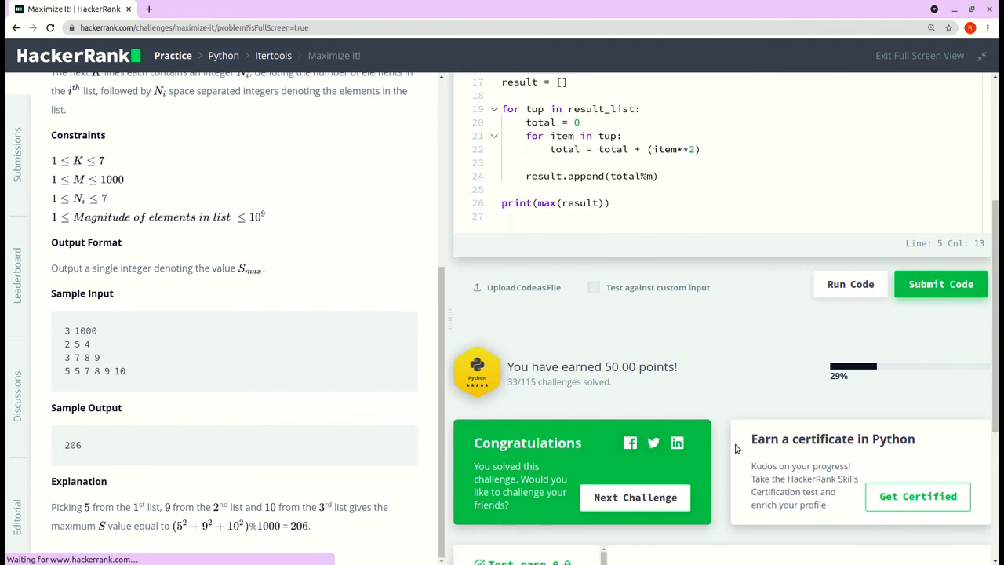
{"action": "mouse_move", "coordinate": [687, 379]}
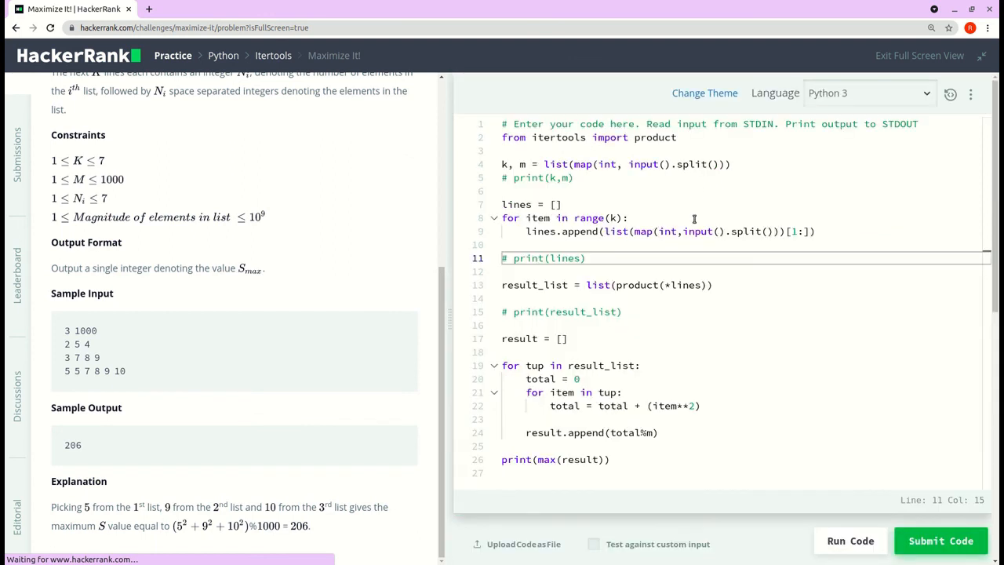
{"action": "left_click", "coordinate": [583, 257]}
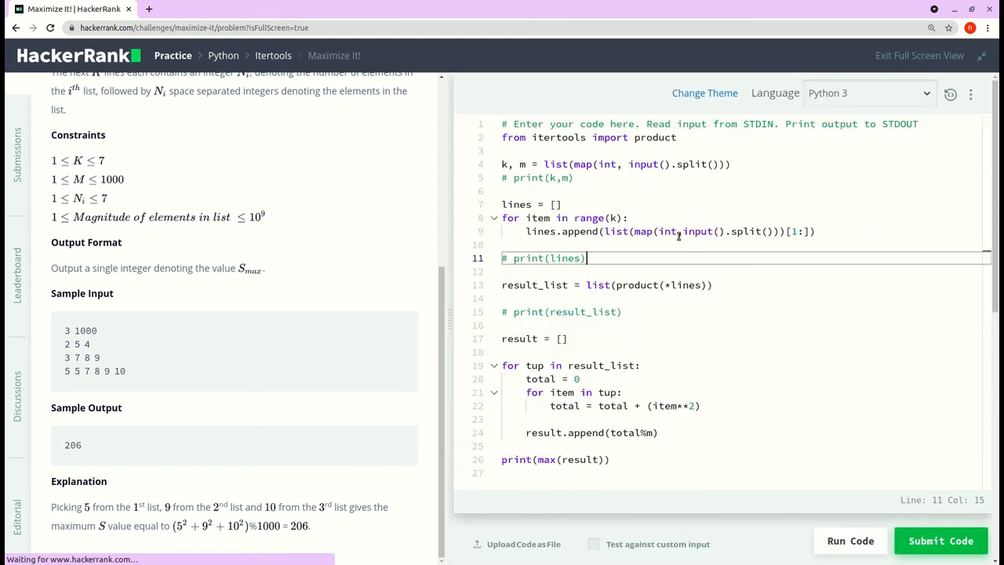